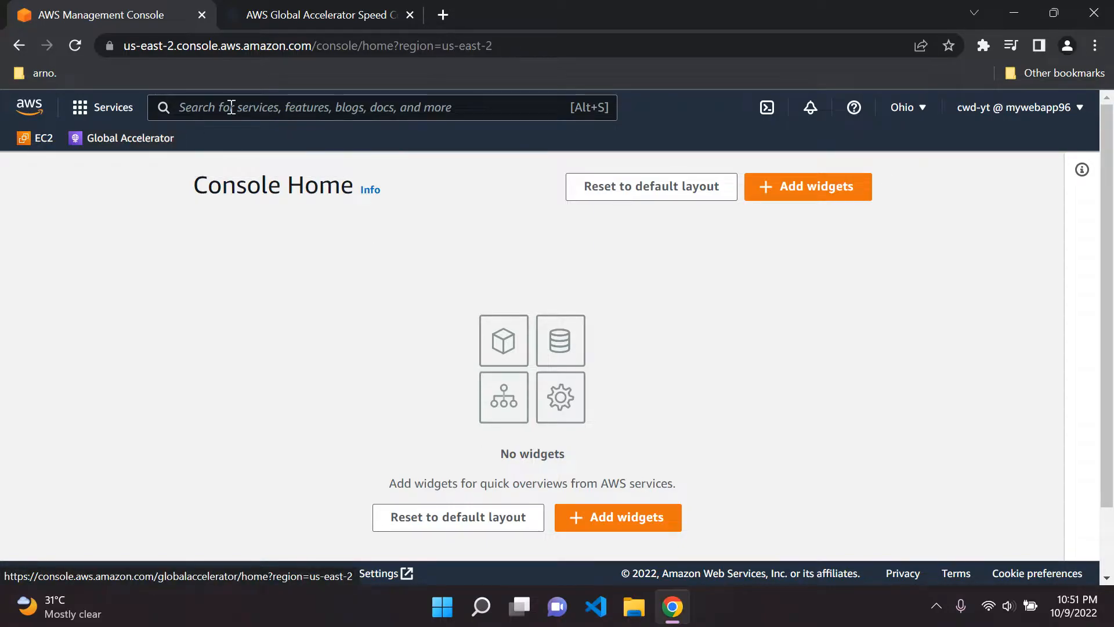
# Step: Search 'global' in the console and go to the Global Accelerator service page
pyautogui.write('global')
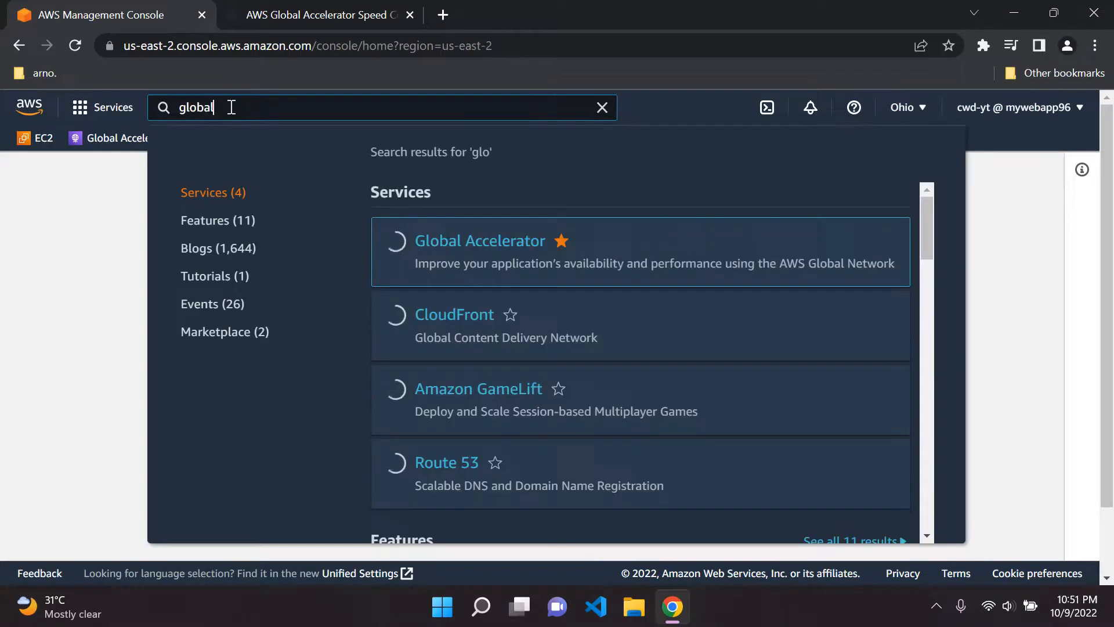
pyautogui.write('al')
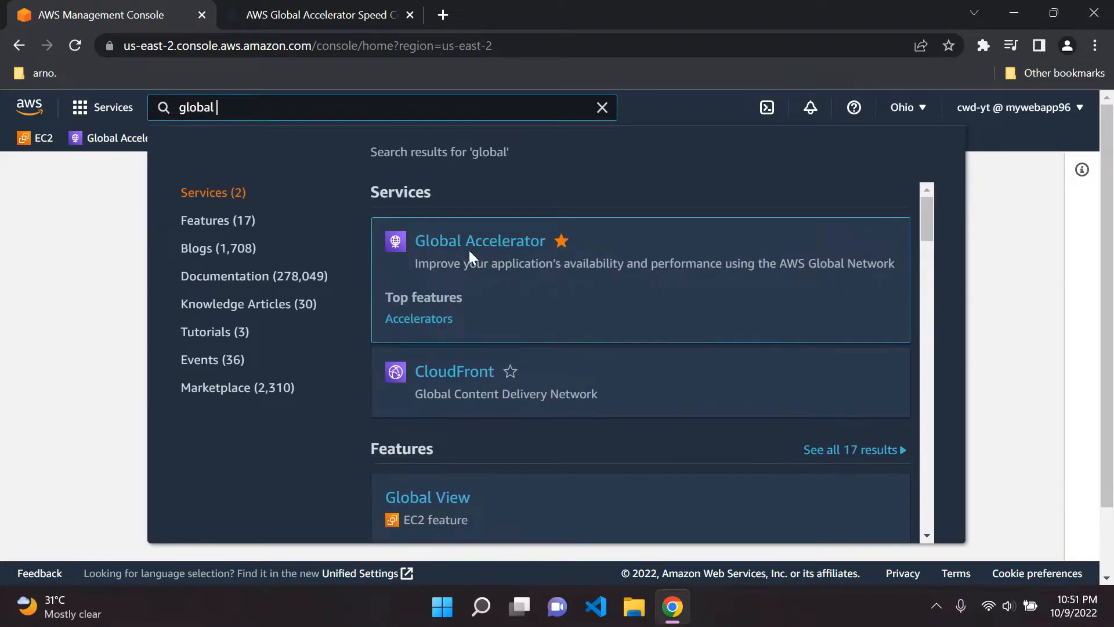
pyautogui.click(480, 240)
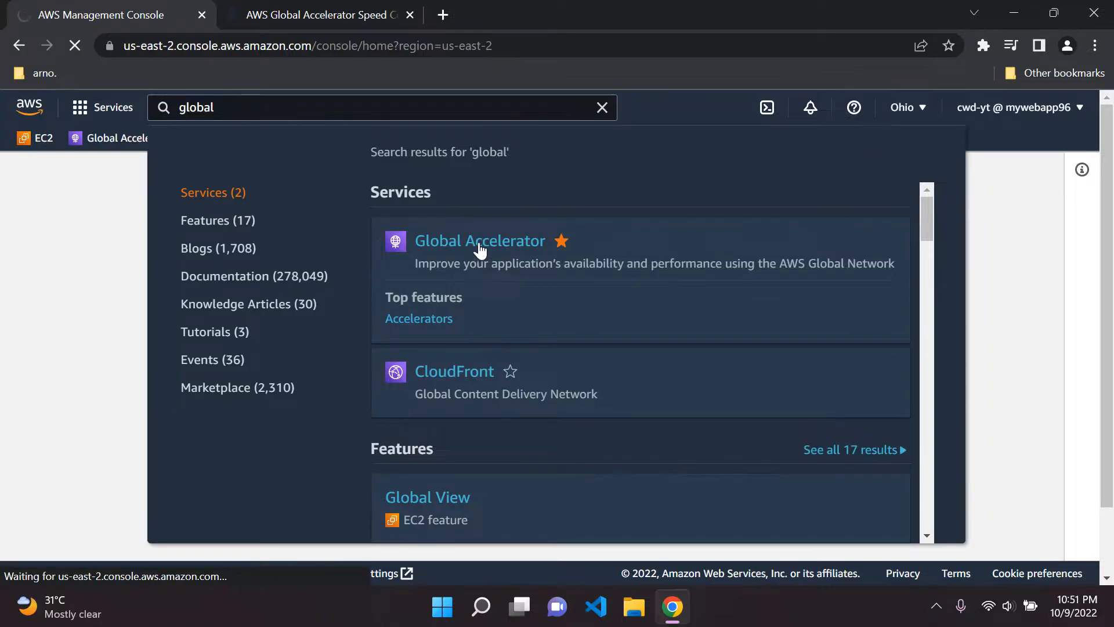
pyautogui.click(479, 240)
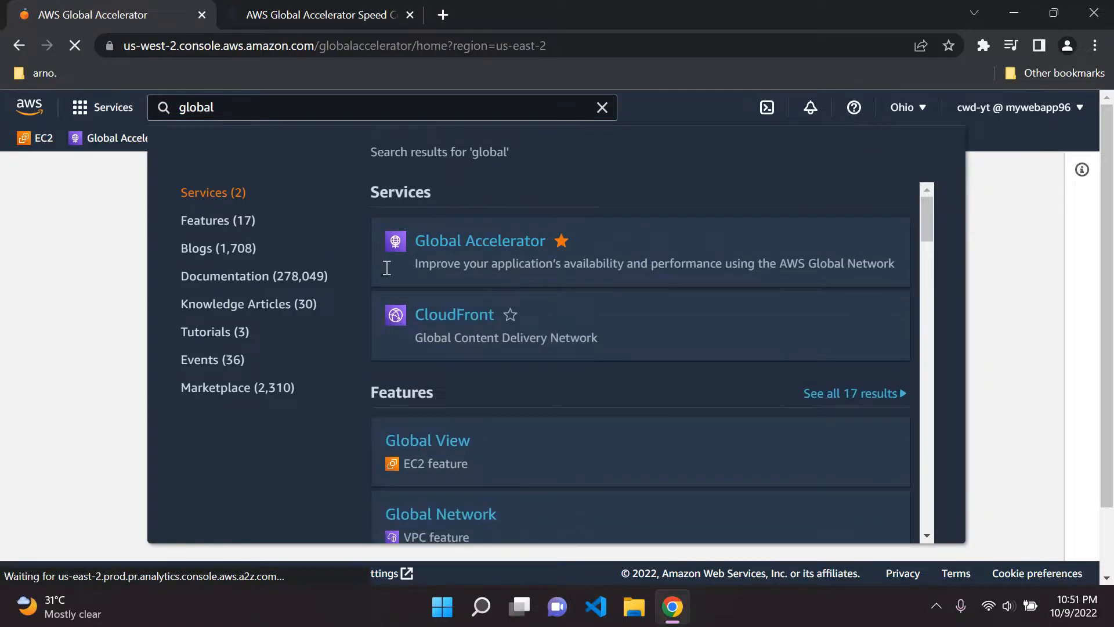
pyautogui.click(479, 240)
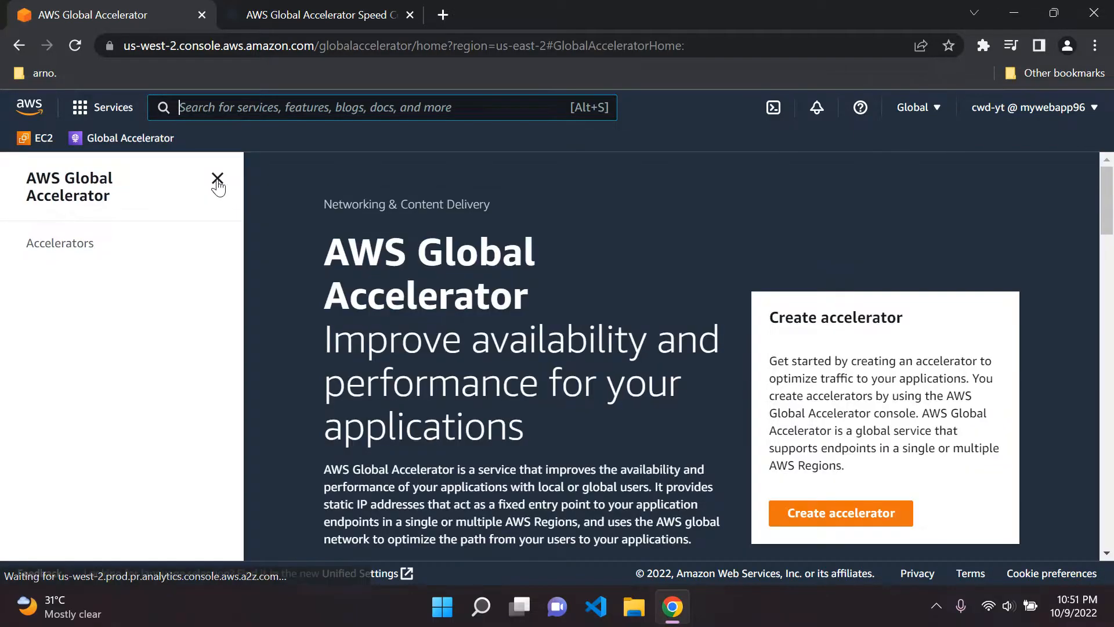
pyautogui.click(217, 177)
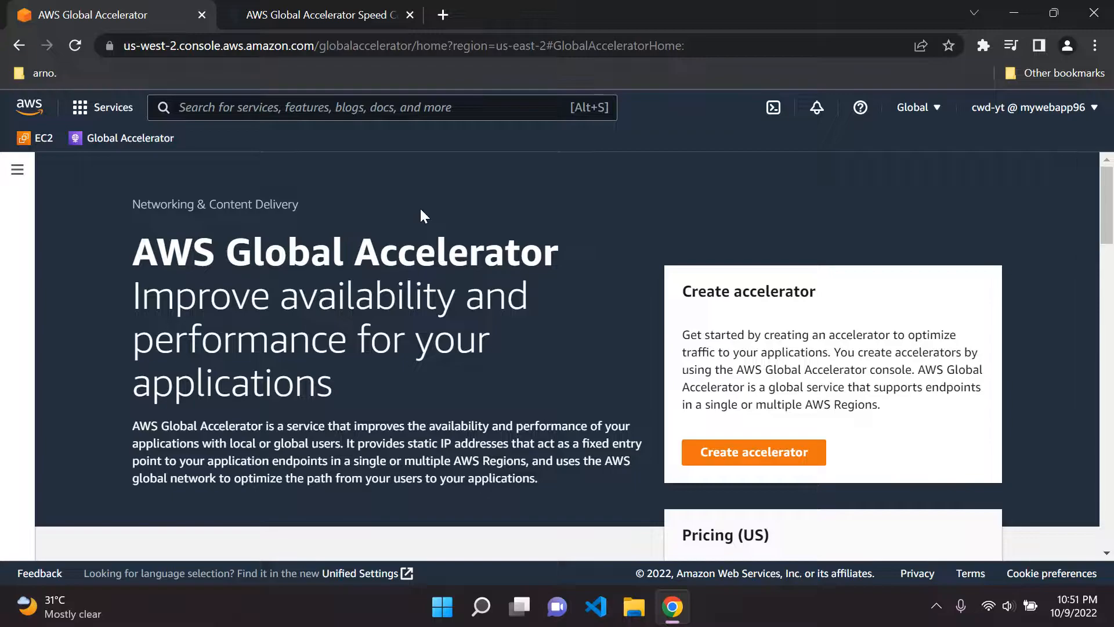
pyautogui.scroll(-3)
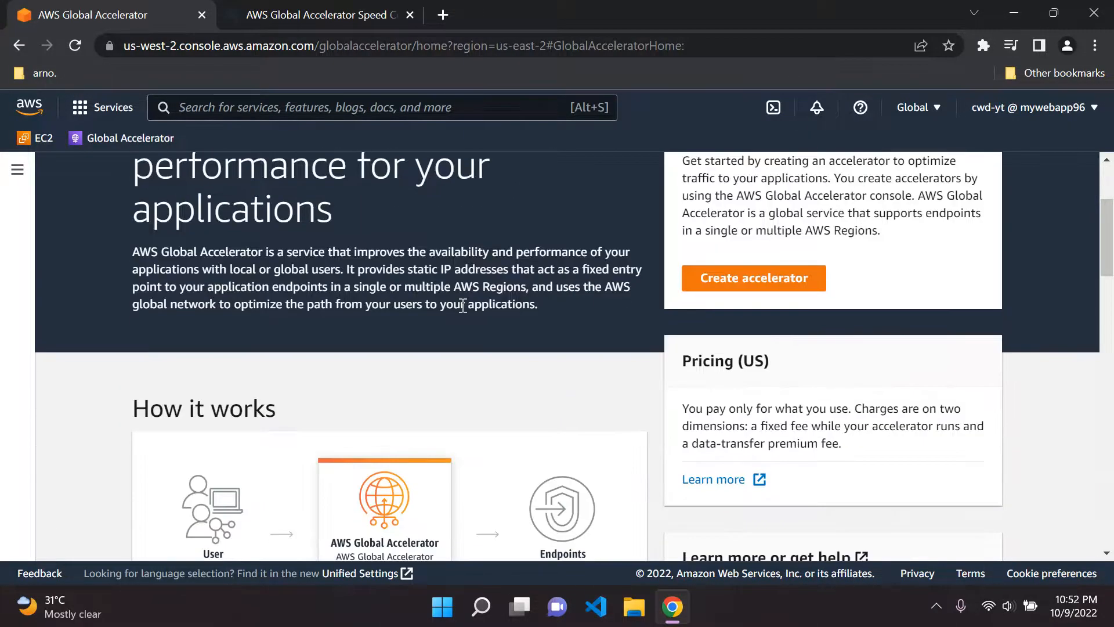
pyautogui.scroll(-3)
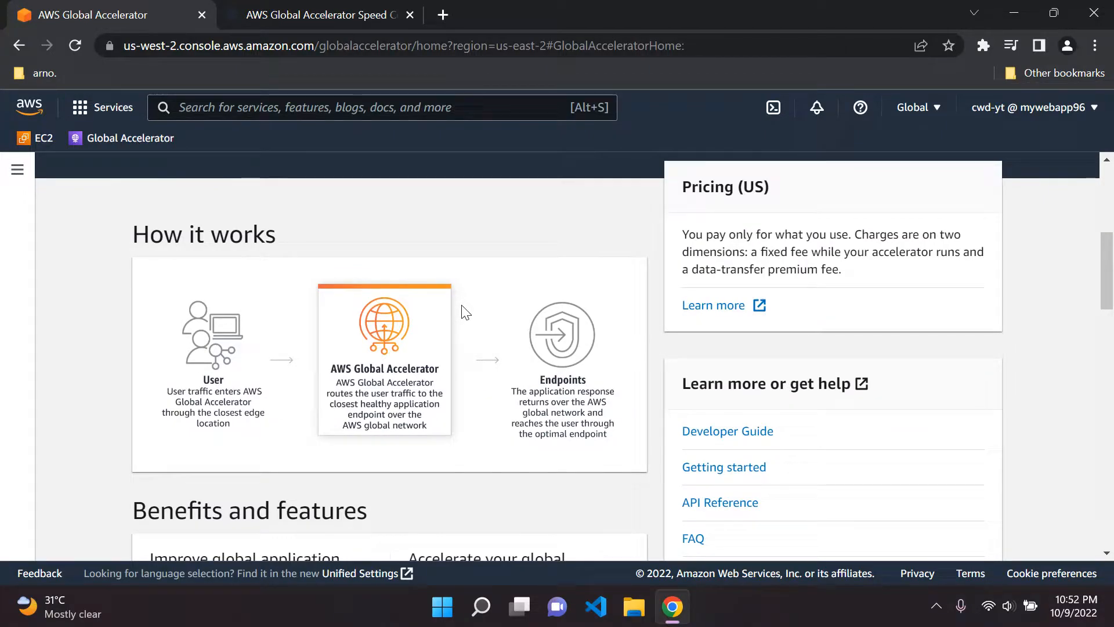
pyautogui.moveTo(406, 365)
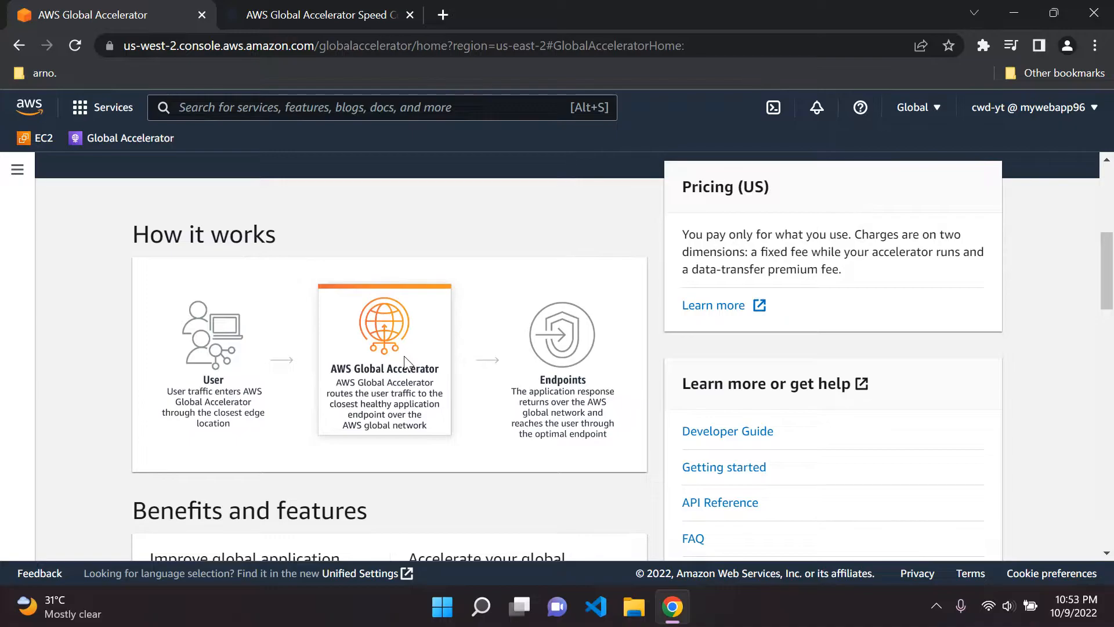
pyautogui.moveTo(444, 297)
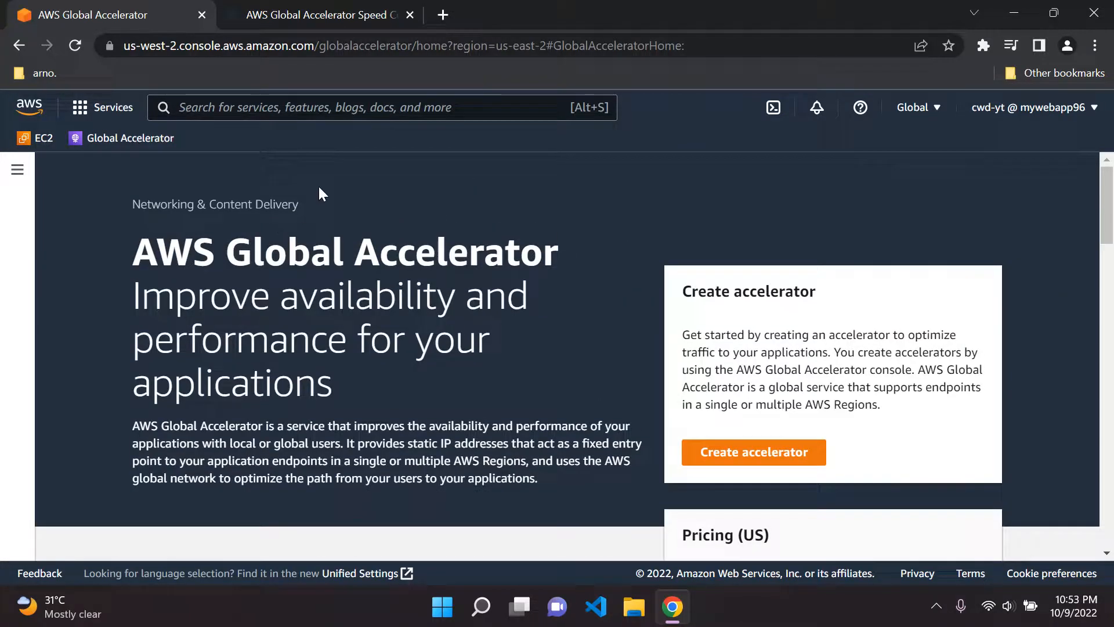
pyautogui.moveTo(329, 158)
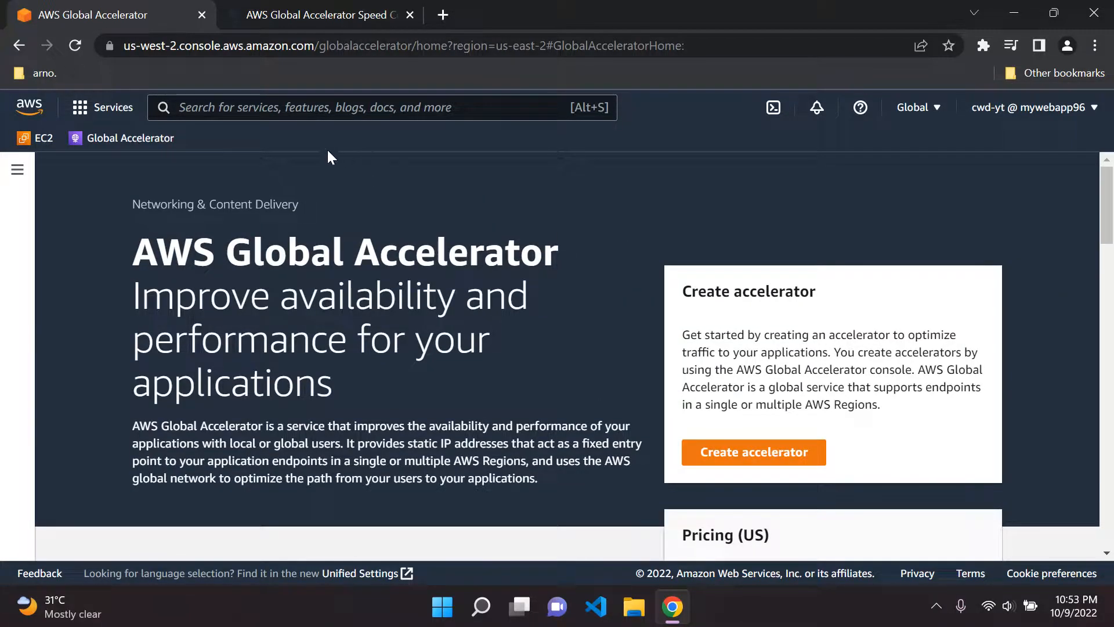
# Step: Review the Speed Comparison page instructions about choosing a test file size
pyautogui.click(323, 15)
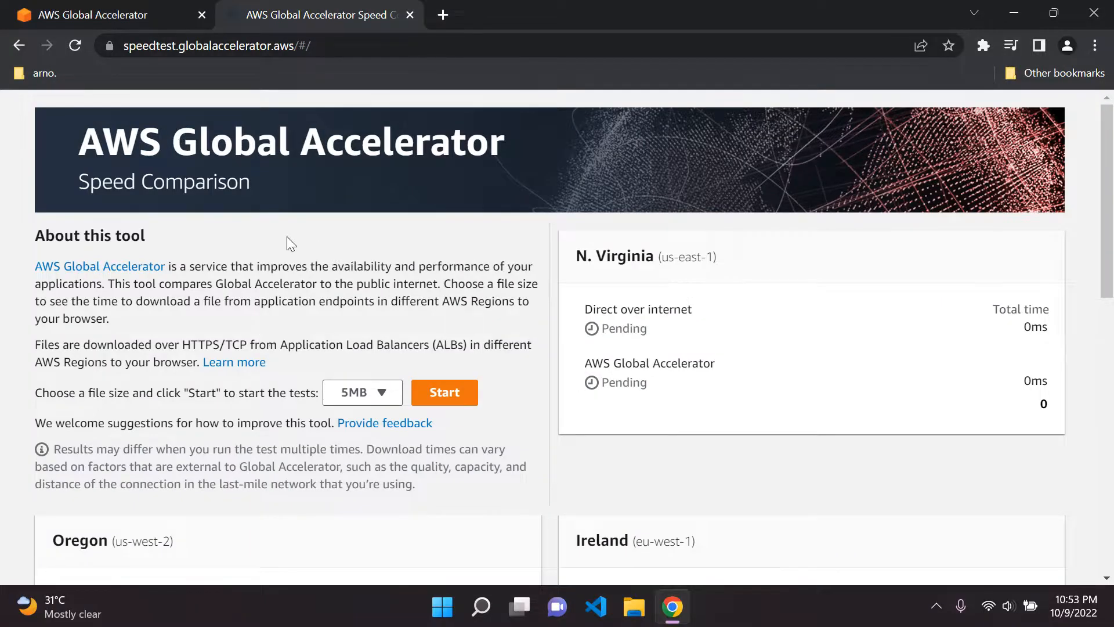
pyautogui.moveTo(355, 209)
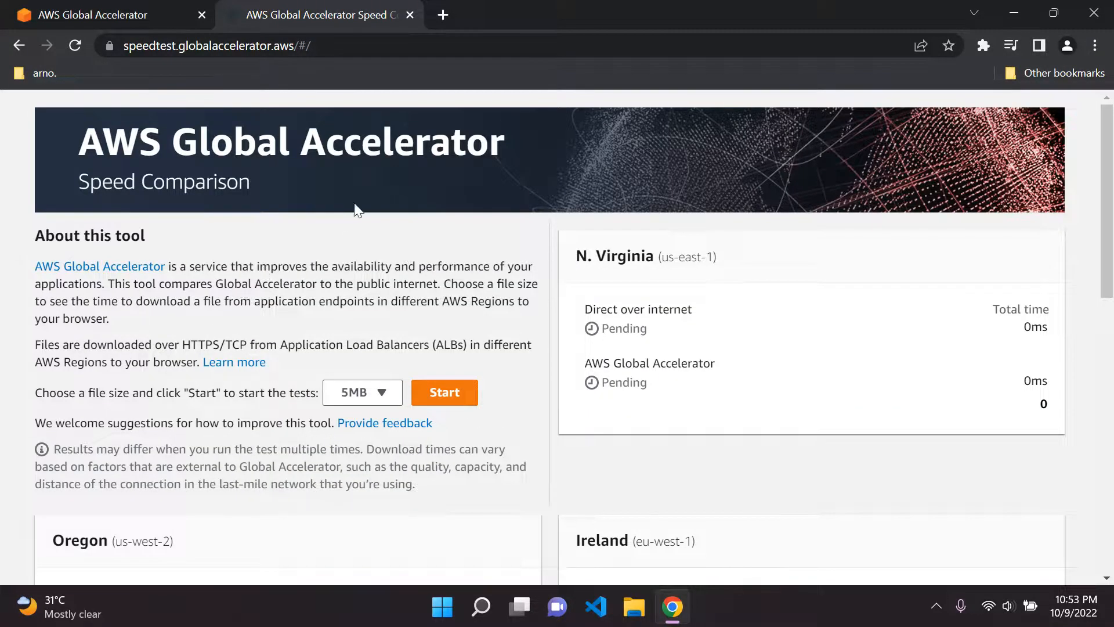
pyautogui.moveTo(314, 284)
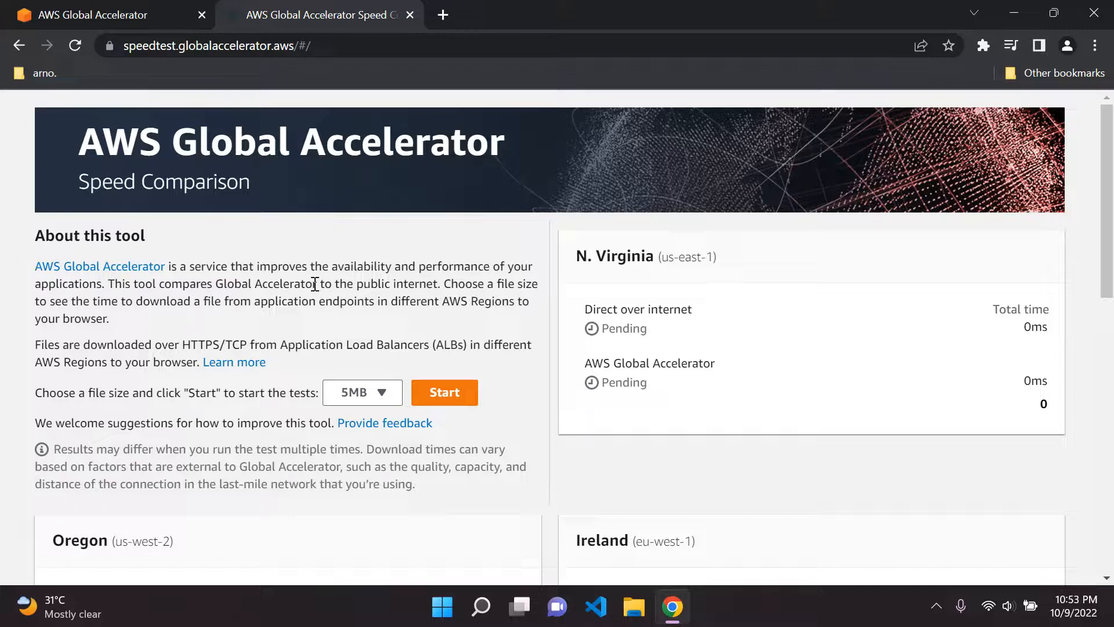
pyautogui.moveTo(366, 283)
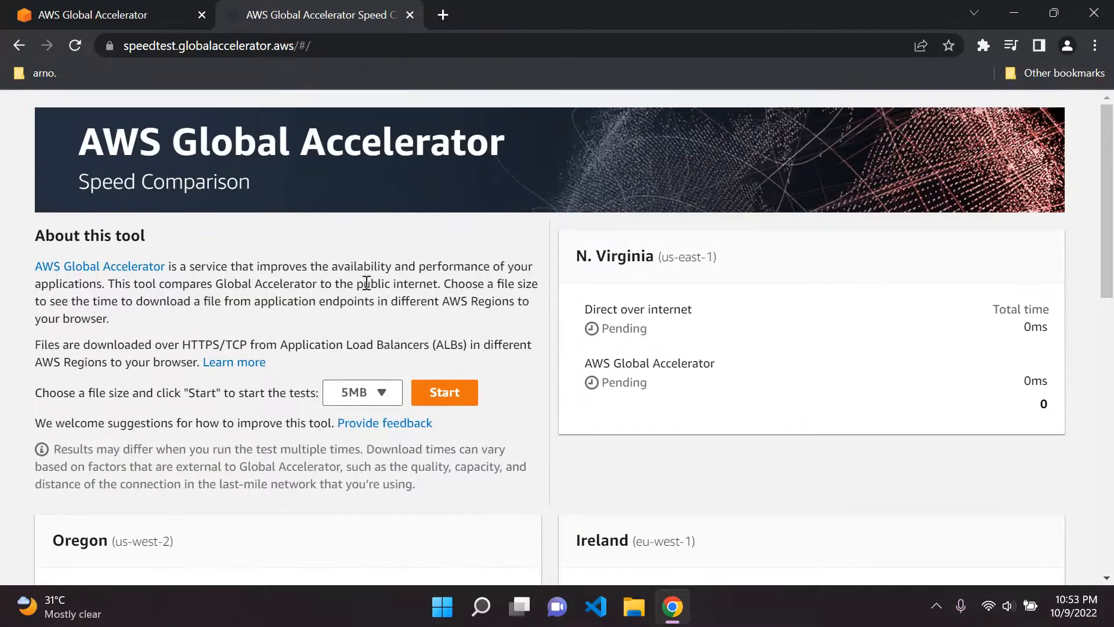
pyautogui.moveTo(376, 400)
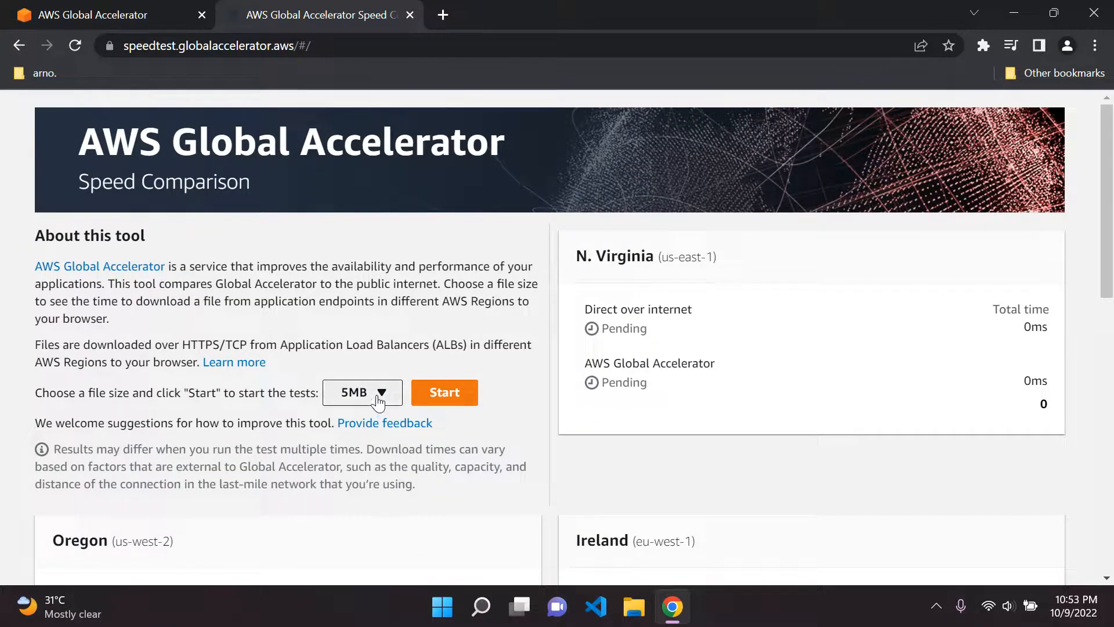
pyautogui.scroll(-3)
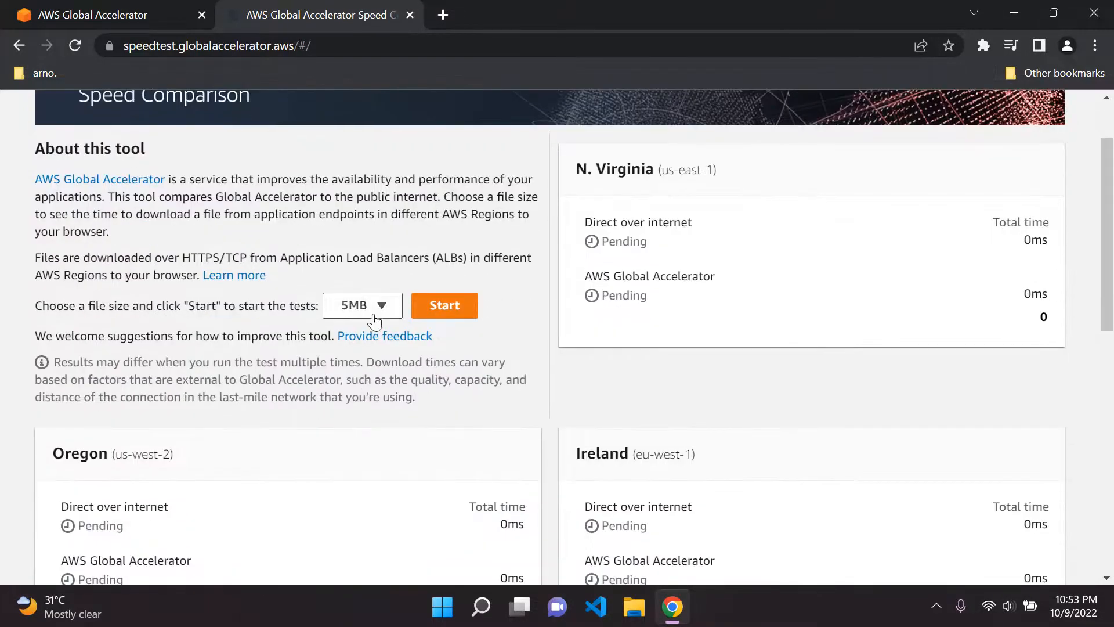
pyautogui.scroll(-3)
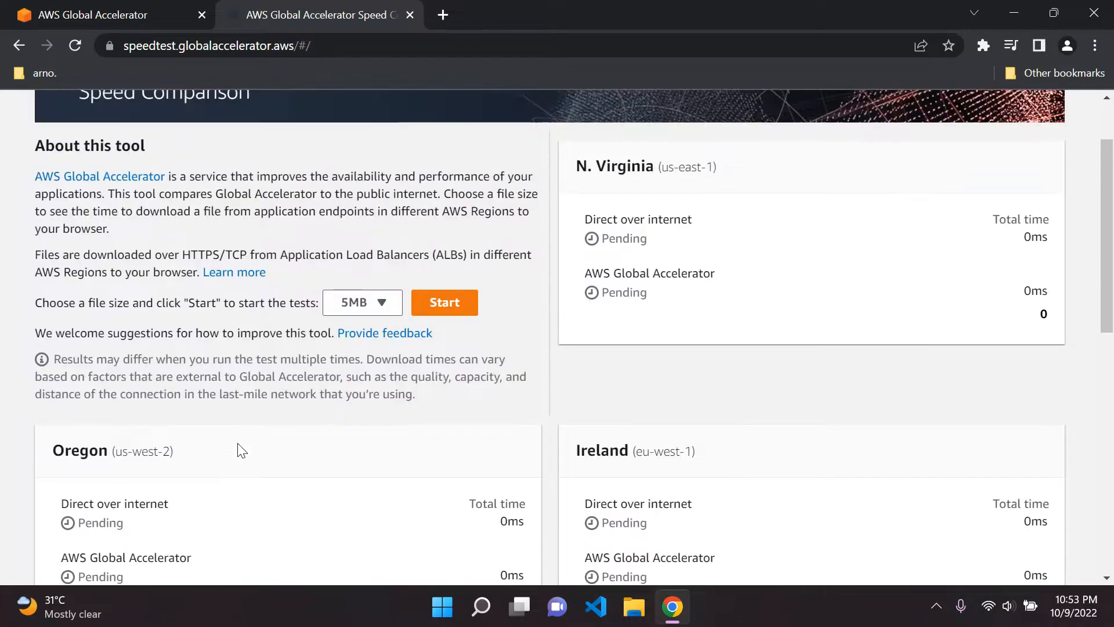
pyautogui.moveTo(83, 306); pyautogui.dragTo(282, 305)
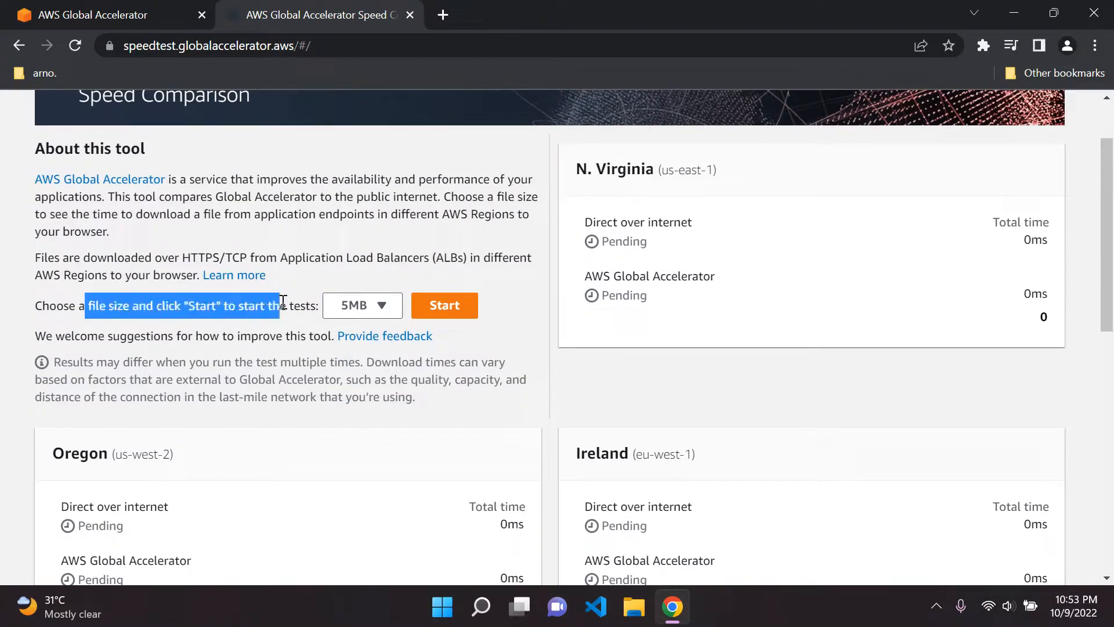
pyautogui.click(257, 422)
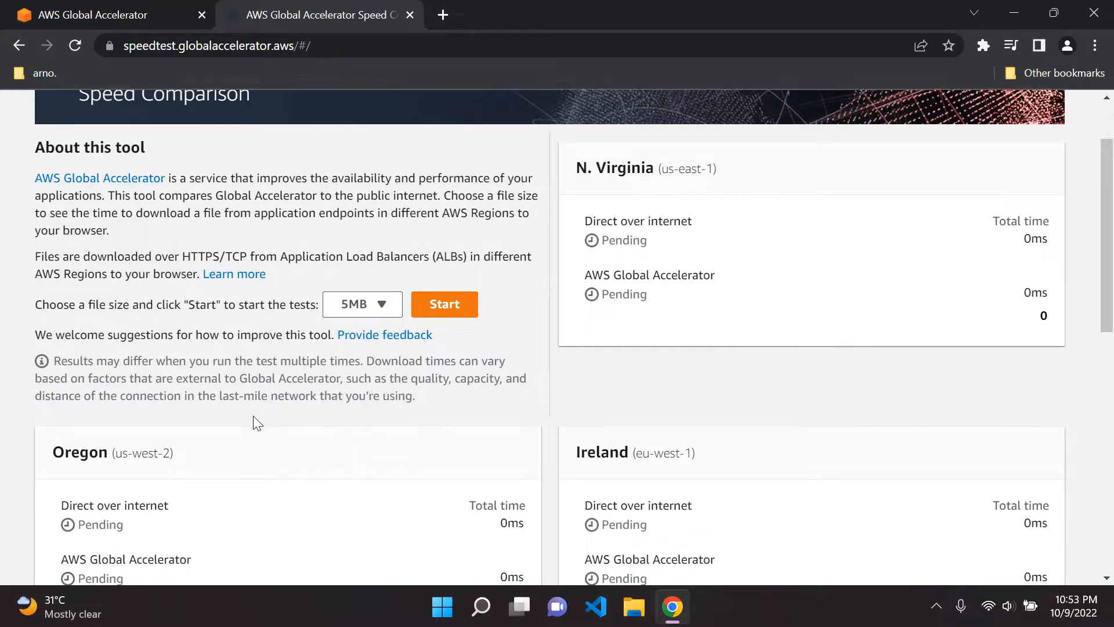
pyautogui.scroll(-3)
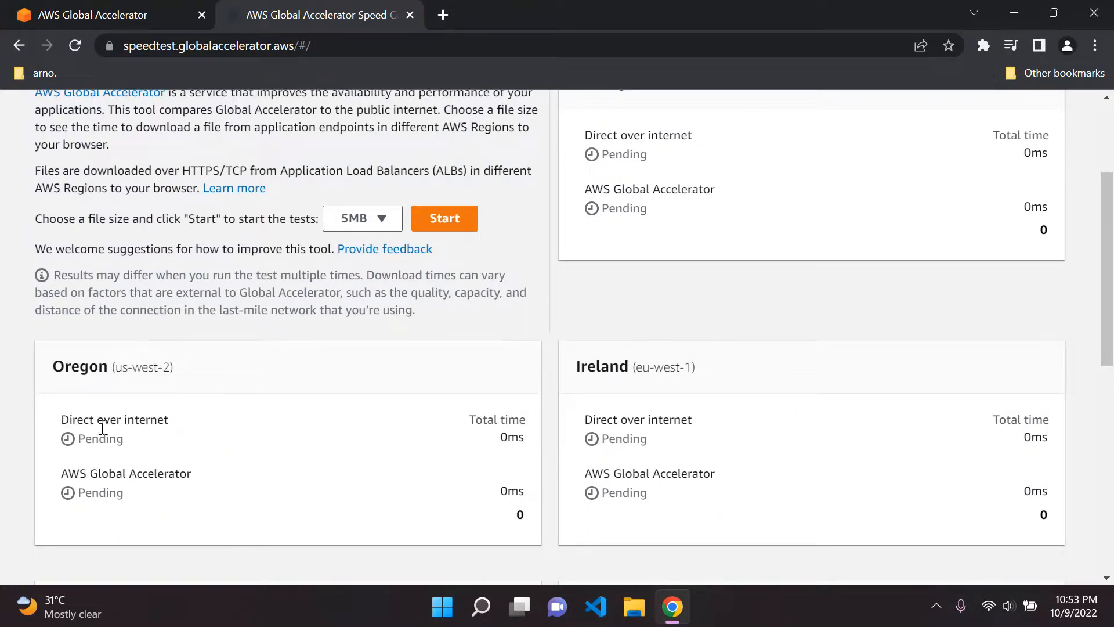
pyautogui.moveTo(191, 435)
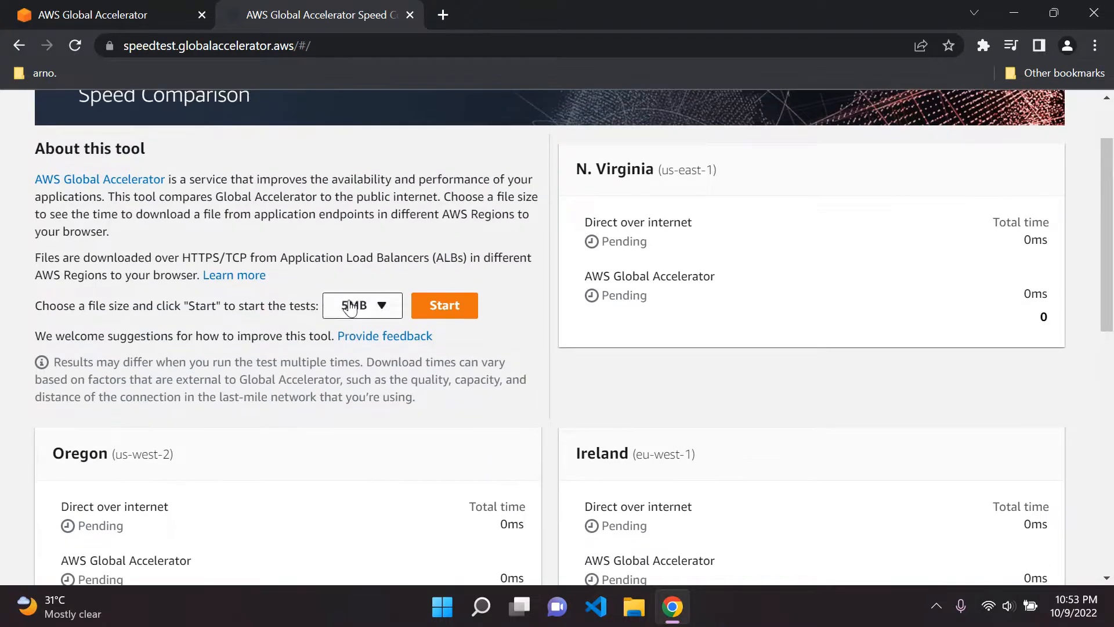
# Step: Choose 2MB as the test download file size
pyautogui.click(362, 305)
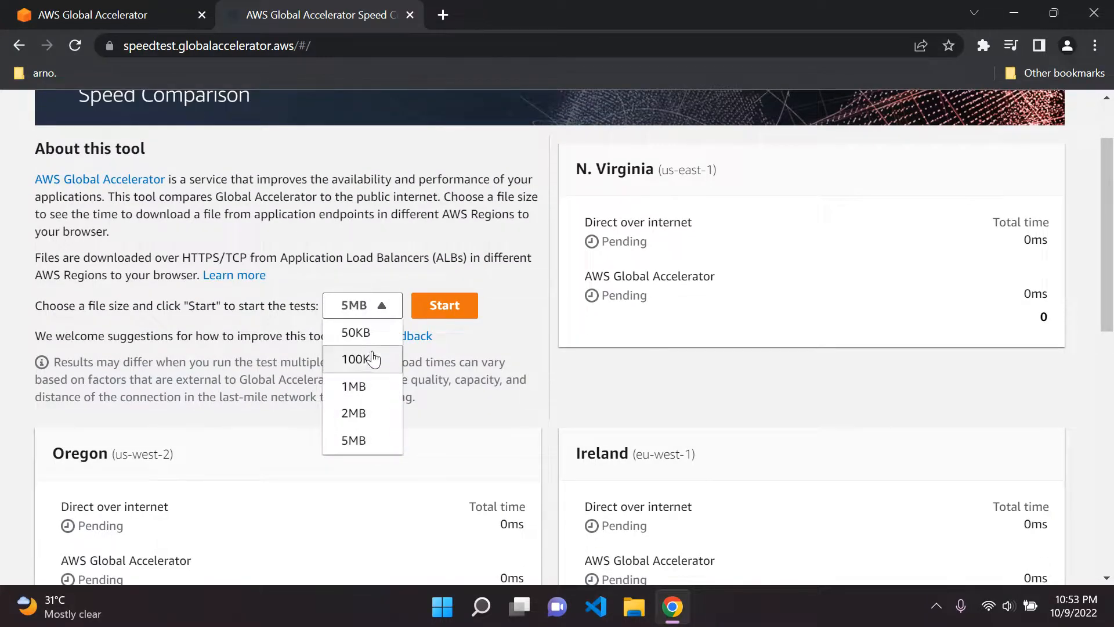
pyautogui.click(353, 413)
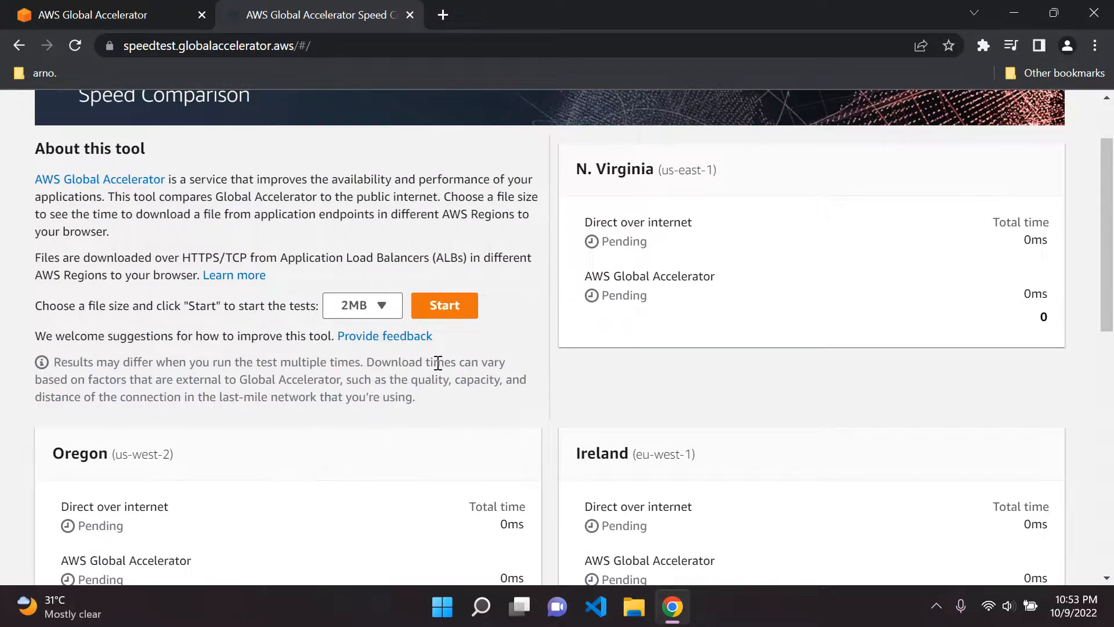
# Step: Run the speed tests and review N. Virginia 26%, Oregon 38% and Ireland 81% faster results
pyautogui.click(444, 305)
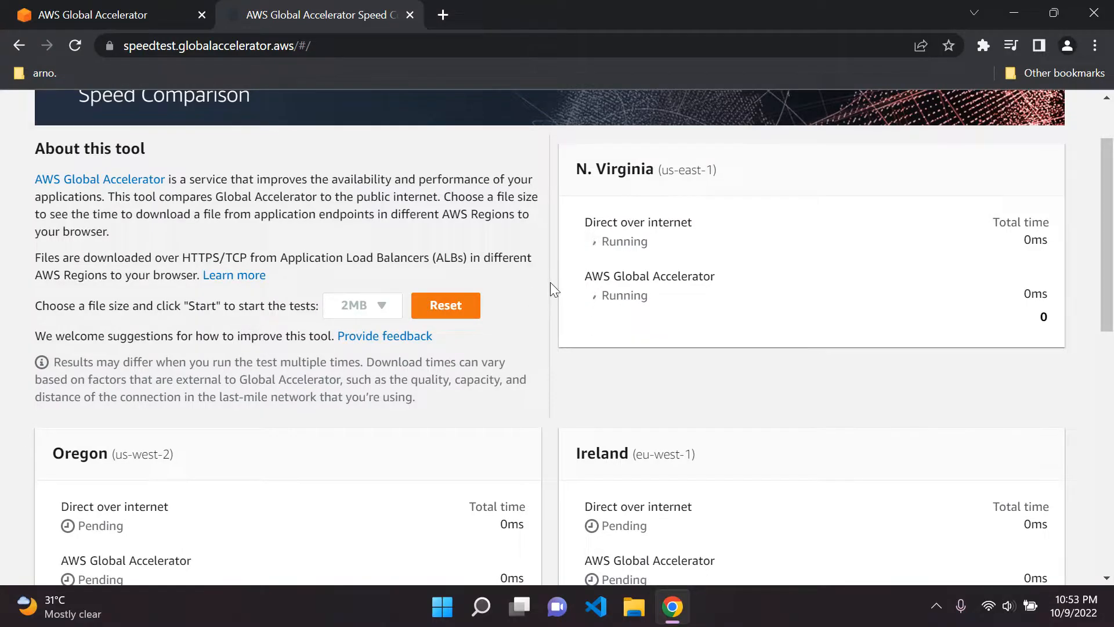
pyautogui.scroll(3)
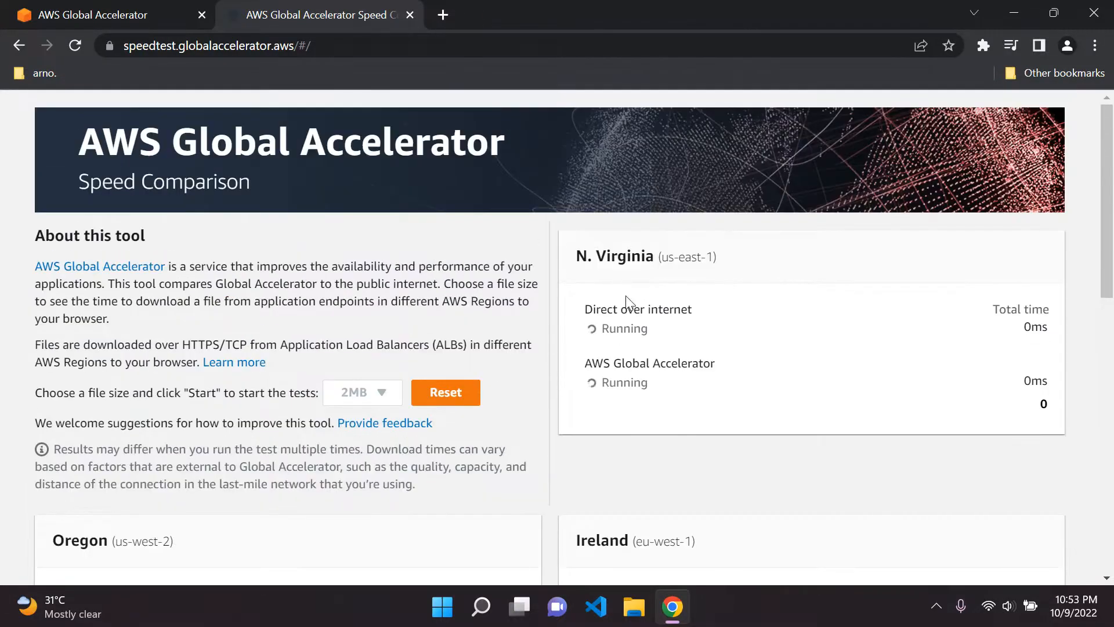
pyautogui.moveTo(621, 337)
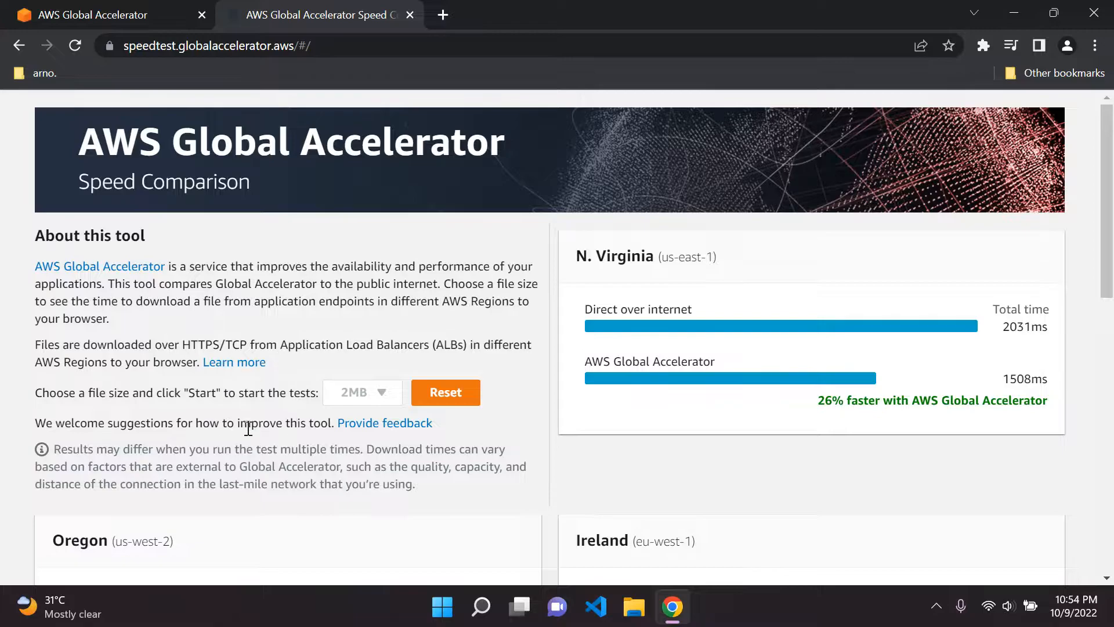
pyautogui.moveTo(679, 280)
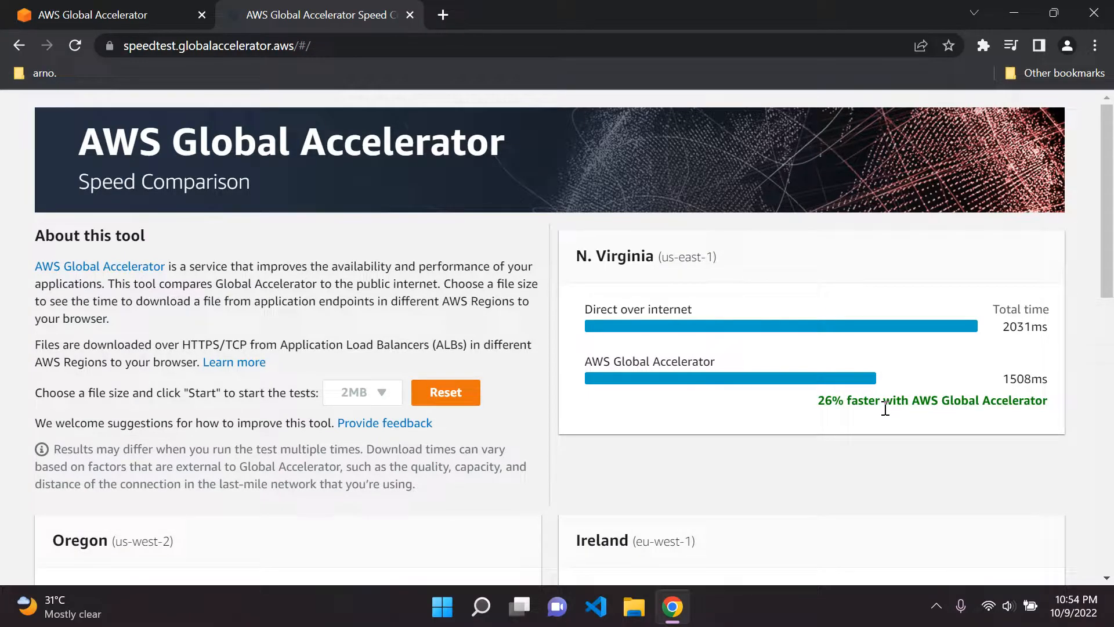
pyautogui.moveTo(819, 408)
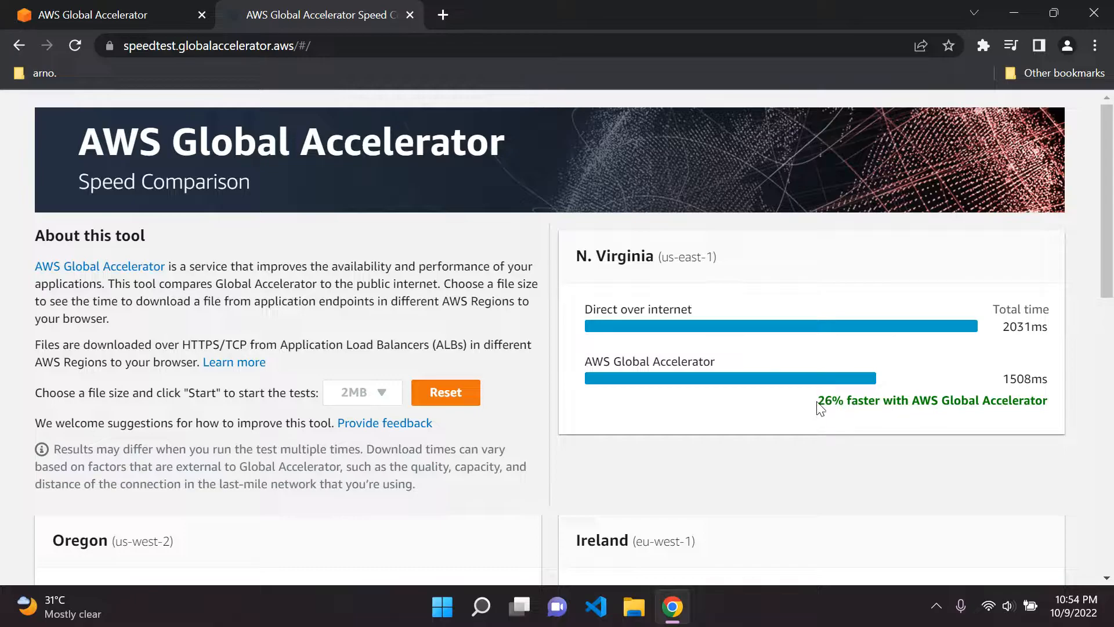
pyautogui.scroll(-3)
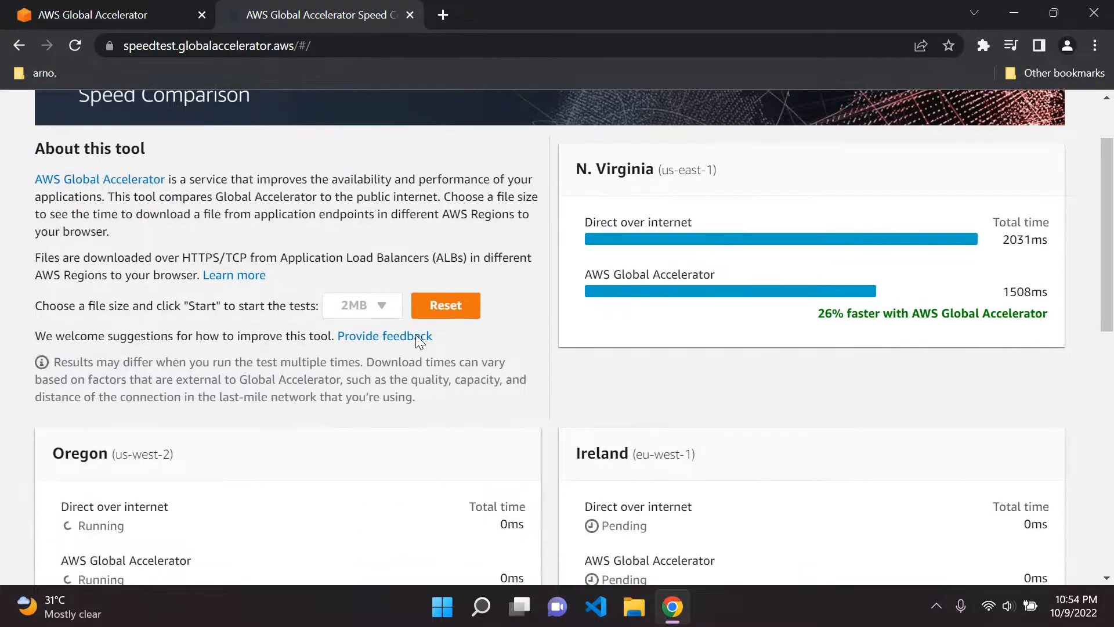
pyautogui.scroll(-3)
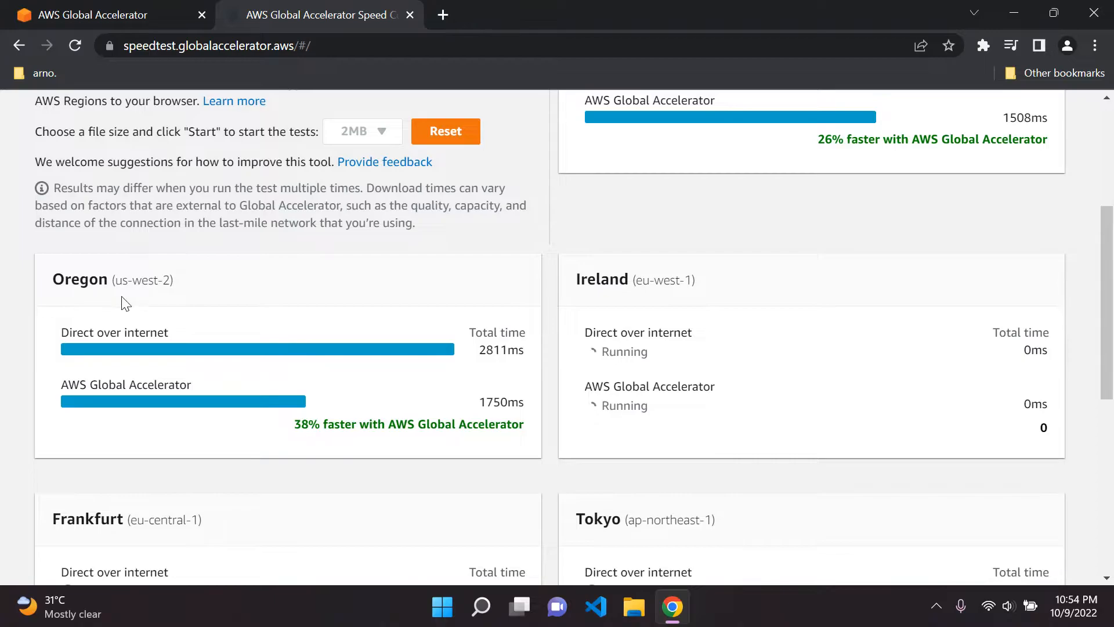
pyautogui.moveTo(286, 446)
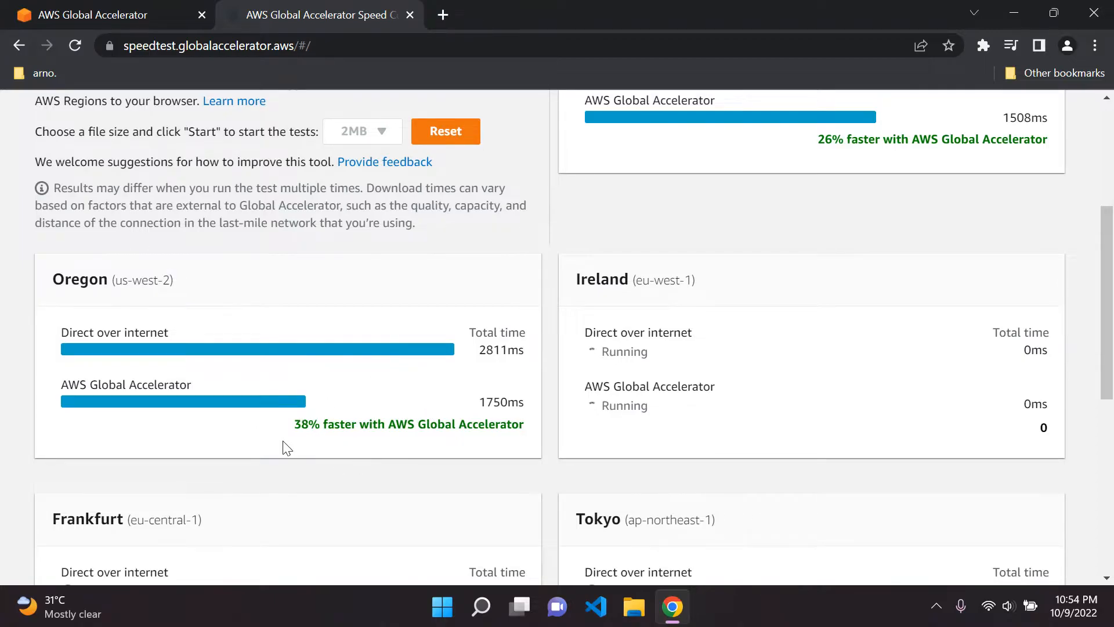
pyautogui.scroll(-3)
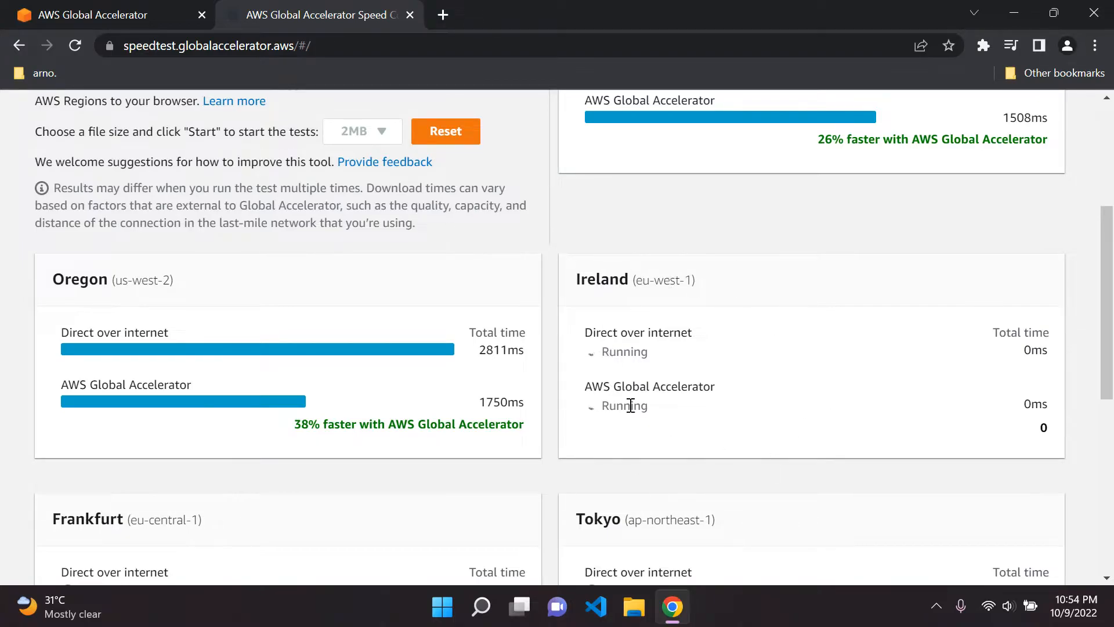
pyautogui.moveTo(722, 357)
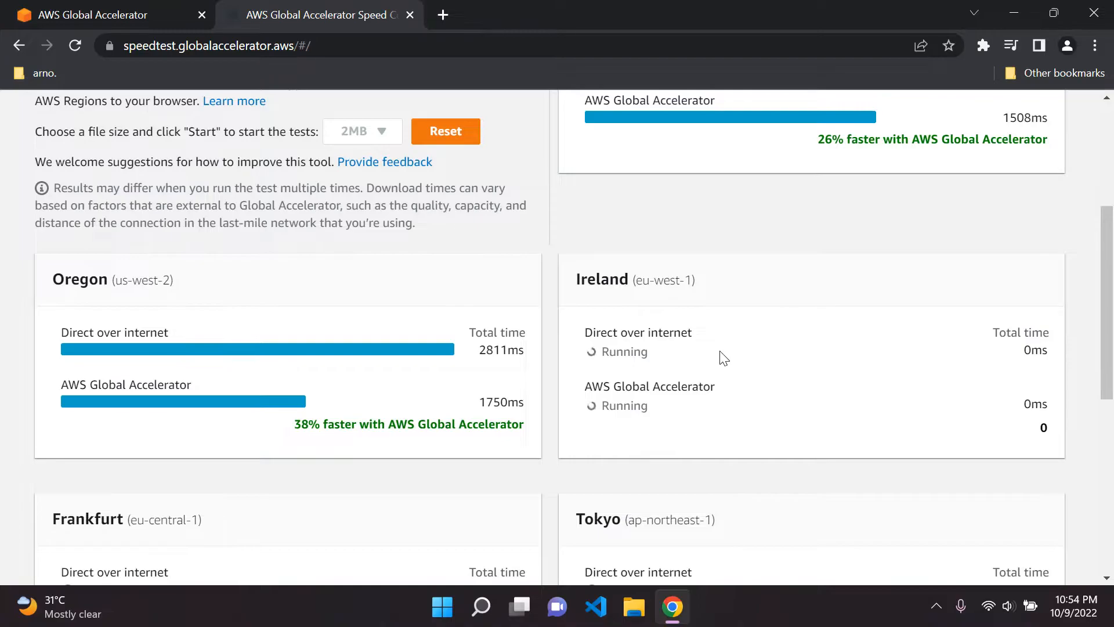
pyautogui.scroll(3)
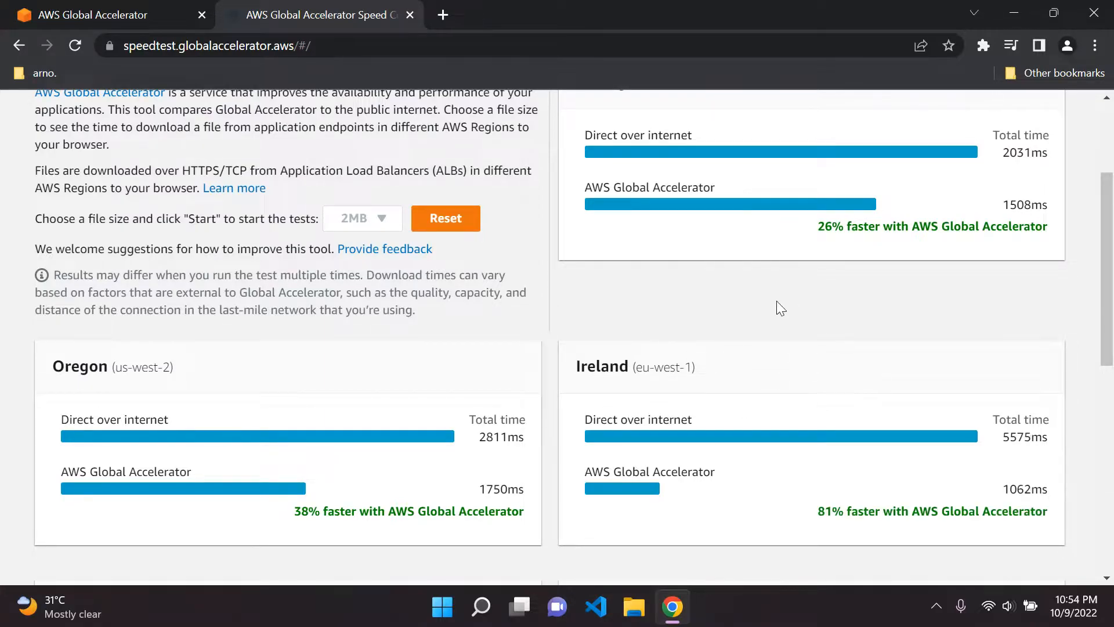
pyautogui.moveTo(591, 258)
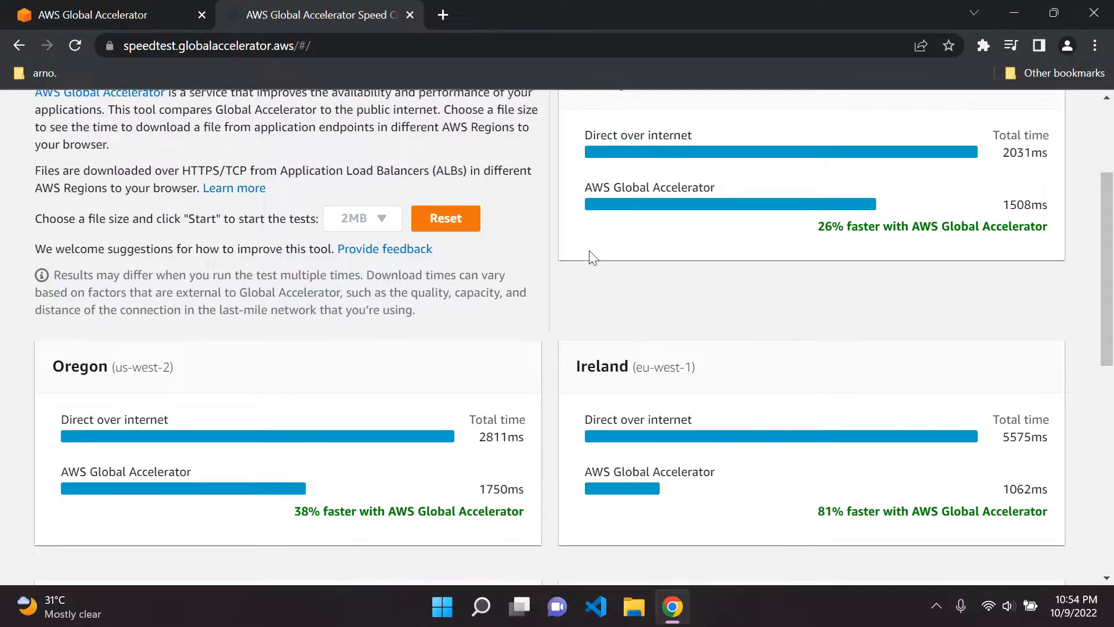
pyautogui.moveTo(455, 264)
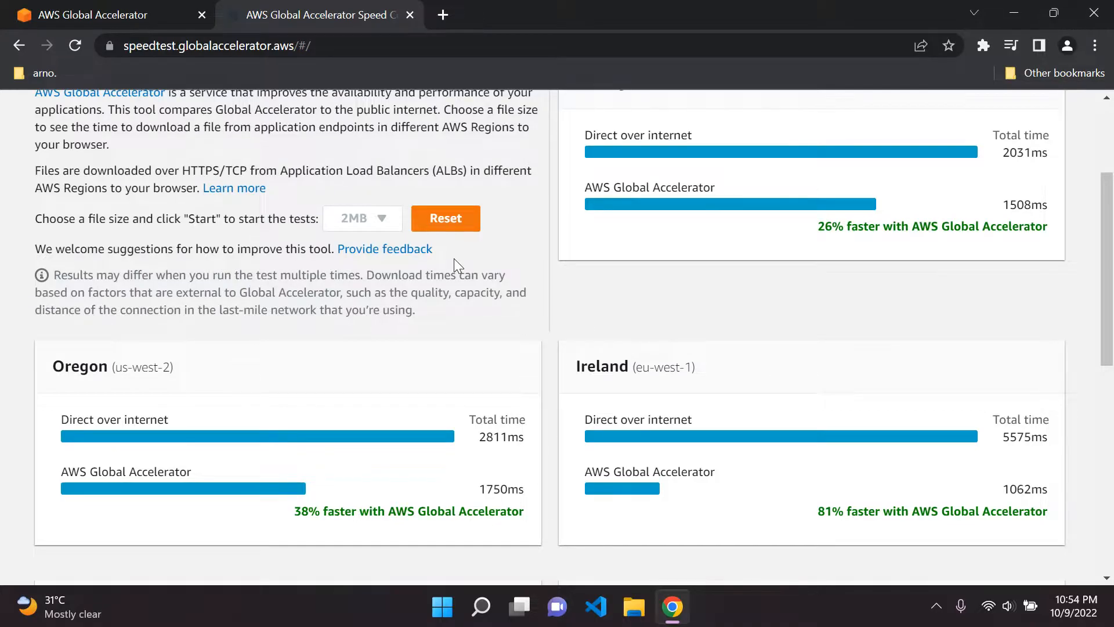
pyautogui.moveTo(723, 368)
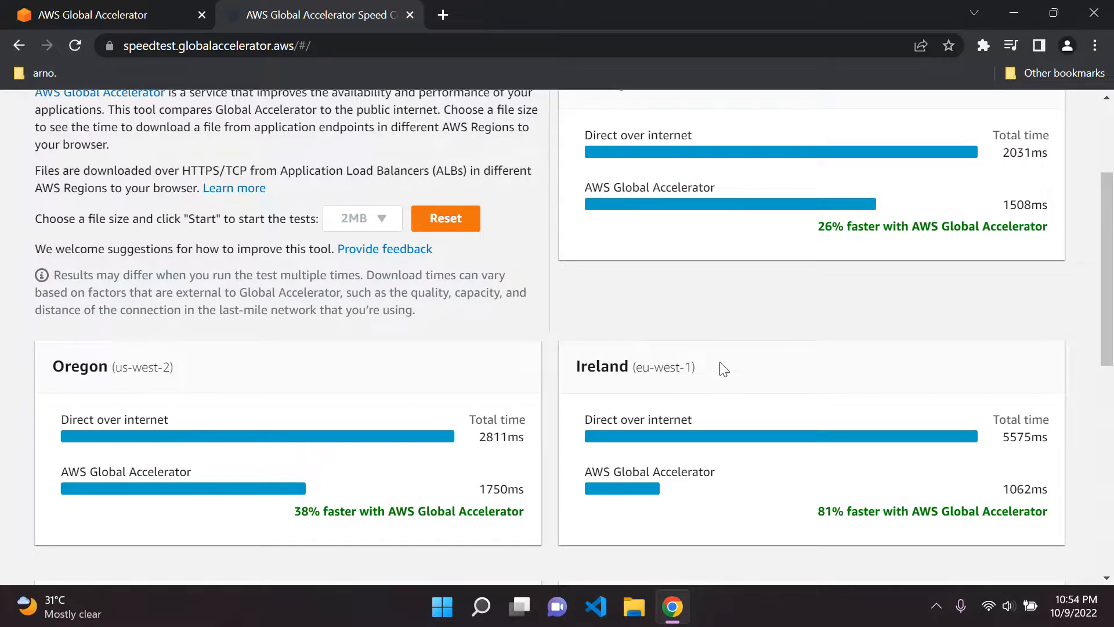
pyautogui.doubleClick(932, 511)
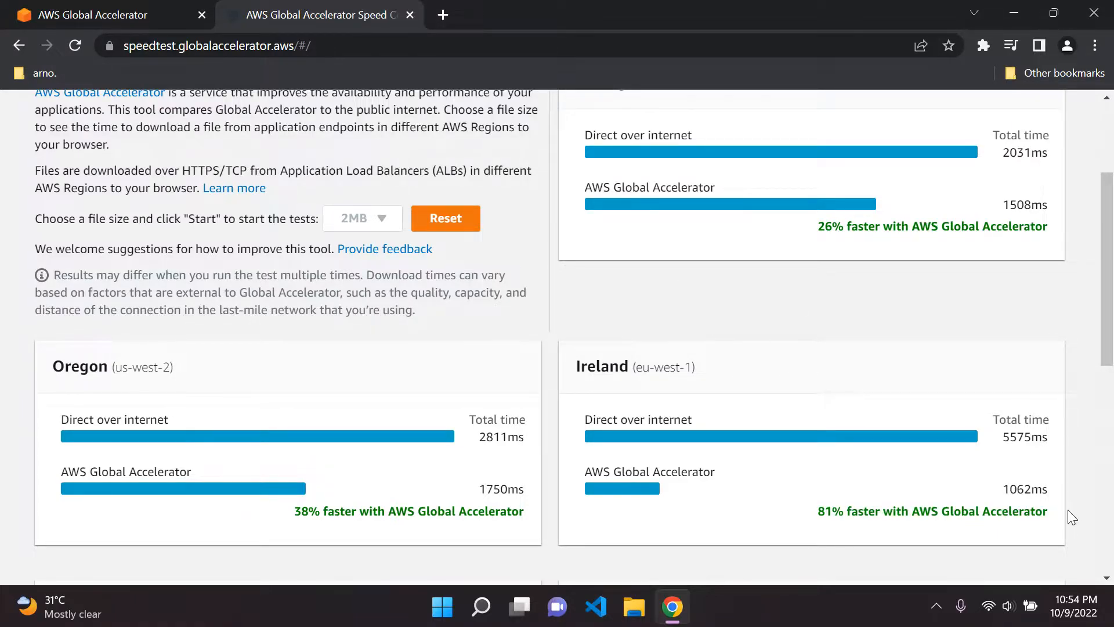
pyautogui.scroll(3)
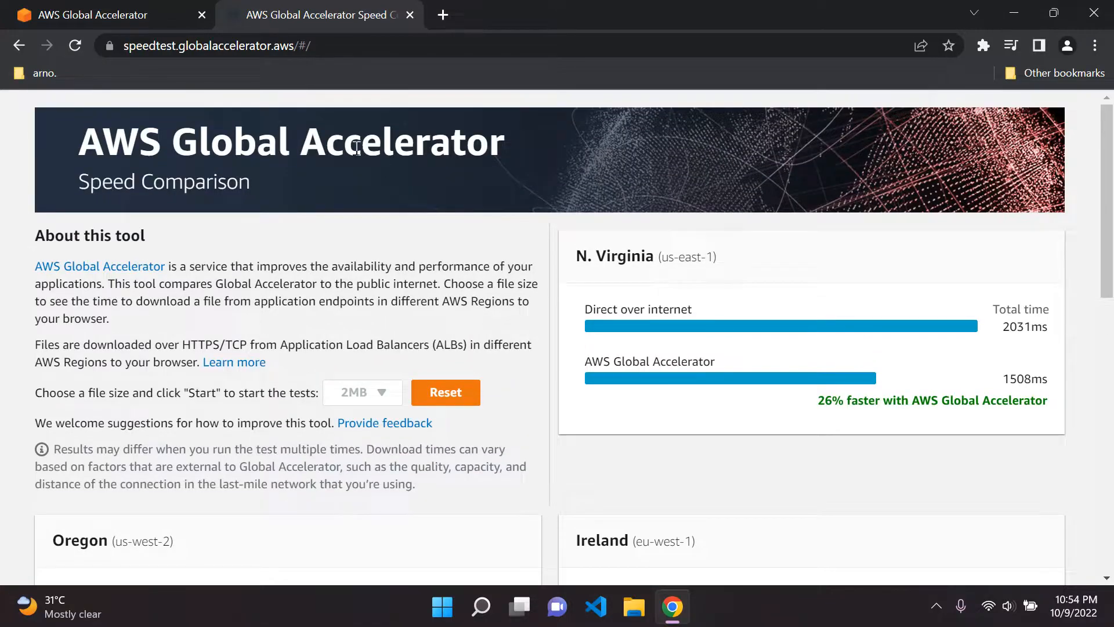
pyautogui.moveTo(368, 66)
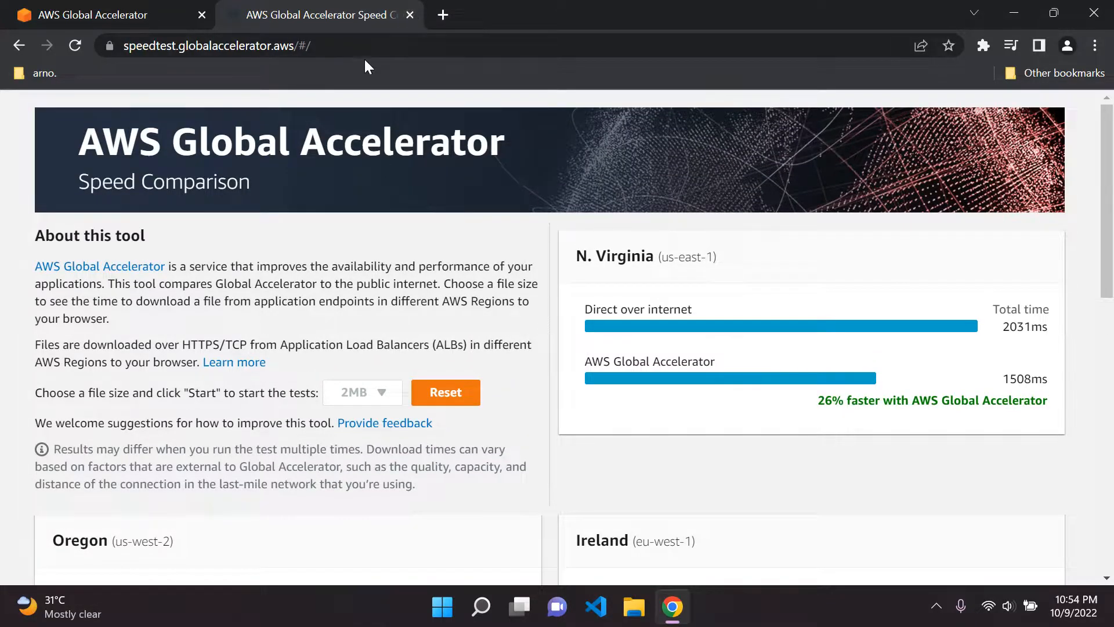
pyautogui.moveTo(404, 66)
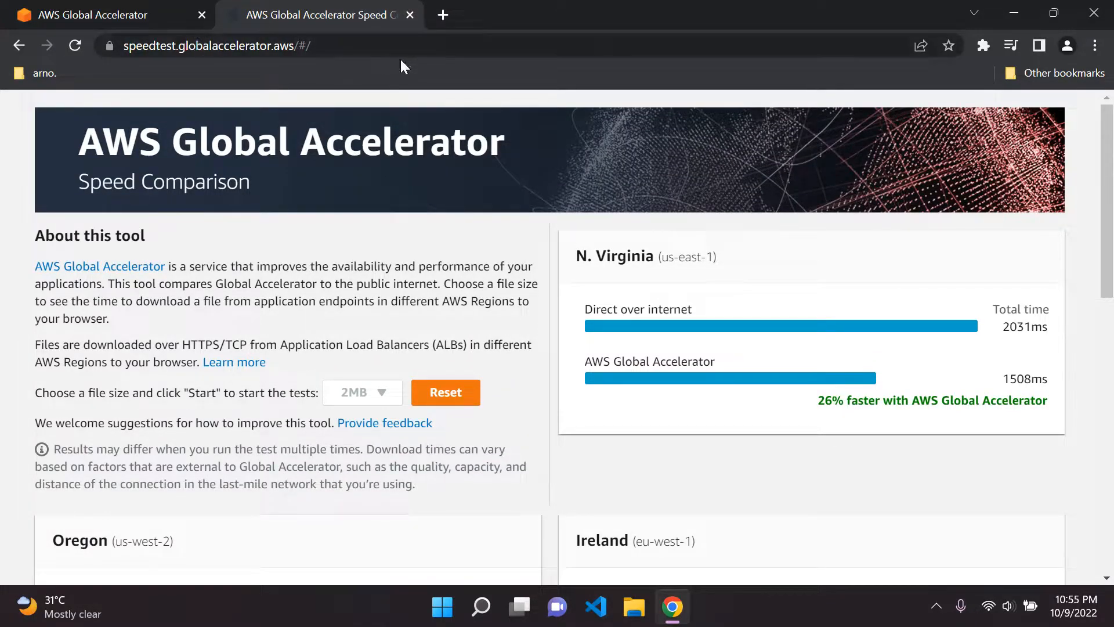
pyautogui.moveTo(39, 10)
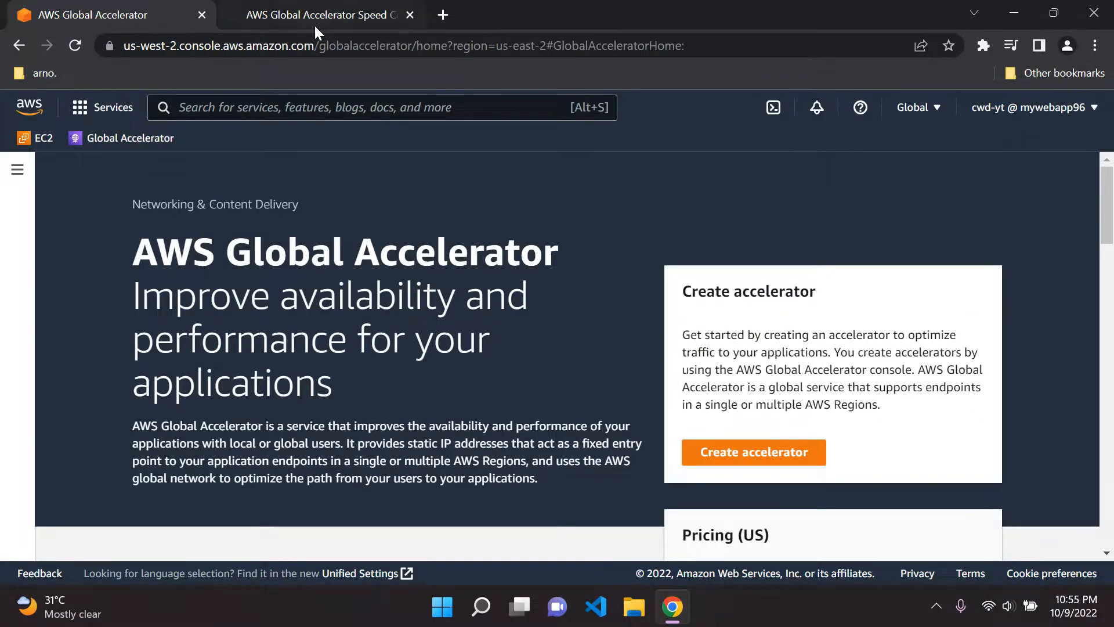
pyautogui.moveTo(520, 366)
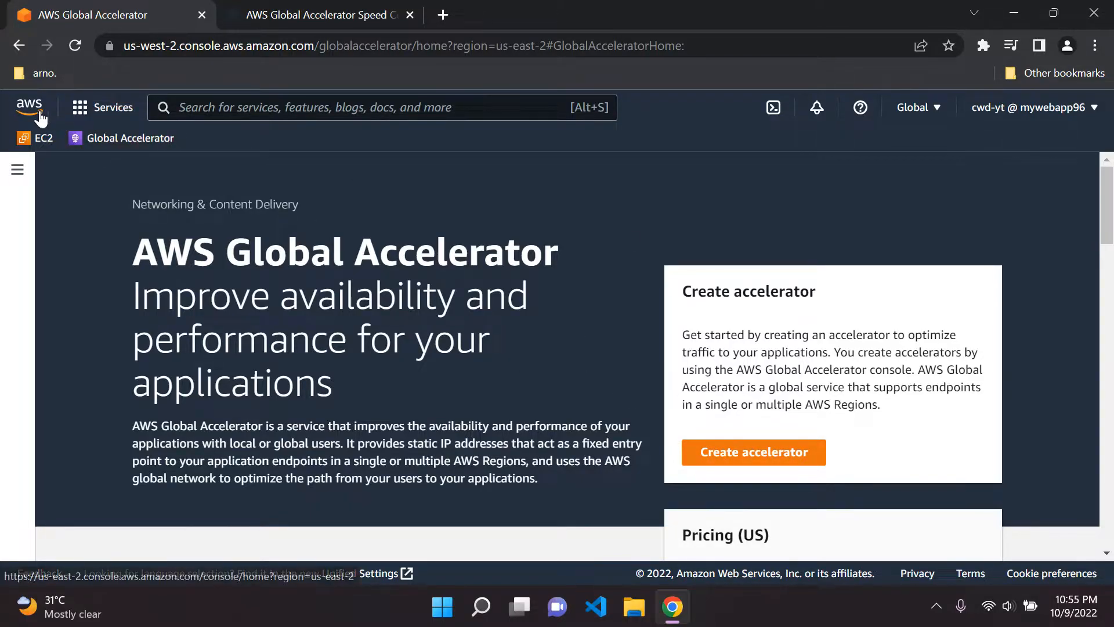
# Step: Return to Console Home via the AWS logo, now in the Ohio region
pyautogui.click(28, 106)
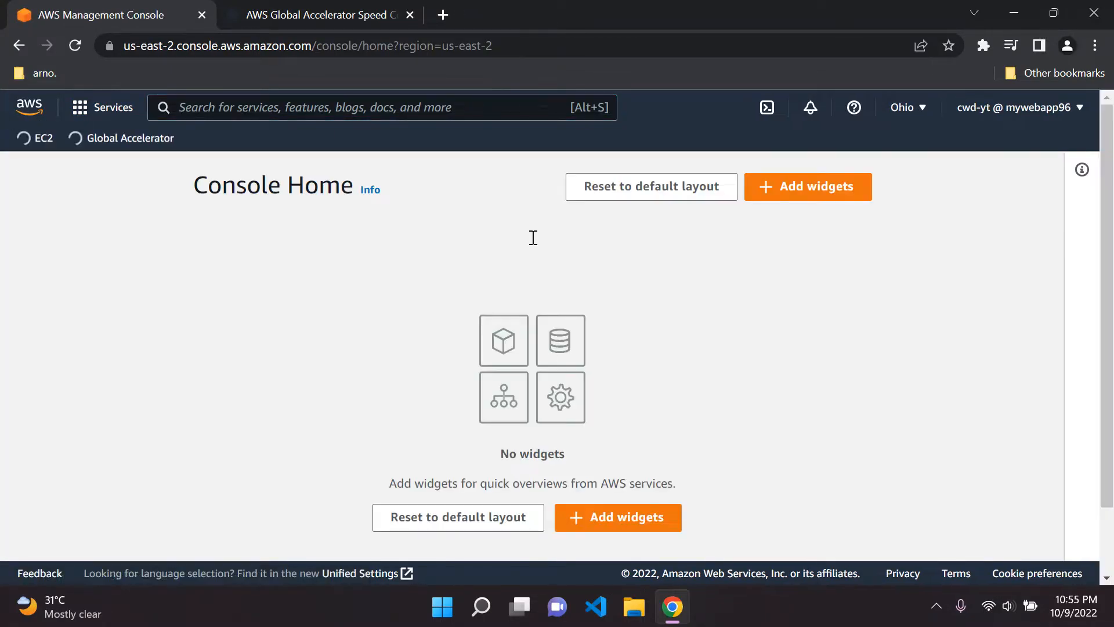
pyautogui.moveTo(37, 138)
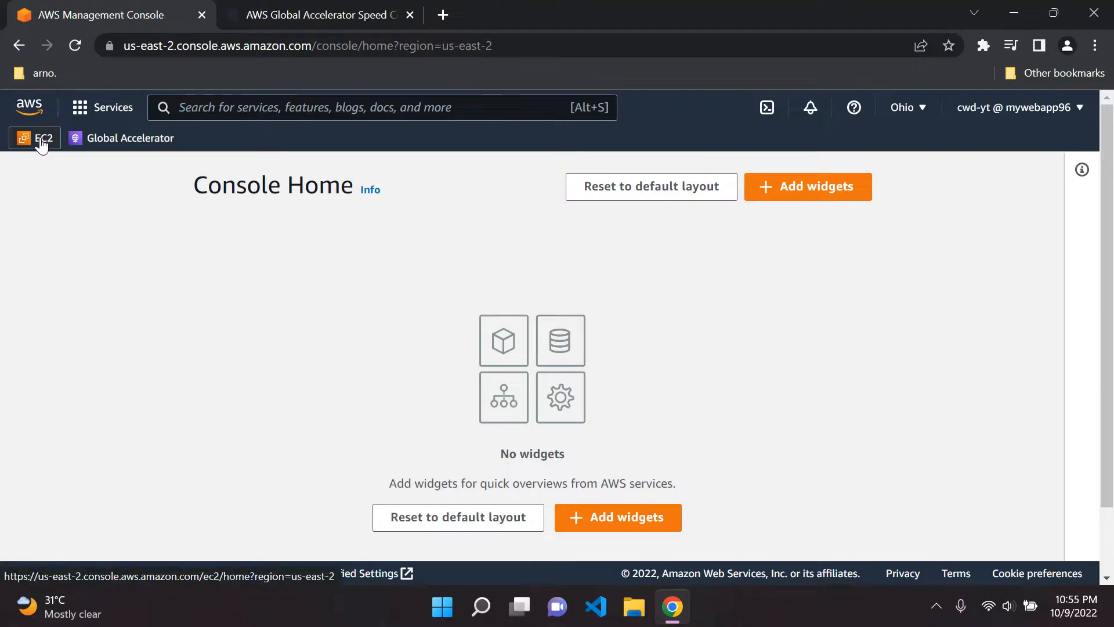
# Step: Go to EC2 Load Balancers in Ohio, which lists no load balancers
pyautogui.click(36, 139)
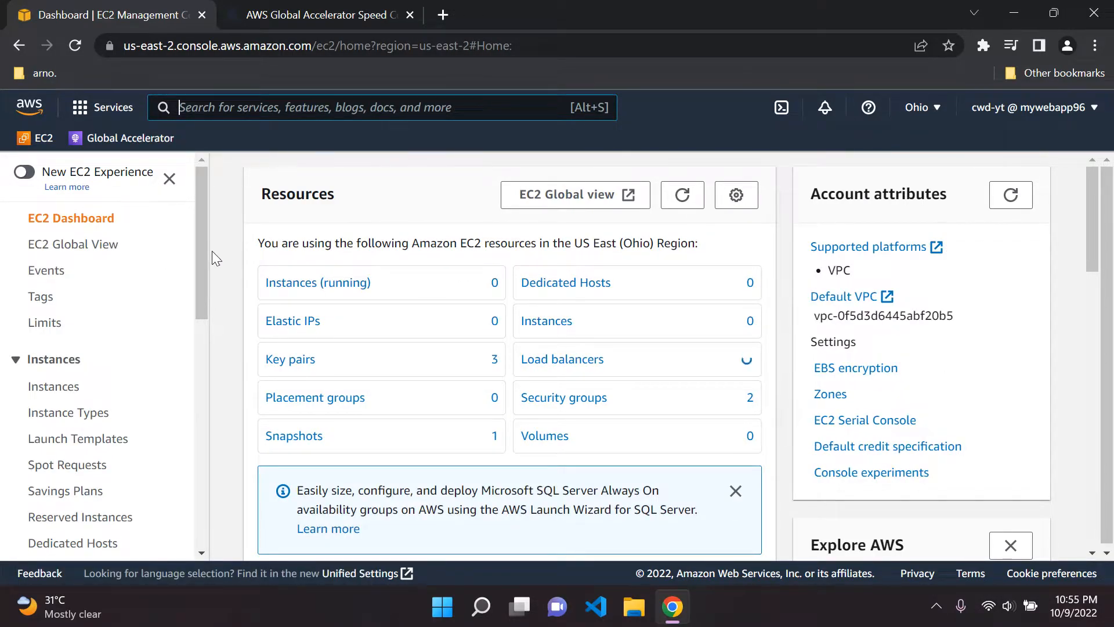
pyautogui.moveTo(103, 260)
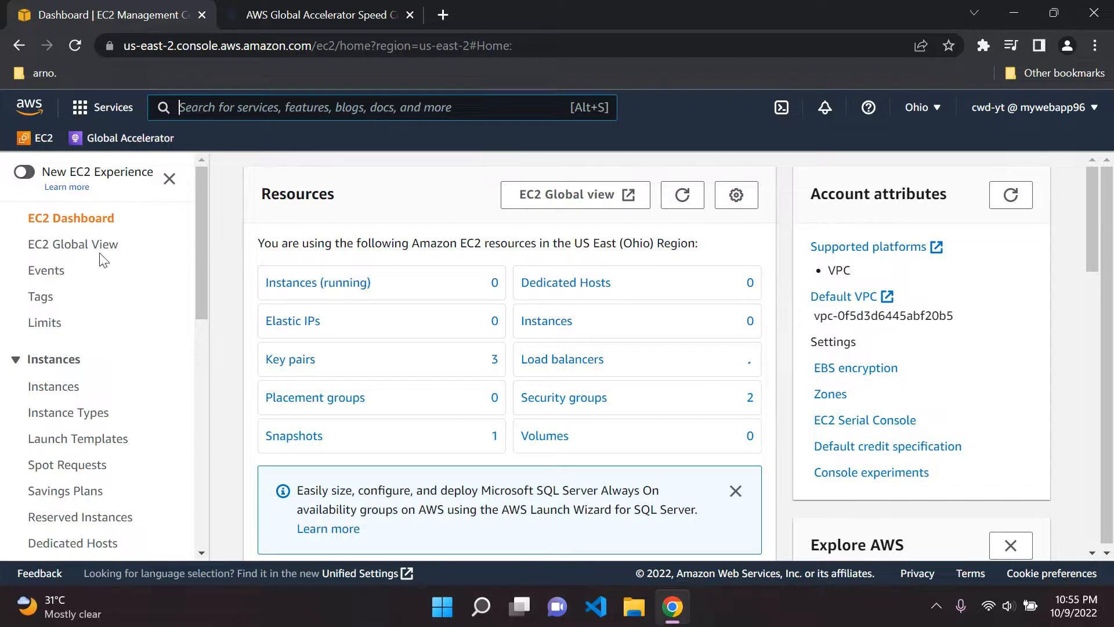
pyautogui.scroll(-3)
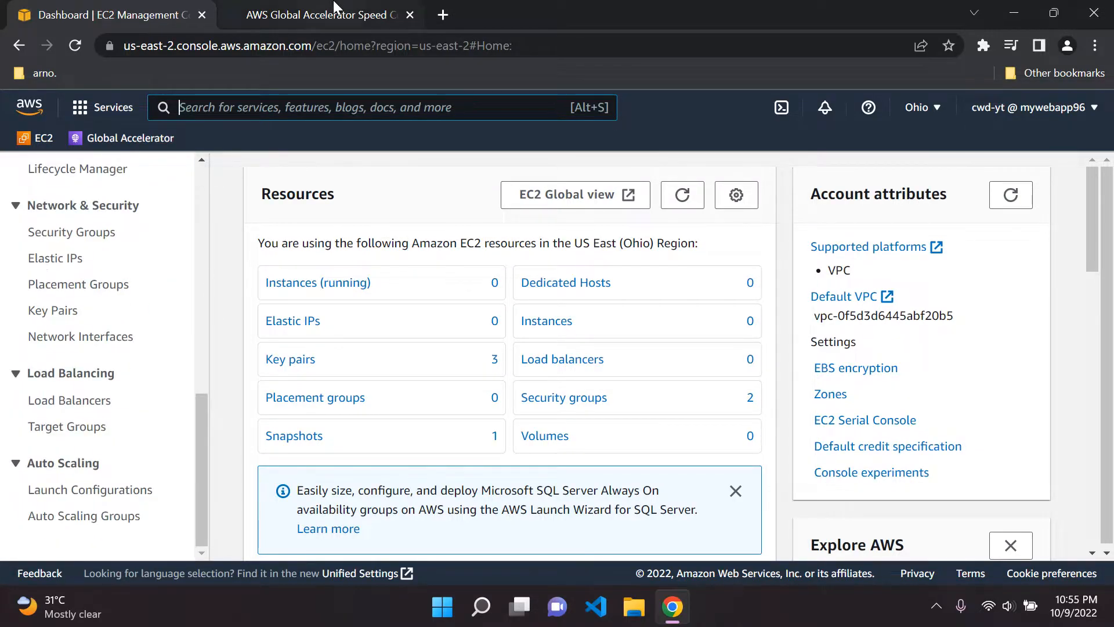
pyautogui.moveTo(67, 436)
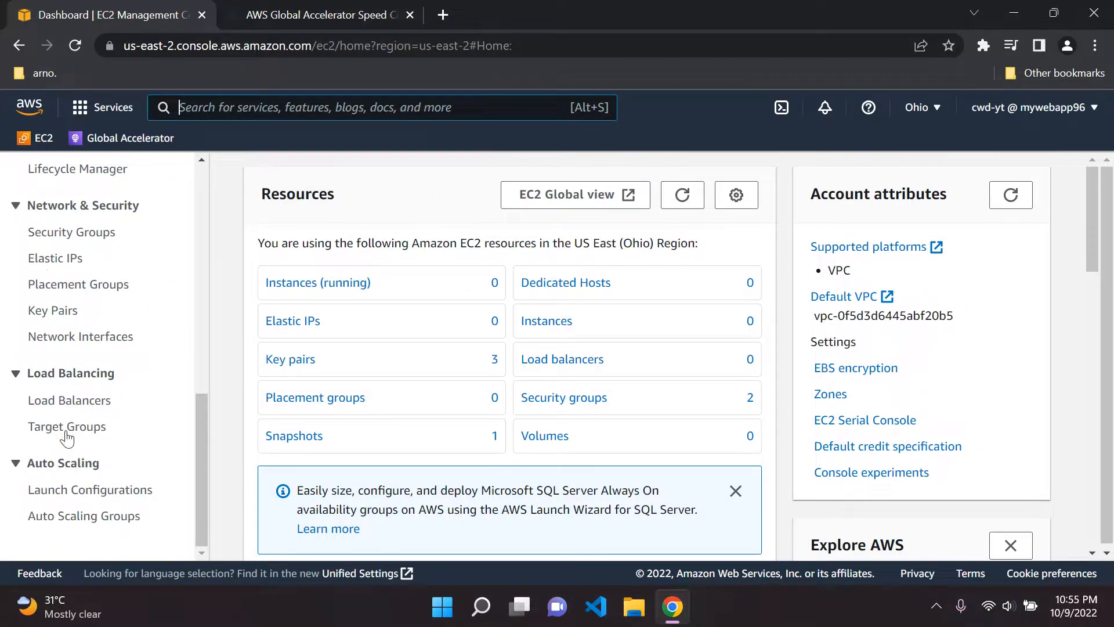
pyautogui.click(69, 400)
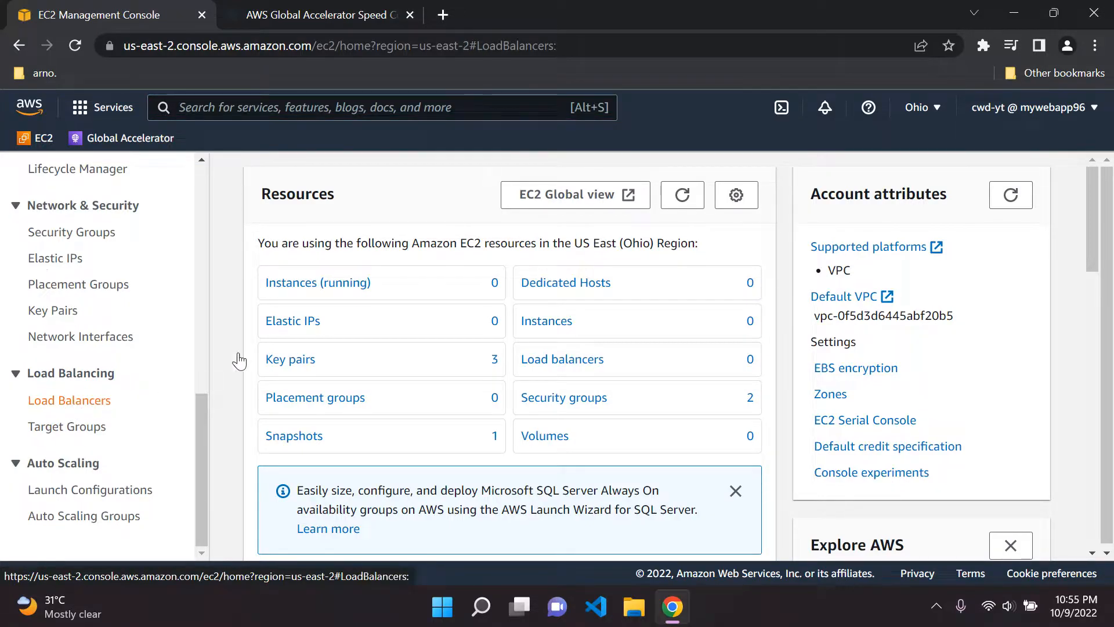
pyautogui.click(69, 399)
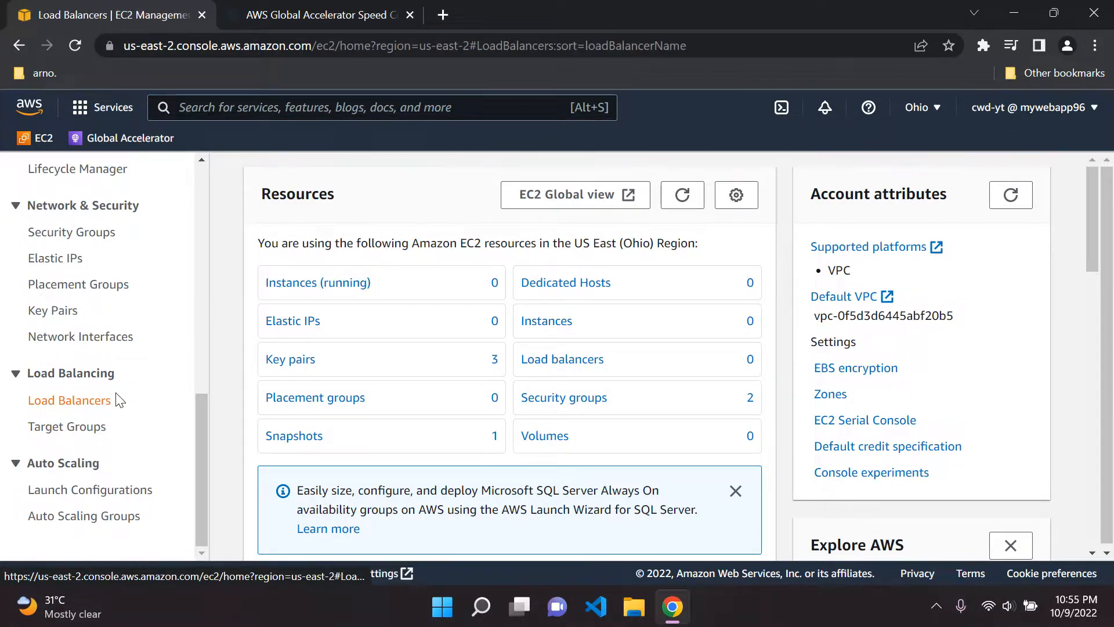
pyautogui.click(69, 400)
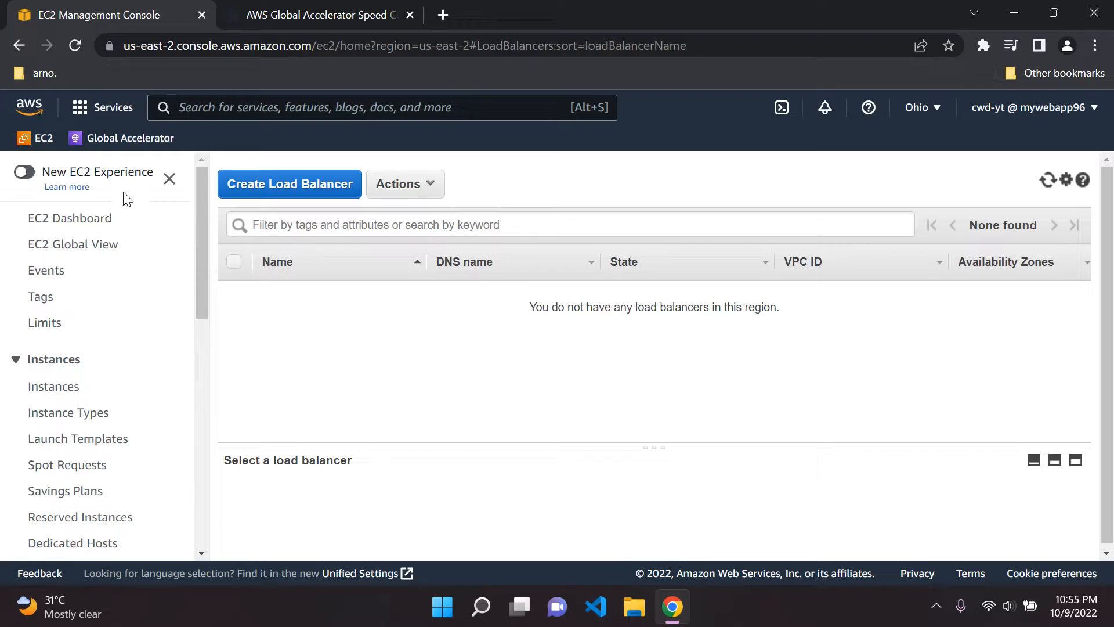
pyautogui.moveTo(96, 185)
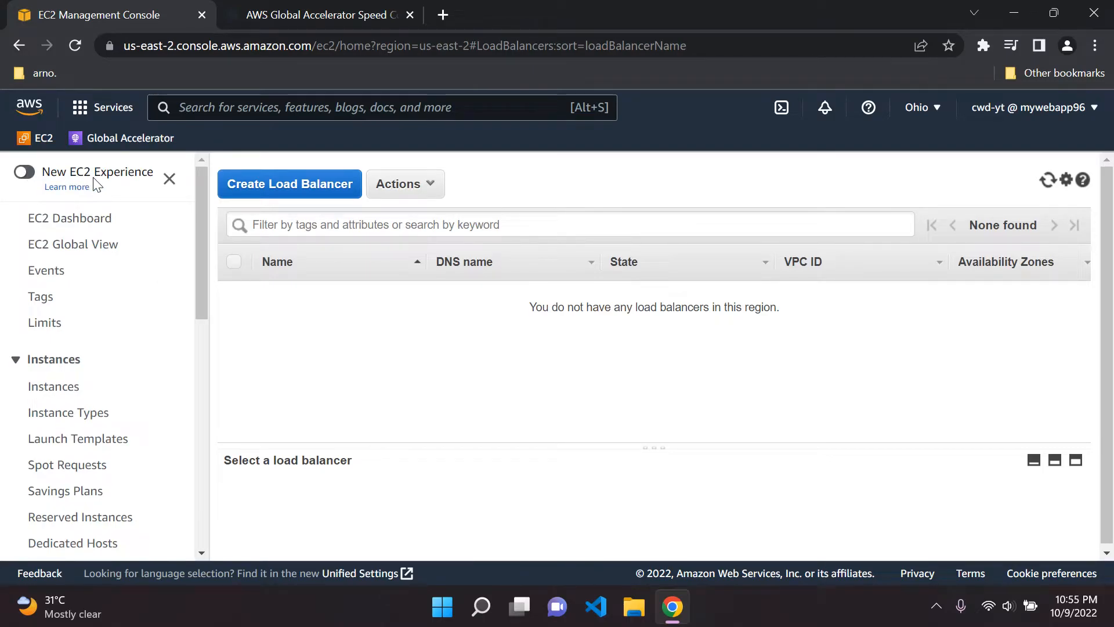
pyautogui.moveTo(285, 188)
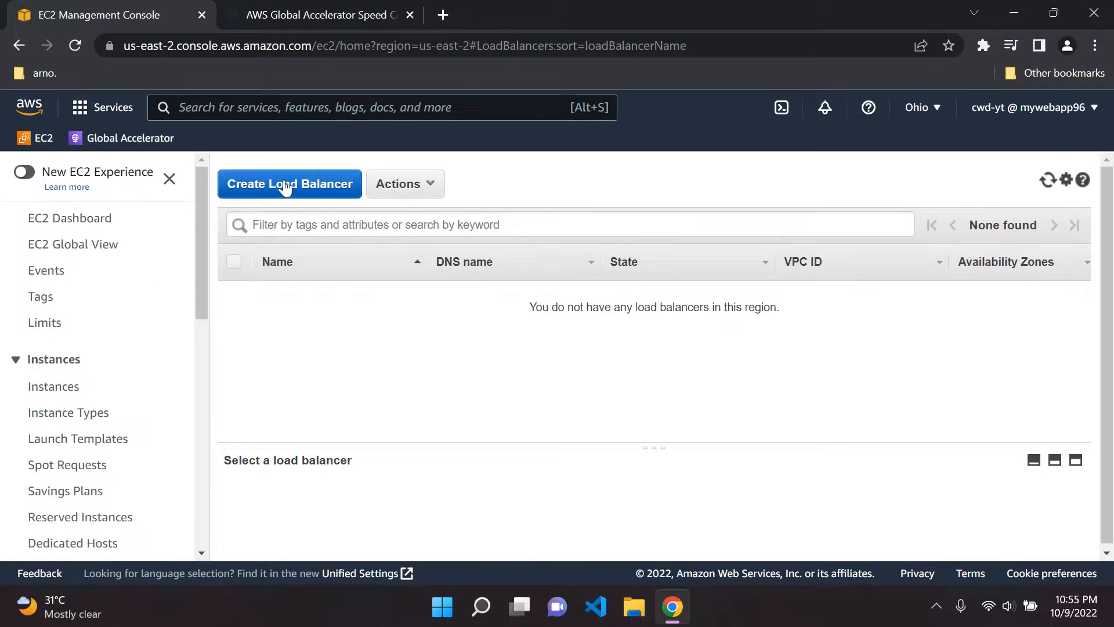
pyautogui.moveTo(493, 326)
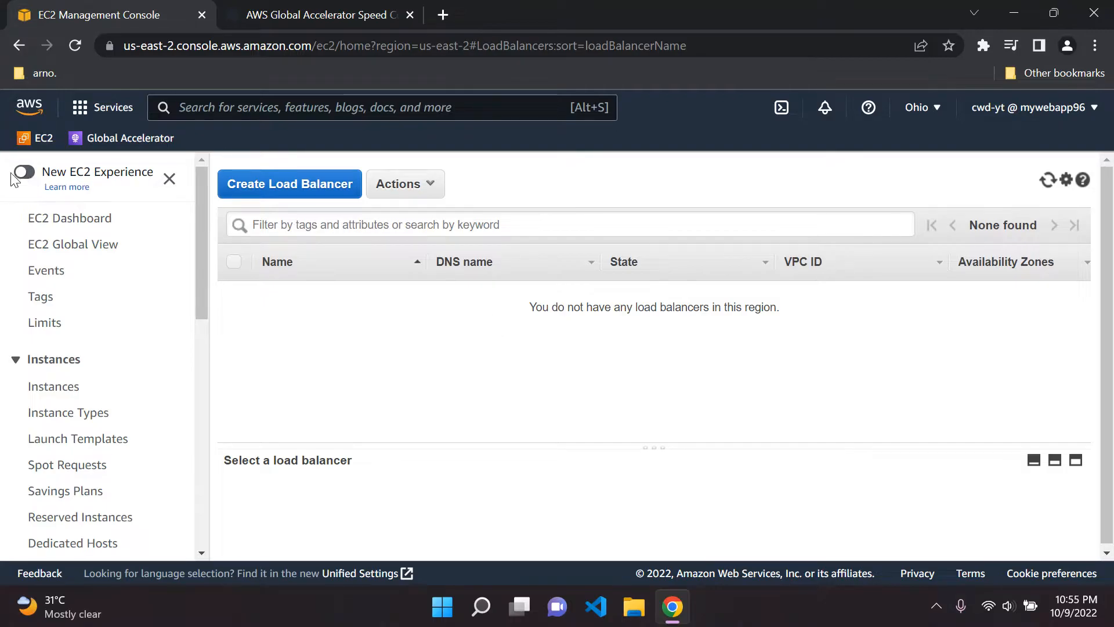
pyautogui.moveTo(638, 377)
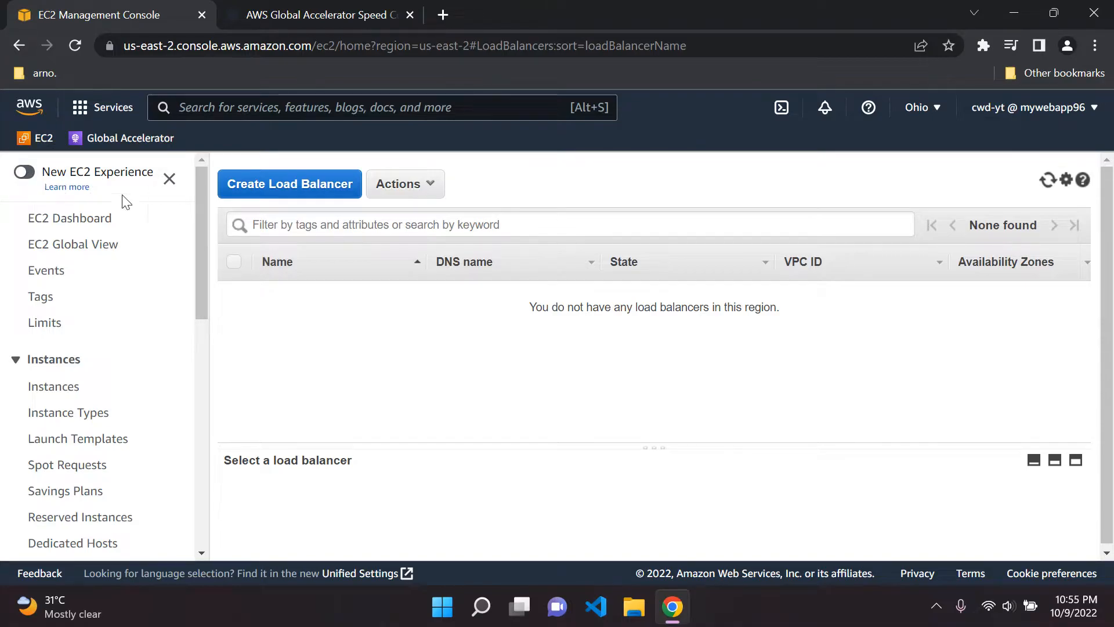
# Step: Start Create Load Balancer and review the available load balancer types
pyautogui.click(289, 184)
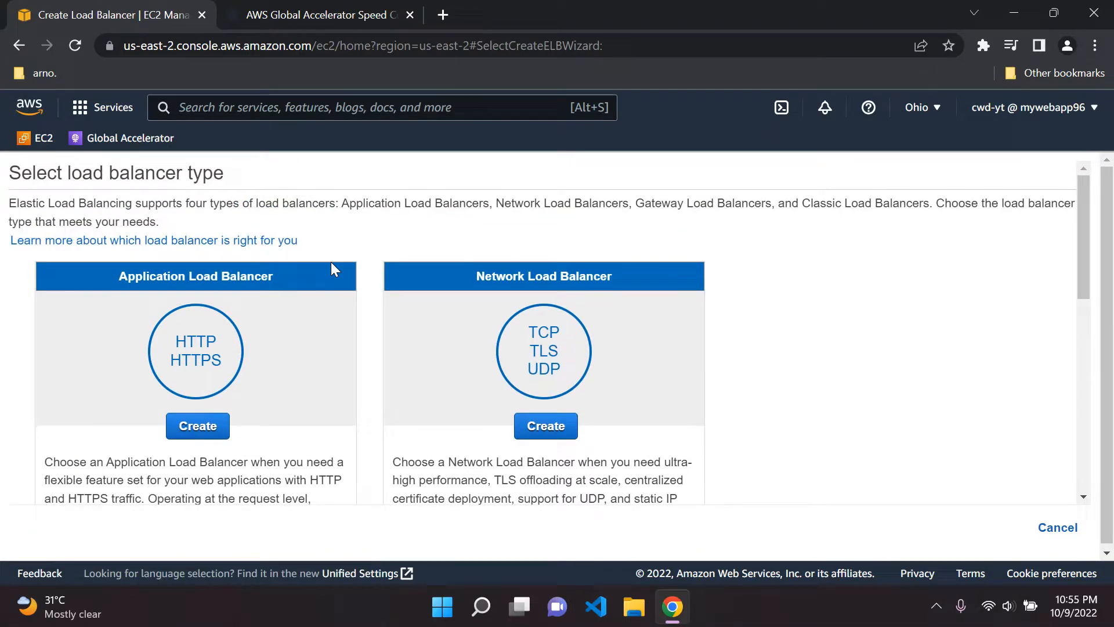
pyautogui.scroll(-3)
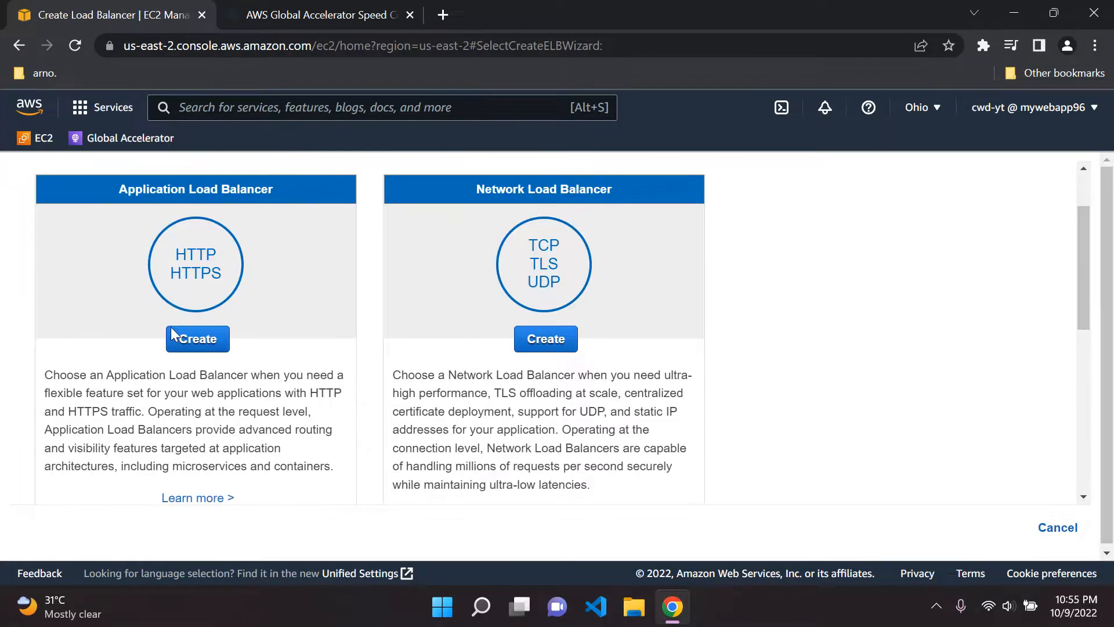
pyautogui.moveTo(164, 389)
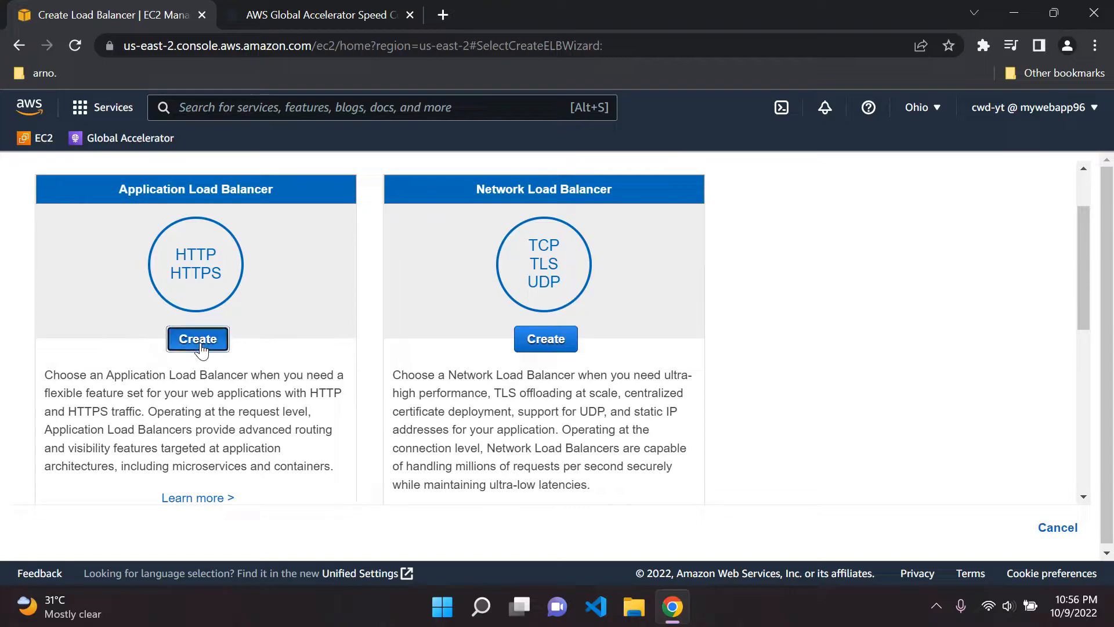
# Step: Choose Application Load Balancer and name it DemoAppLB
pyautogui.click(196, 338)
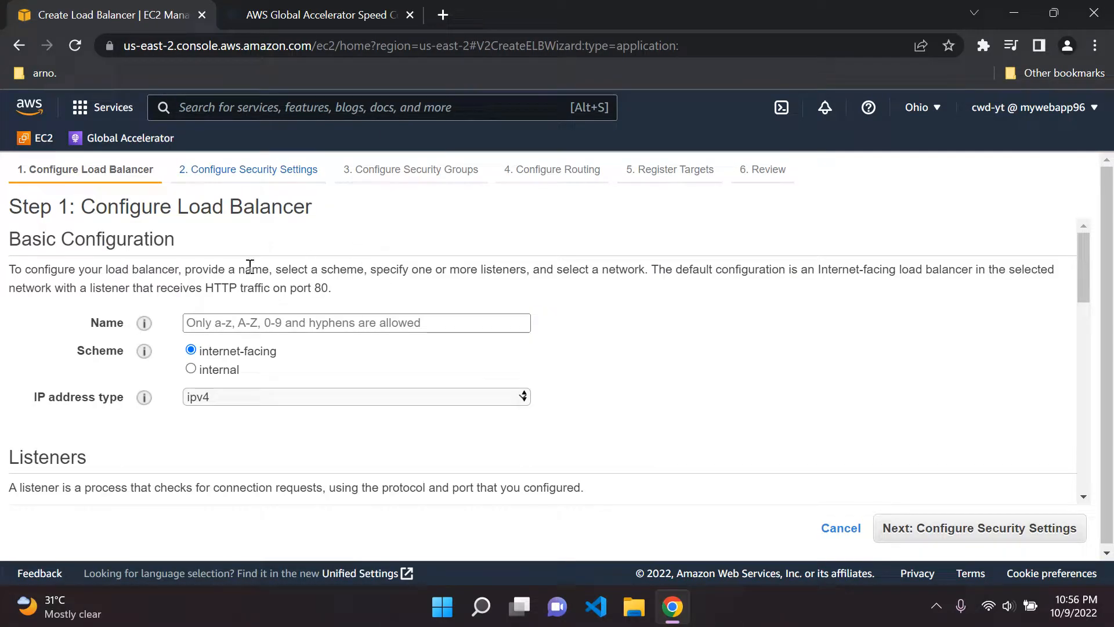
pyautogui.moveTo(247, 389)
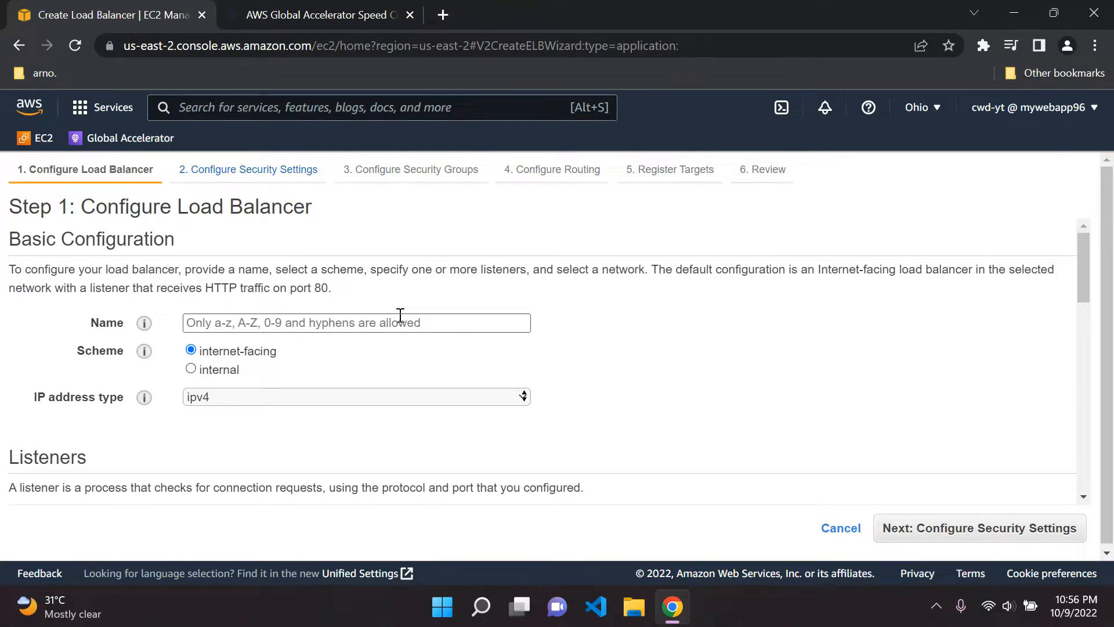
pyautogui.moveTo(383, 397)
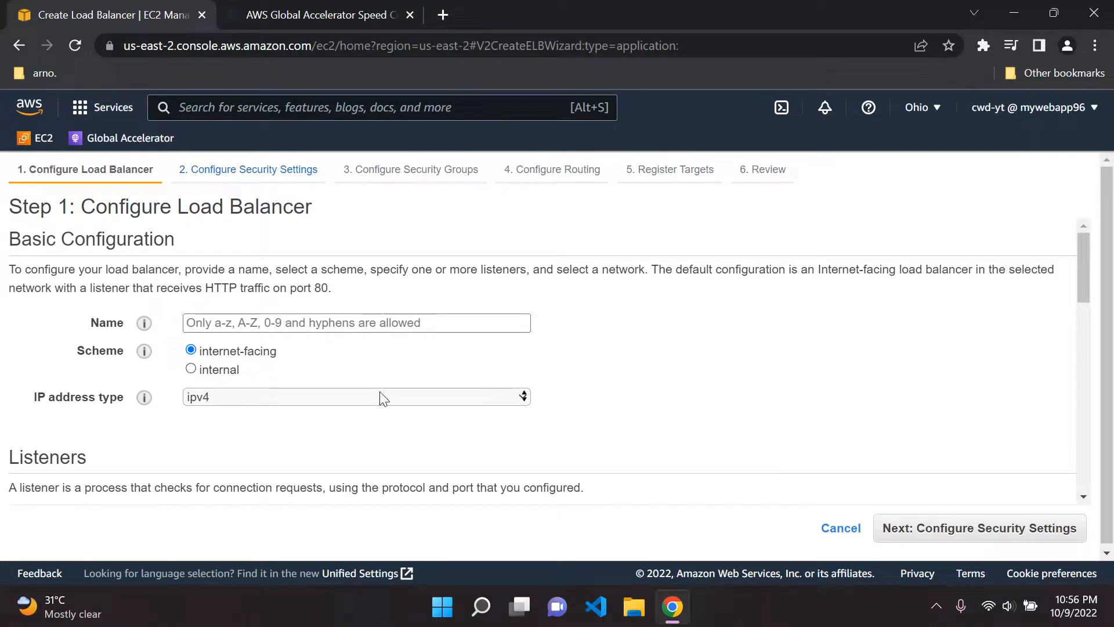
pyautogui.moveTo(389, 396)
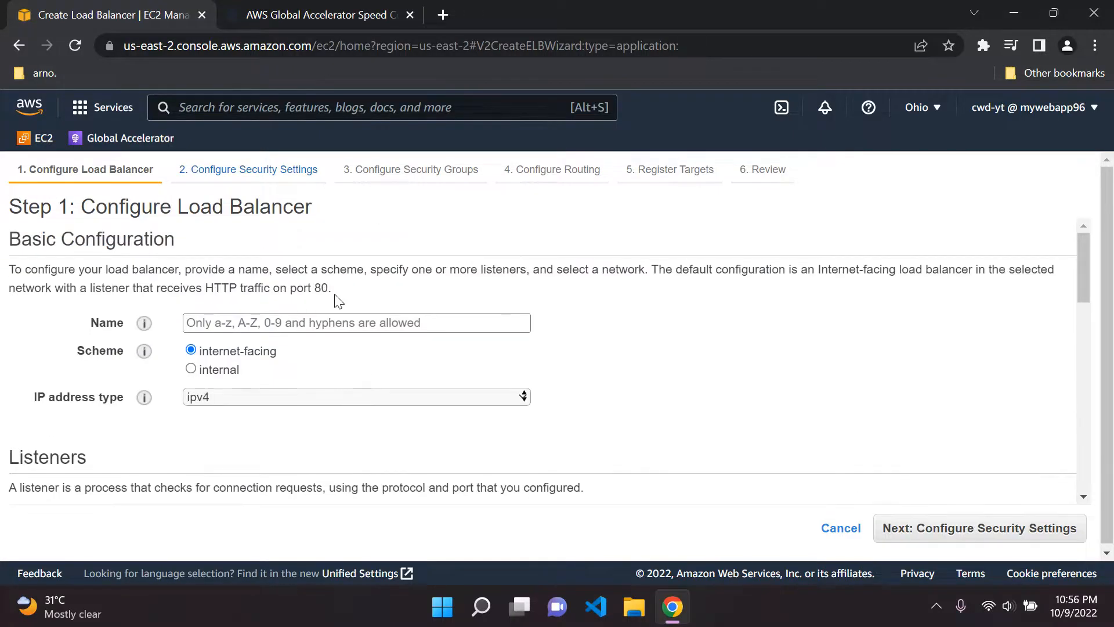
pyautogui.write('d')
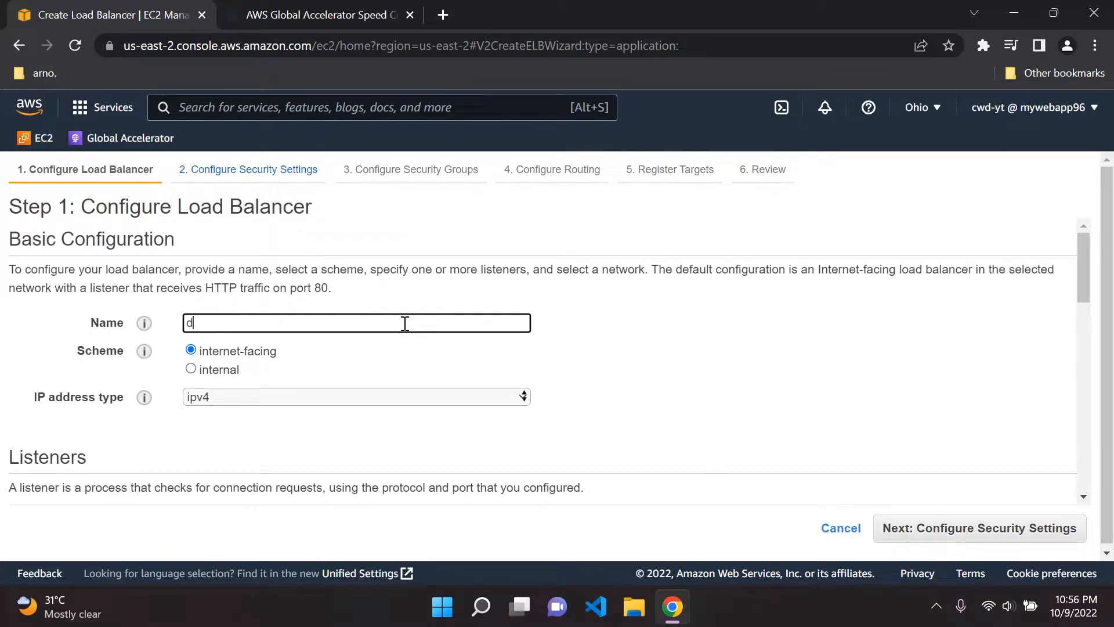
pyautogui.write('emoAP')
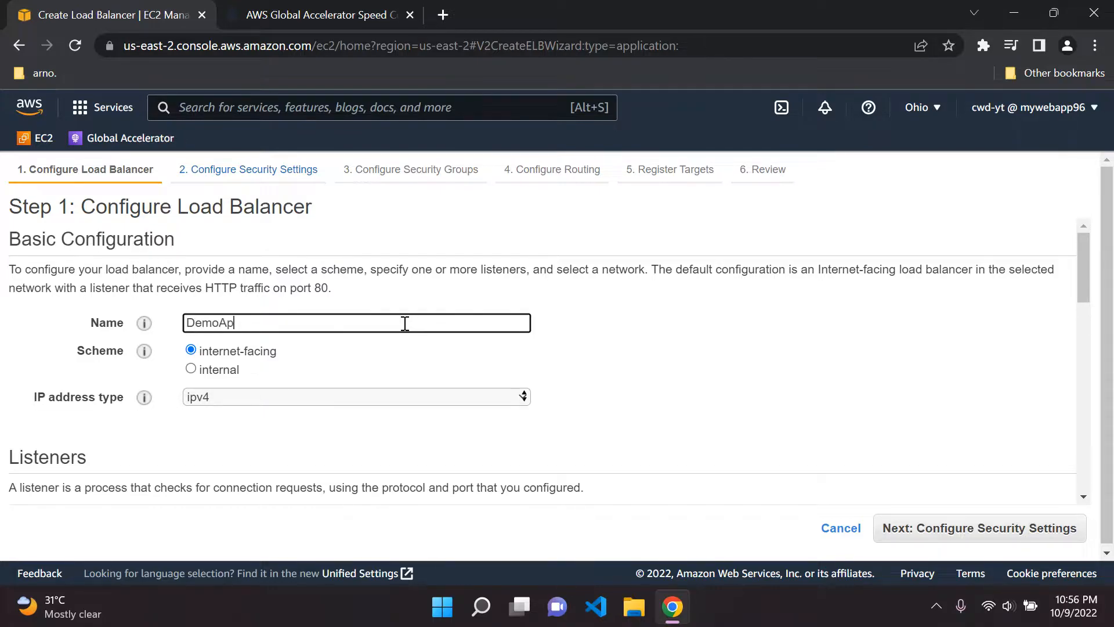
pyautogui.write('pLB')
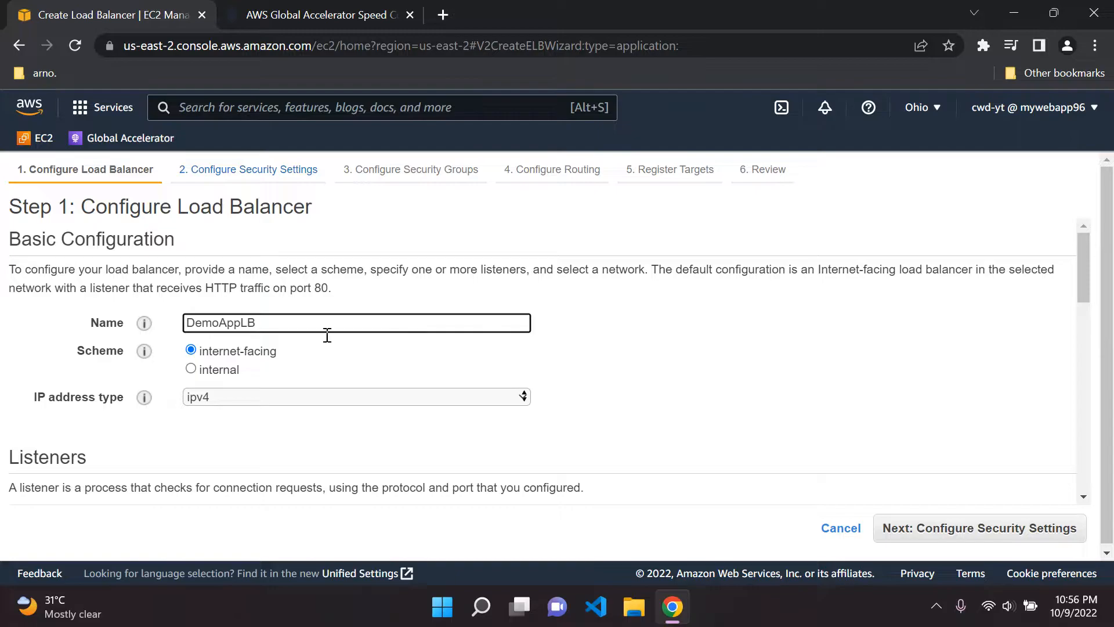
# Step: Select the default VPC with availability zones us-east-2a, us-east-2b and us-east-2c
pyautogui.scroll(-3)
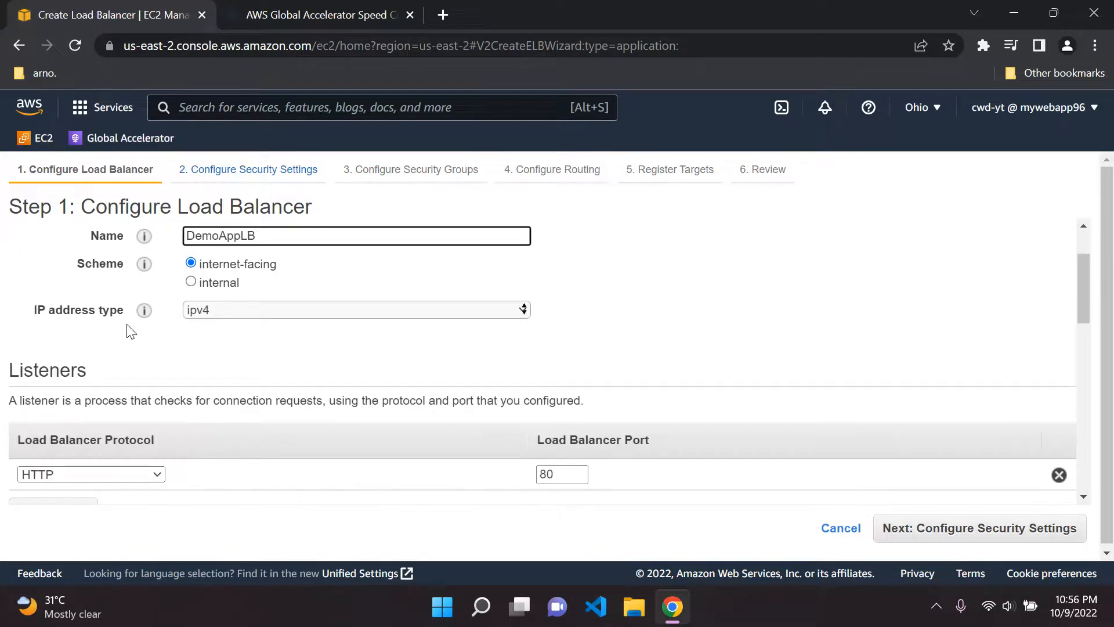
pyautogui.scroll(-3)
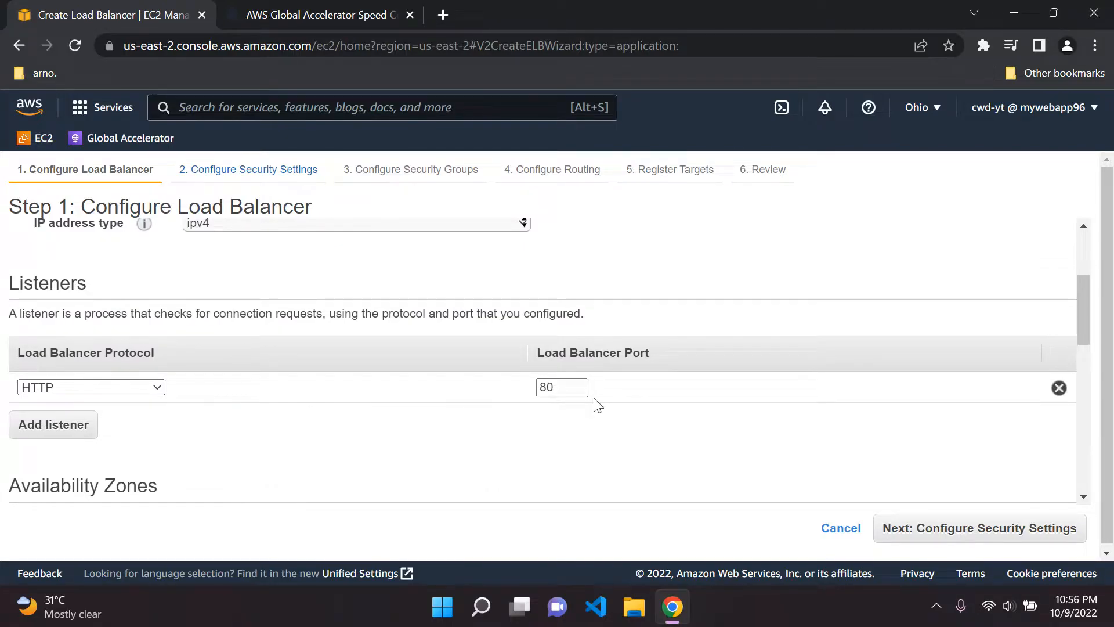
pyautogui.scroll(-3)
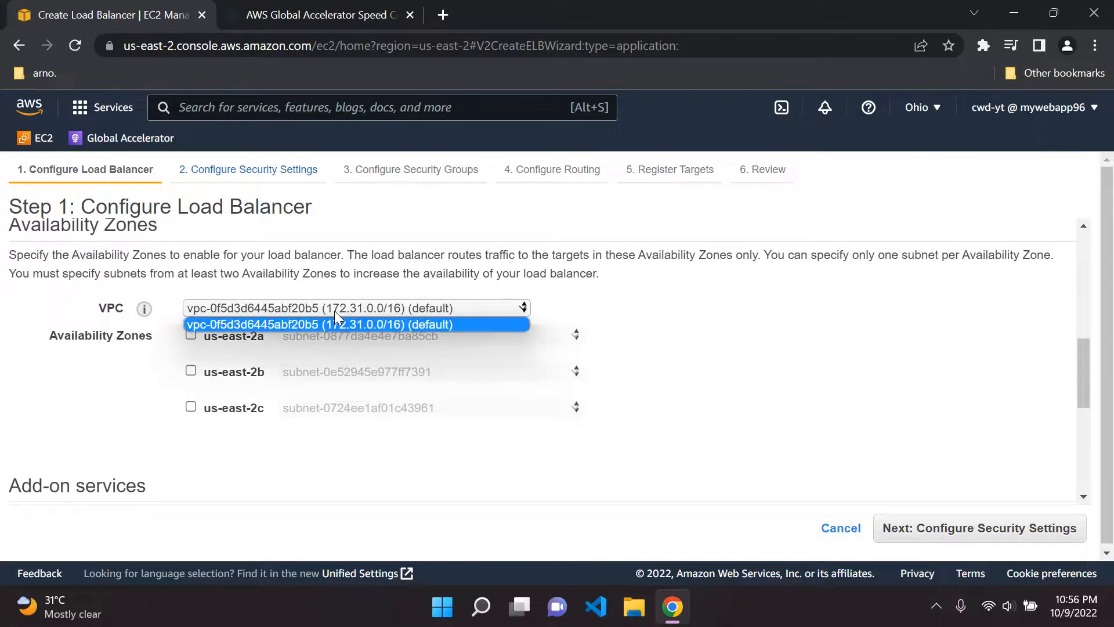
pyautogui.click(191, 335)
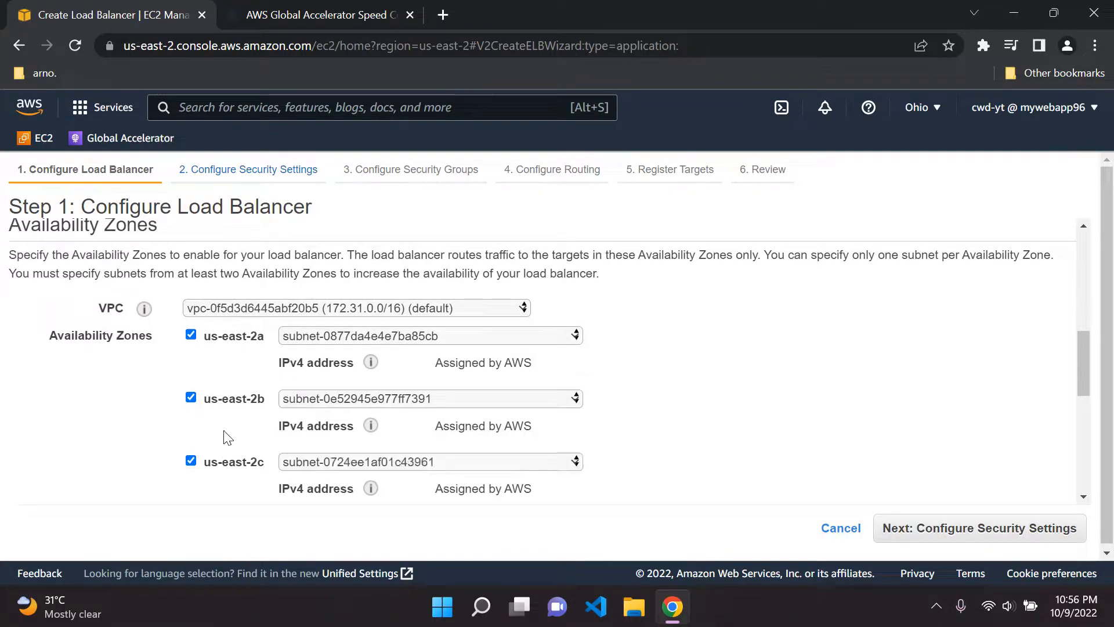
pyautogui.moveTo(104, 393)
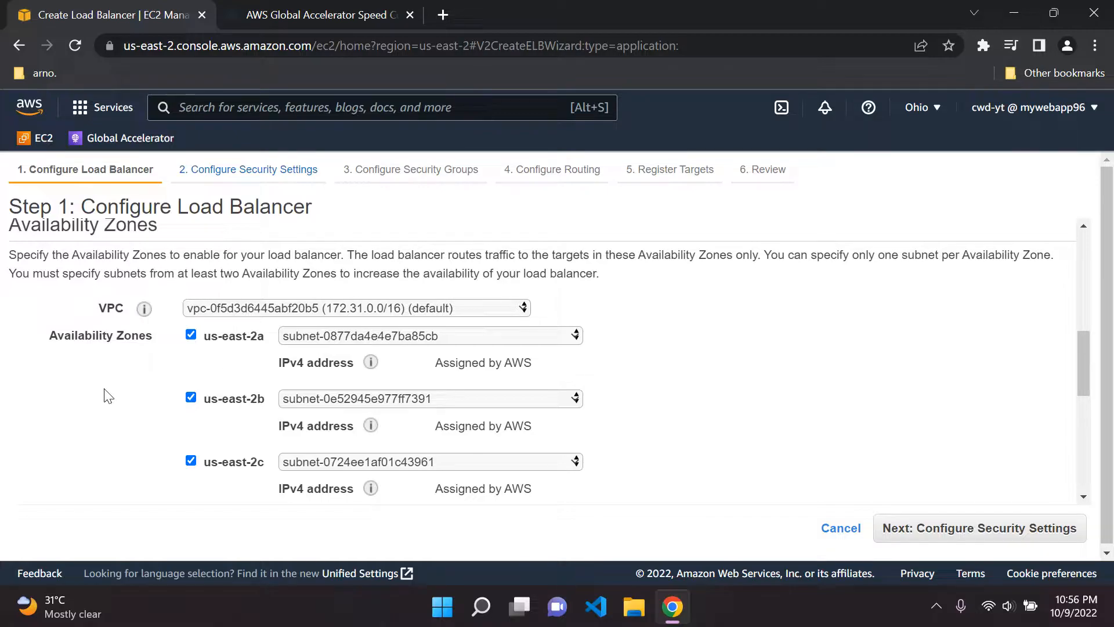
# Step: Enable the AWS Global Accelerator add-on with accelerator name DemoAppGA
pyautogui.scroll(-3)
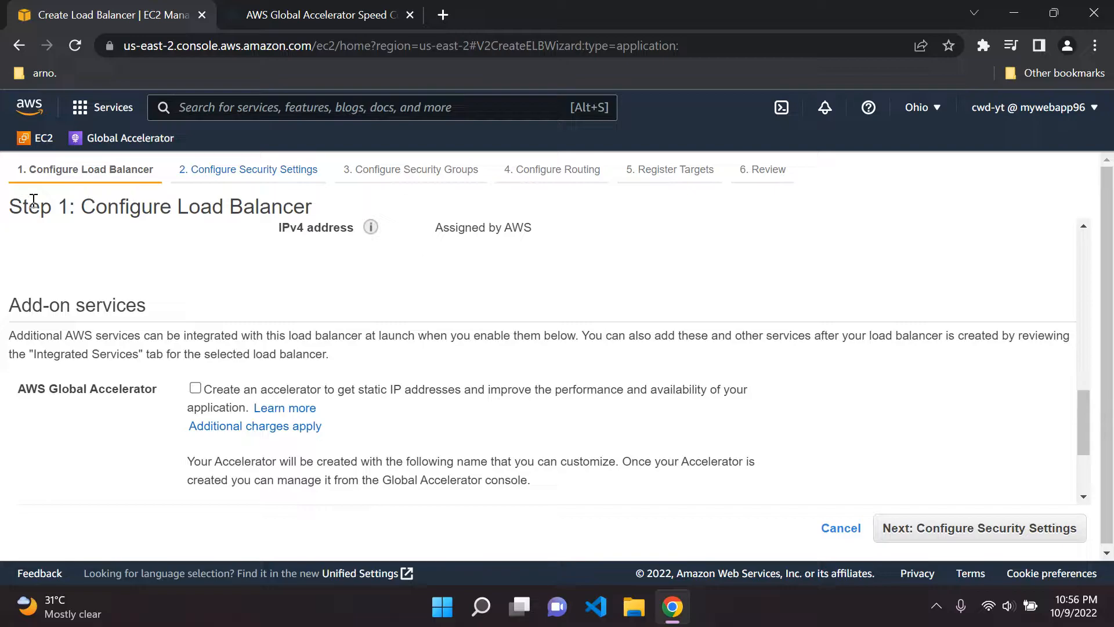
pyautogui.moveTo(173, 323)
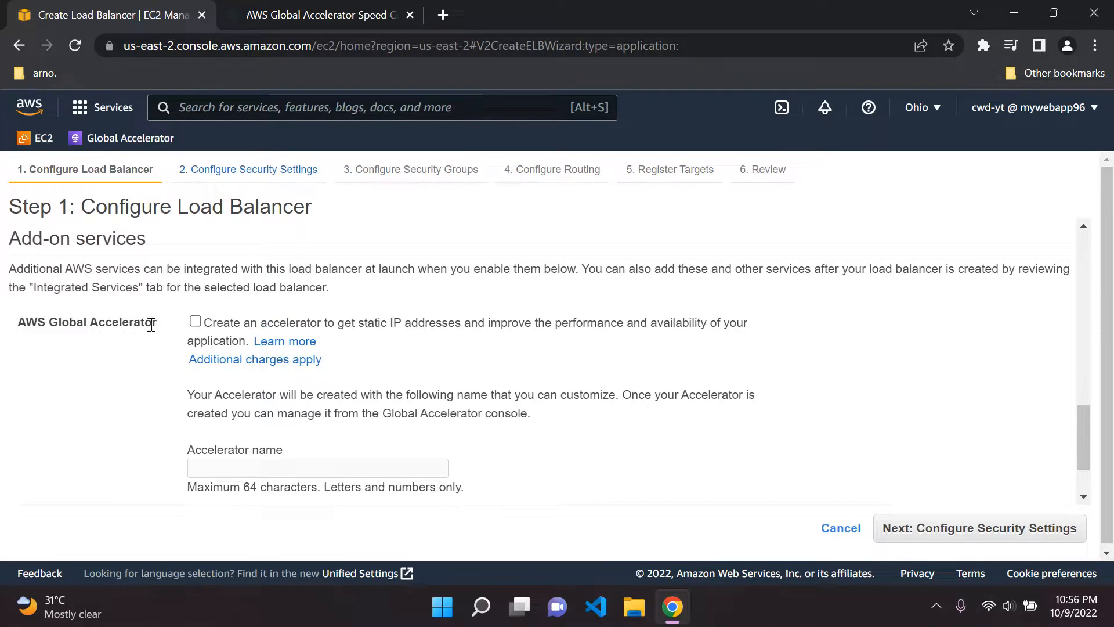
pyautogui.click(194, 321)
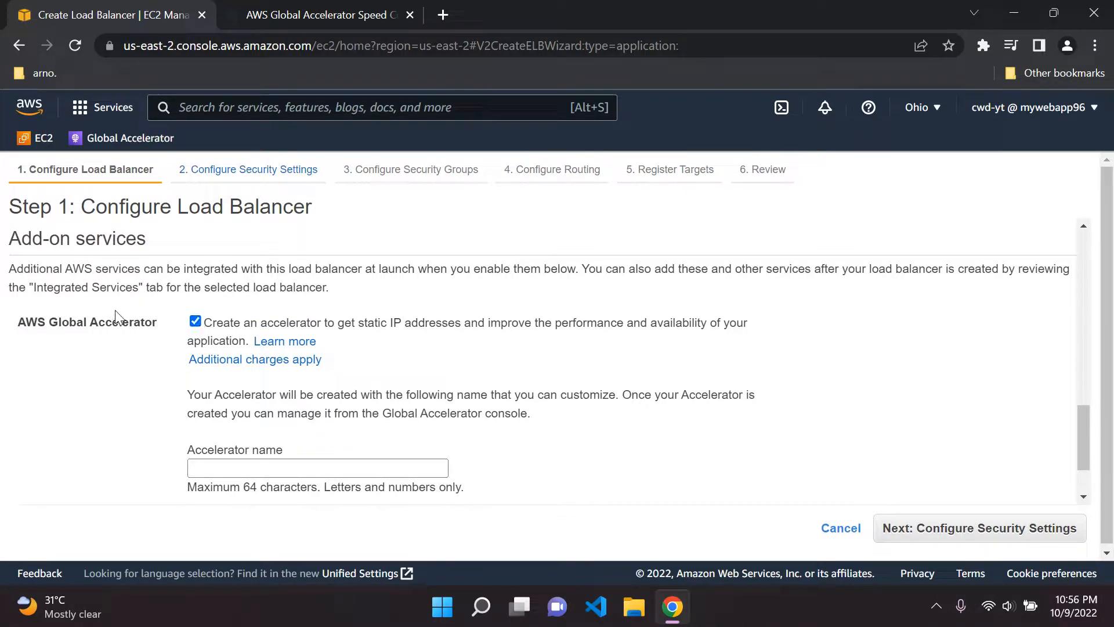
pyautogui.moveTo(535, 335)
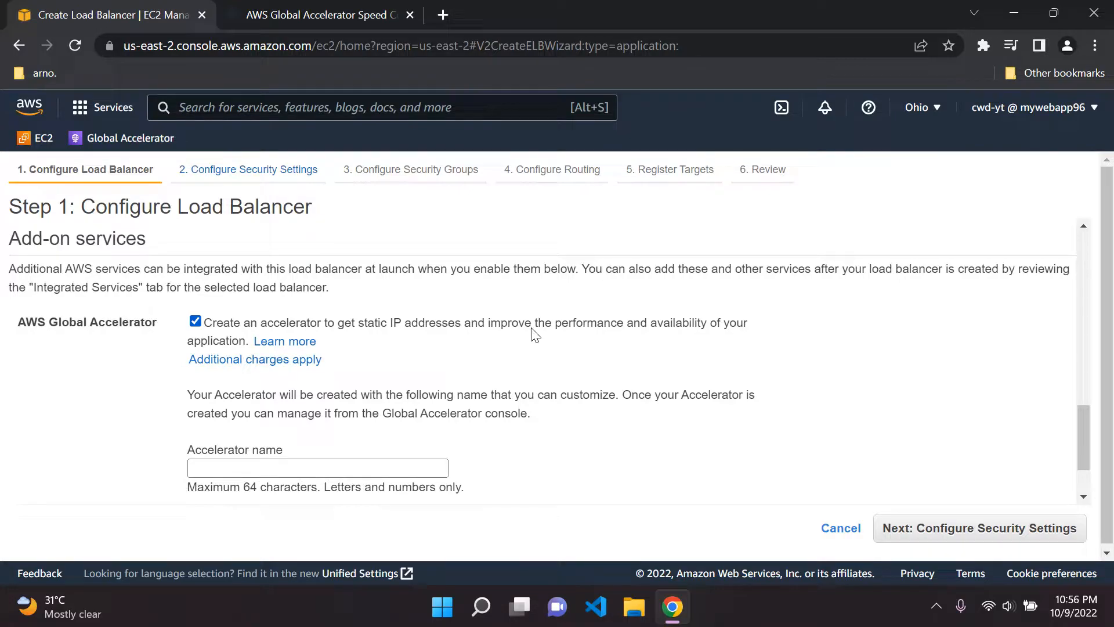
pyautogui.moveTo(459, 285)
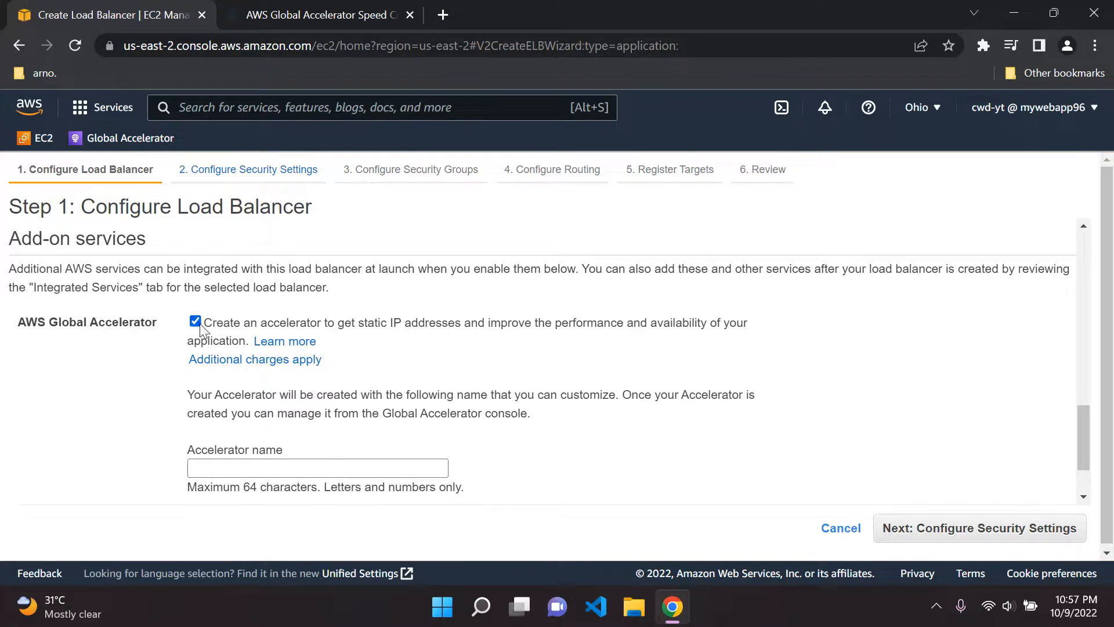
pyautogui.moveTo(265, 331)
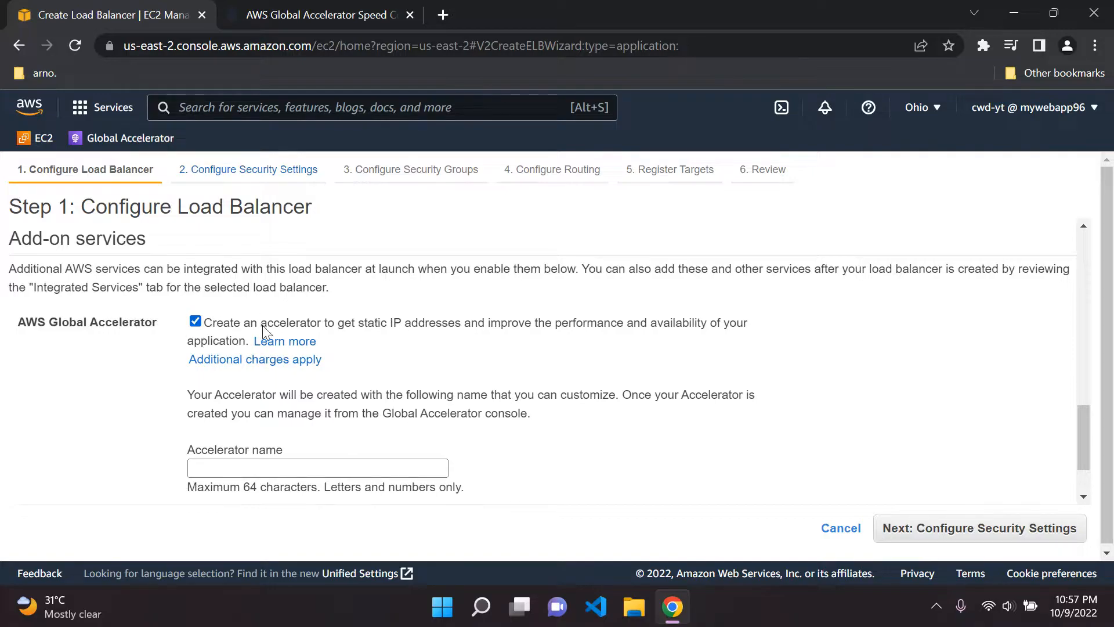
pyautogui.click(318, 467)
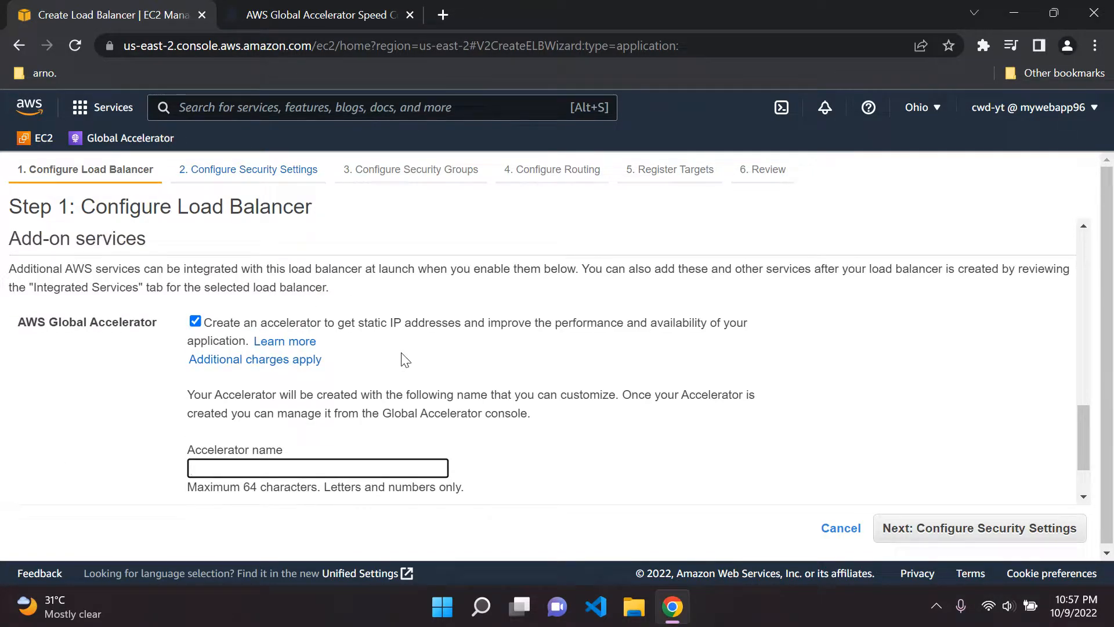
pyautogui.click(317, 467)
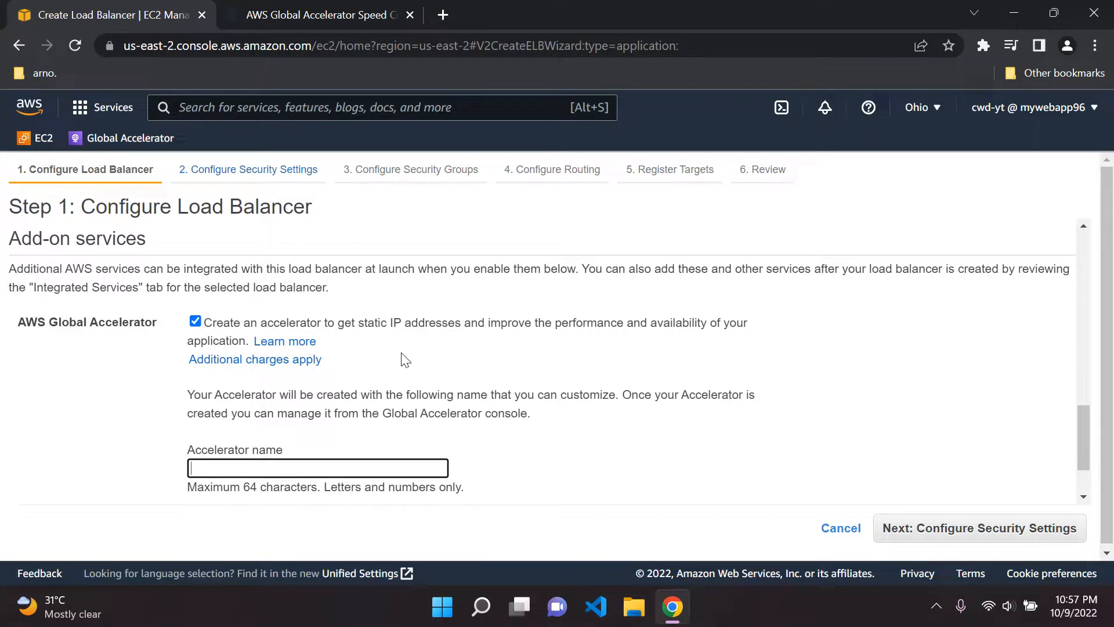
pyautogui.write('DemoAppGA')
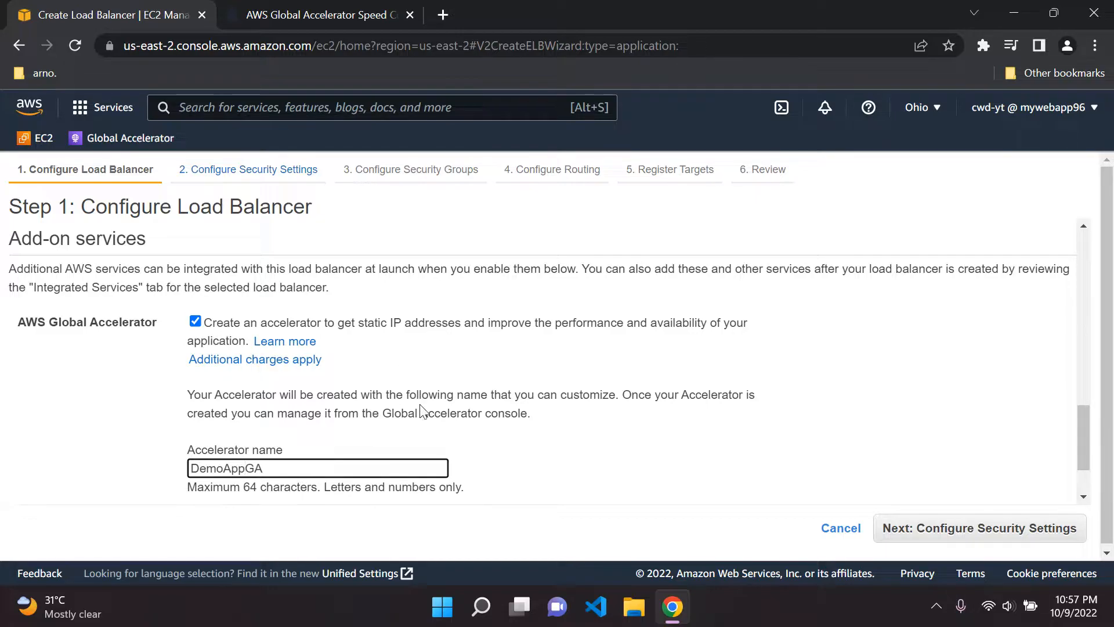
# Step: Advance the wizard to the Configure Security Settings step
pyautogui.scroll(-3)
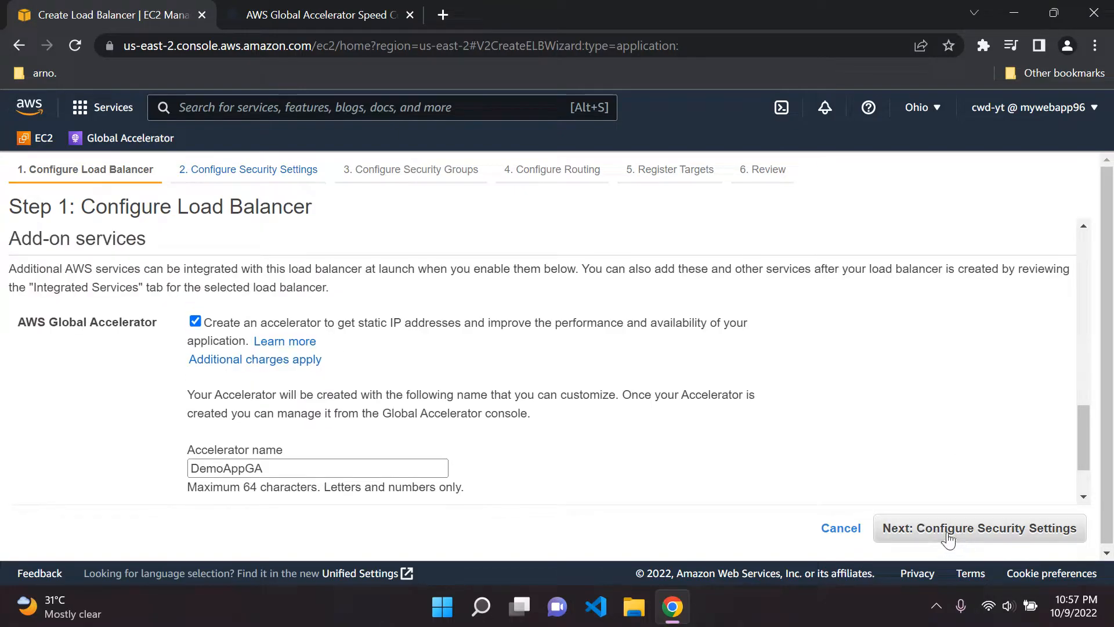
pyautogui.click(979, 527)
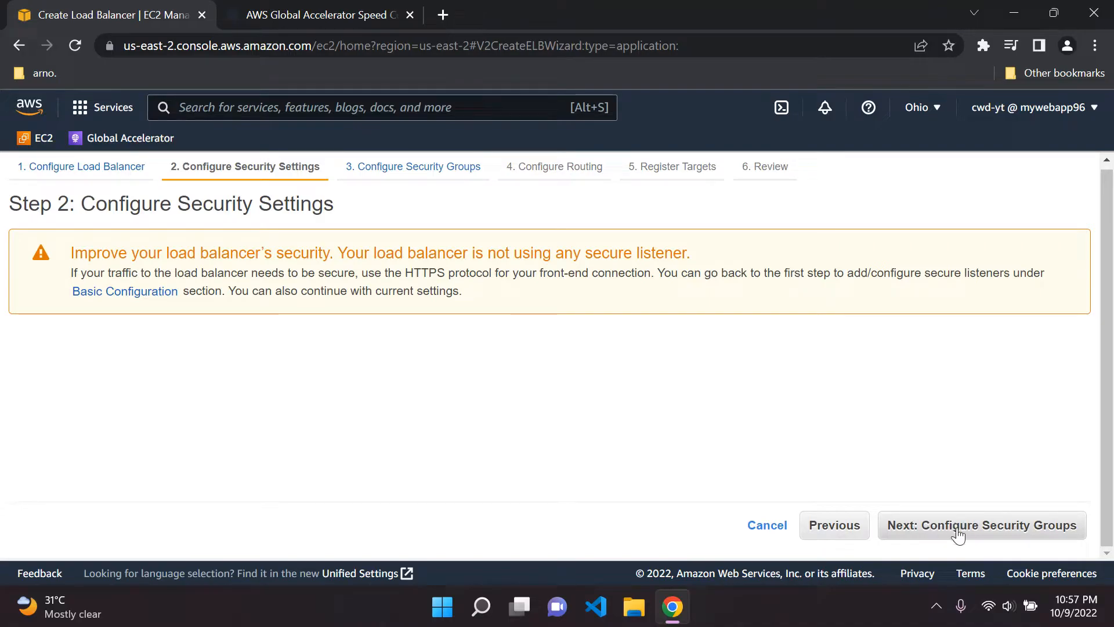
# Step: Assign the launch-wizard-1 security group and continue to the routing step
pyautogui.click(981, 525)
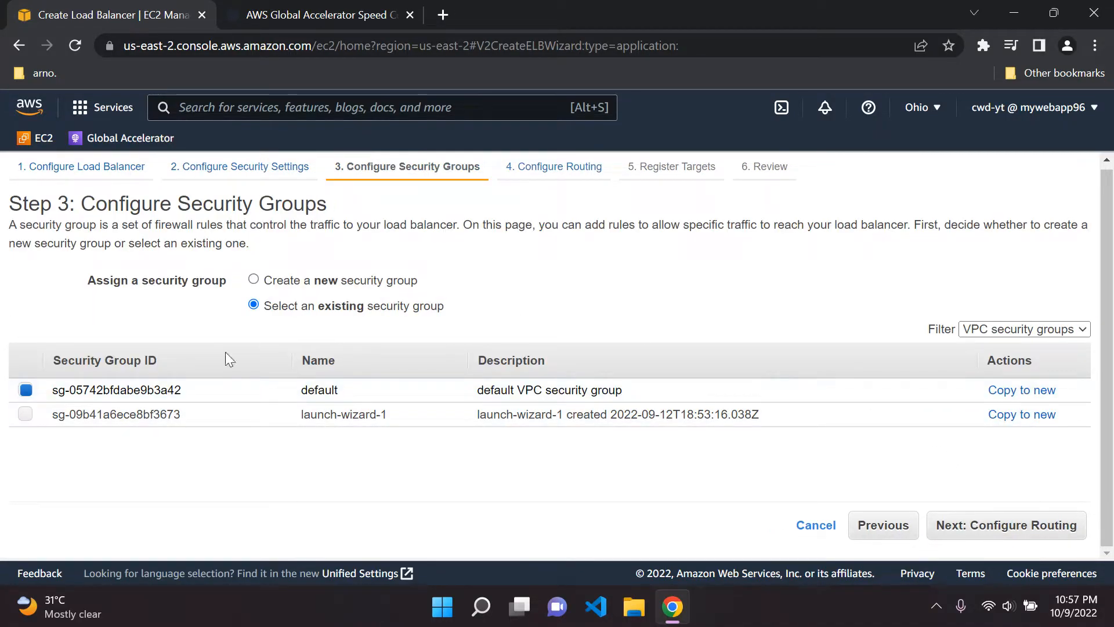
pyautogui.click(25, 415)
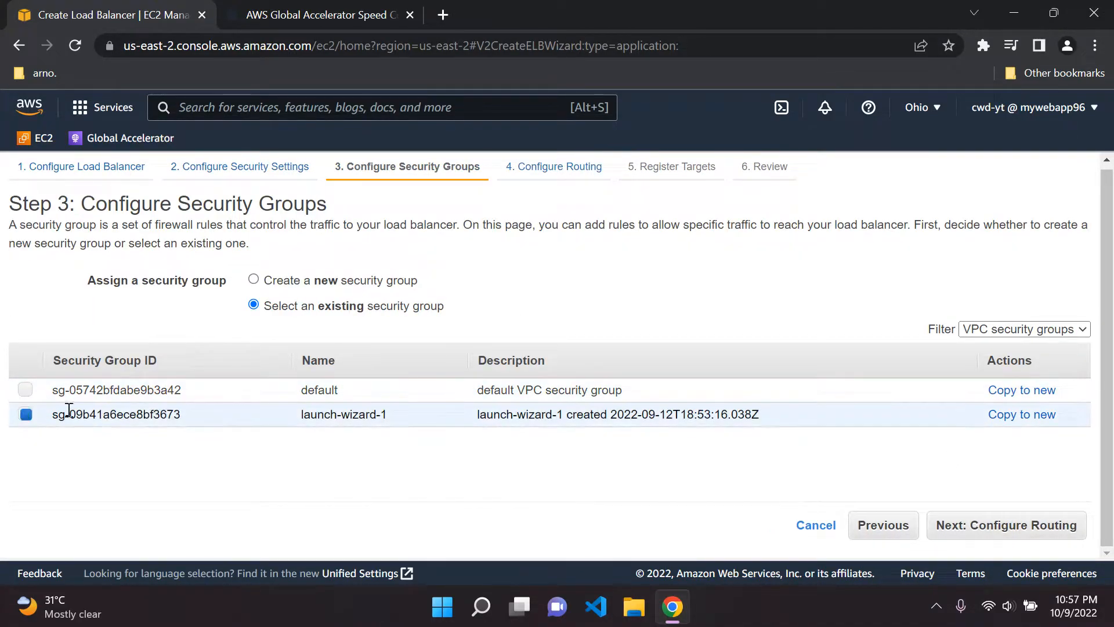
pyautogui.click(1006, 525)
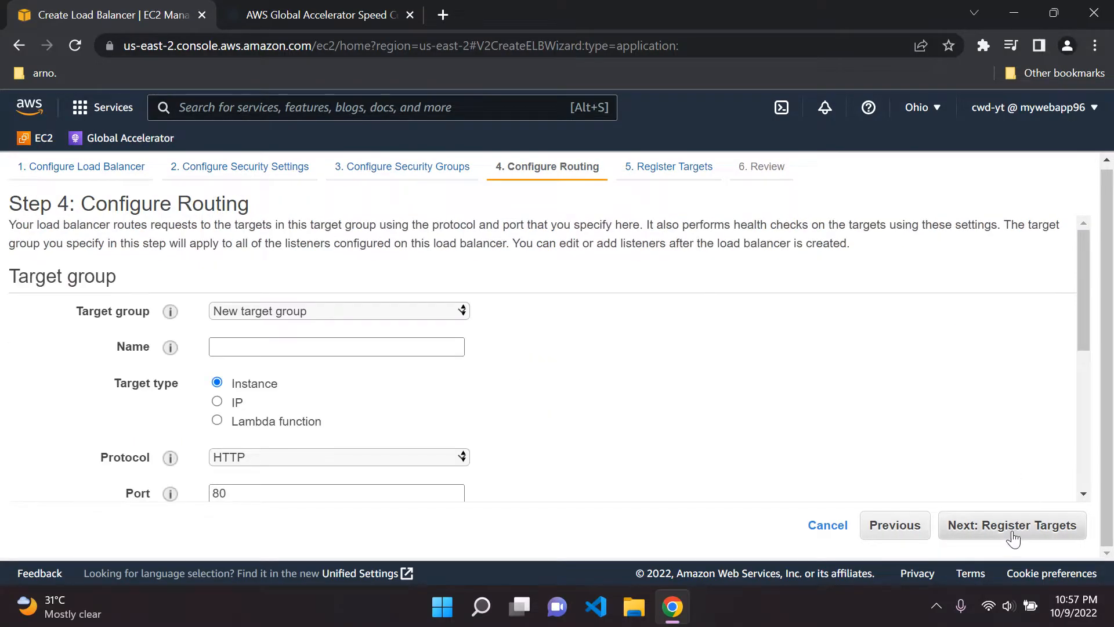
pyautogui.click(1012, 525)
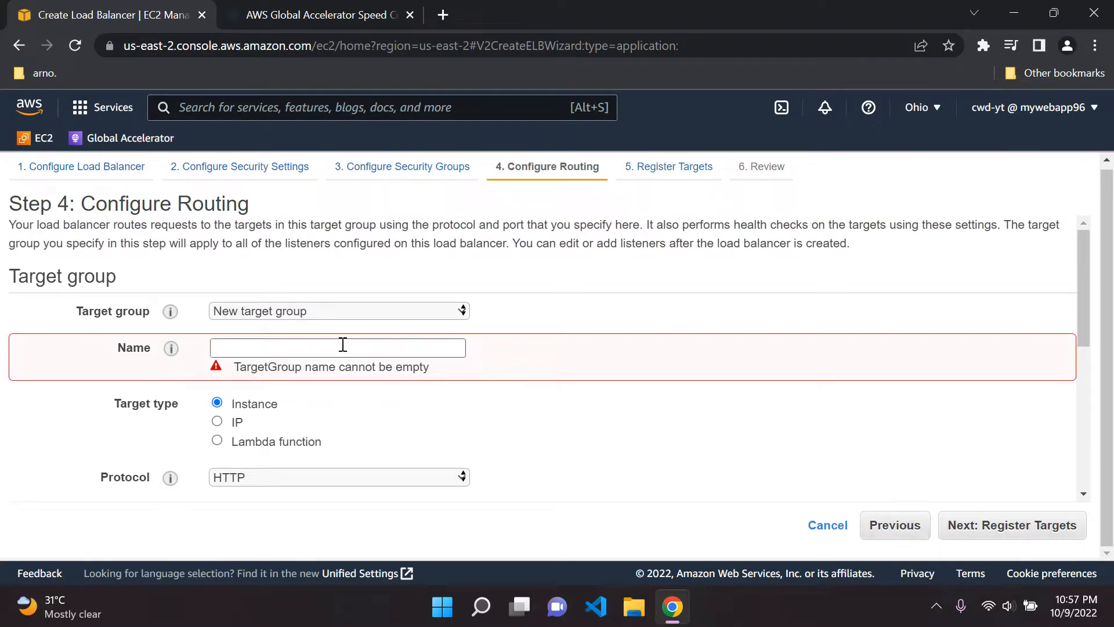
# Step: Name the new target group myTG, then go back to the security groups step
pyautogui.click(338, 348)
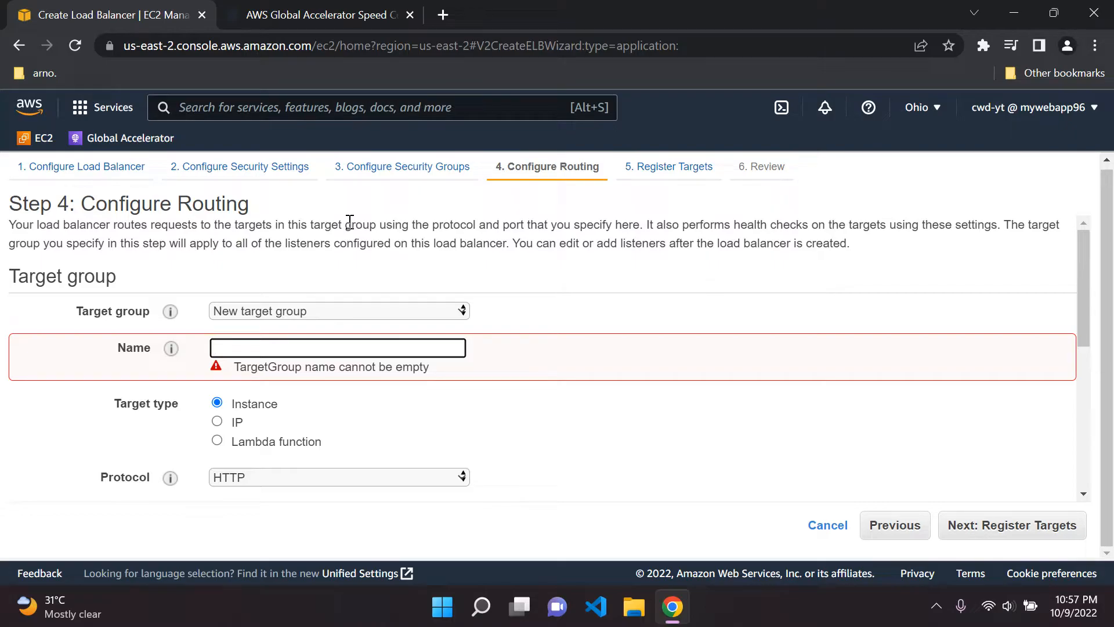
pyautogui.write('myTG')
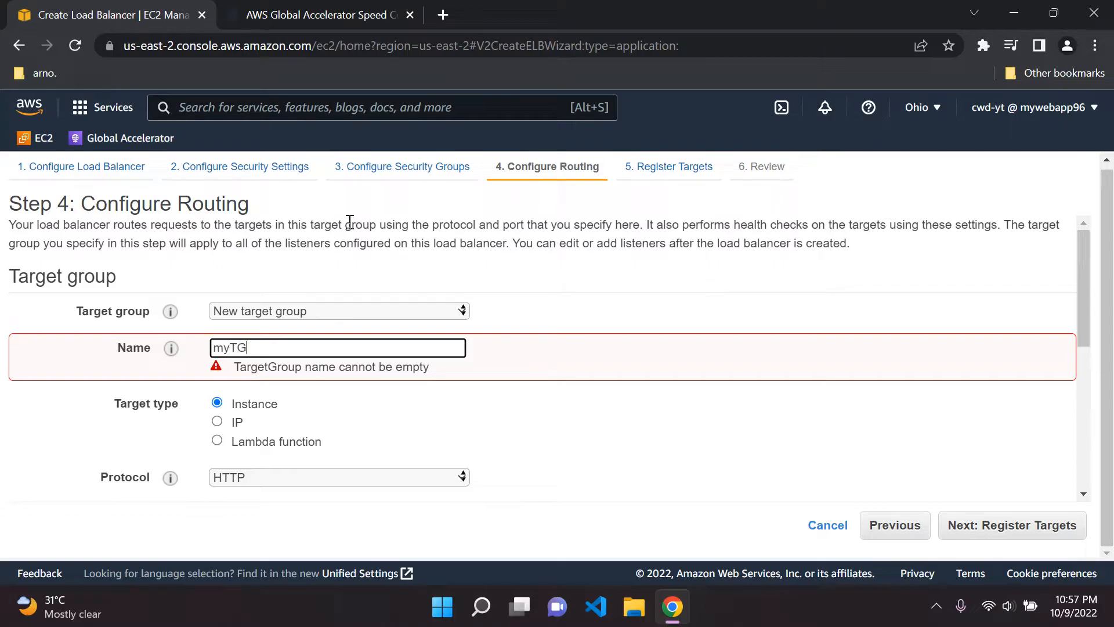
pyautogui.moveTo(474, 312)
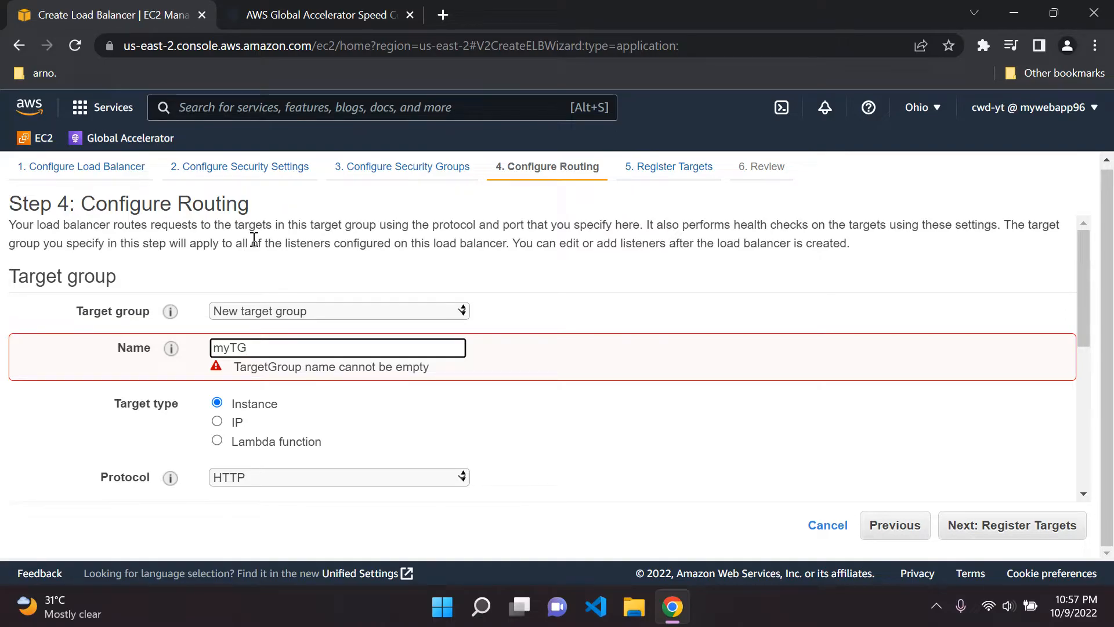
pyautogui.click(337, 347)
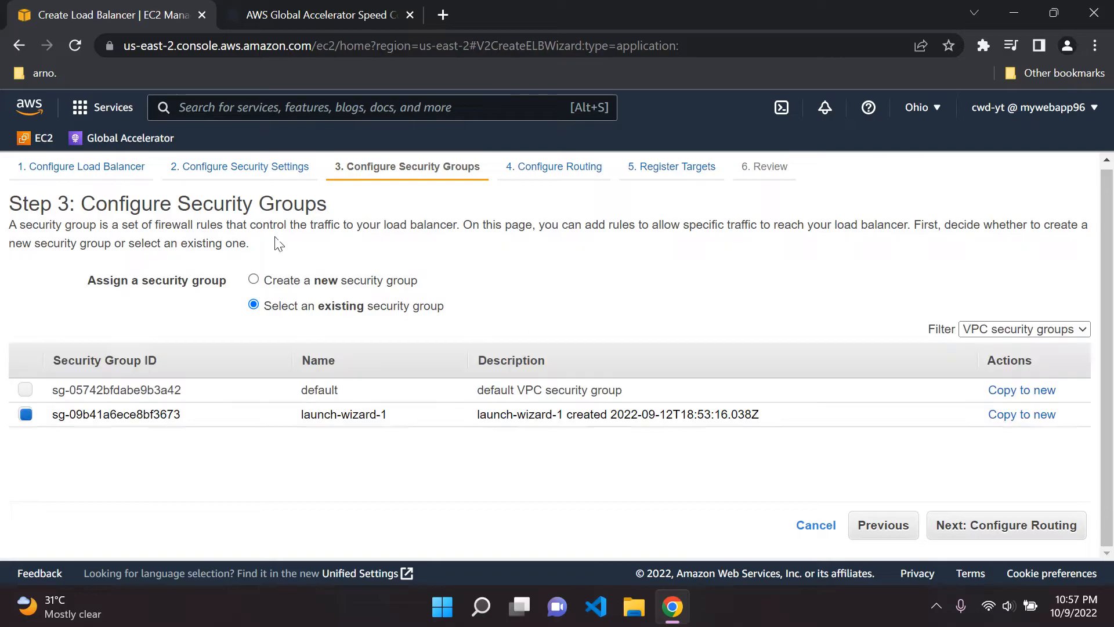
pyautogui.moveTo(300, 271)
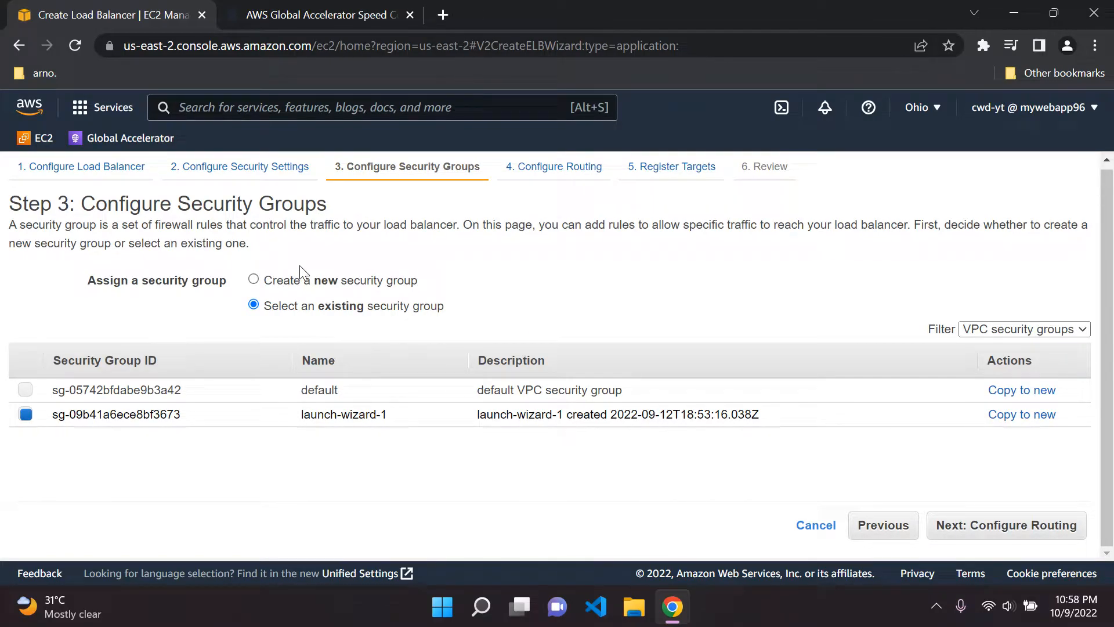
# Step: Replace launch-wizard-1 with the default security group and return to routing with target group myTG
pyautogui.click(883, 525)
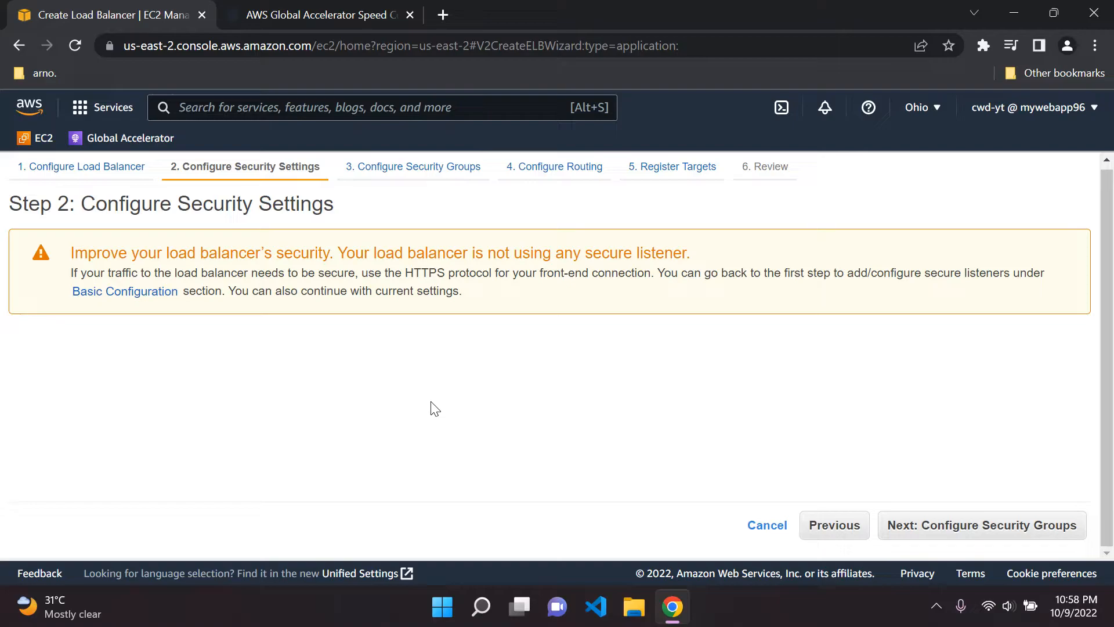
pyautogui.click(981, 525)
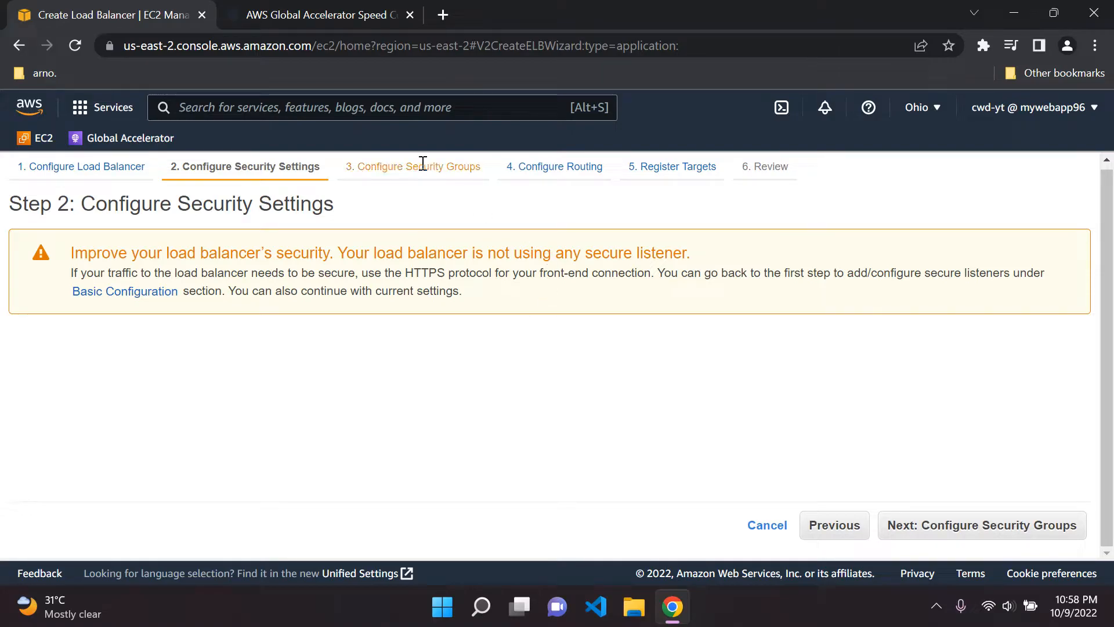
pyautogui.click(981, 525)
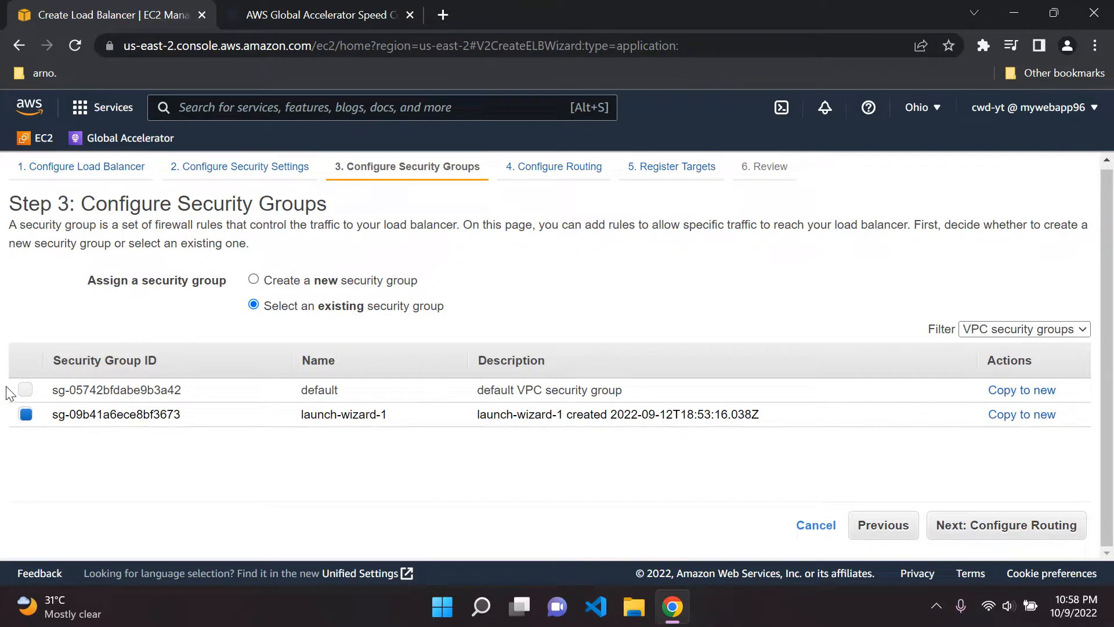
pyautogui.click(26, 390)
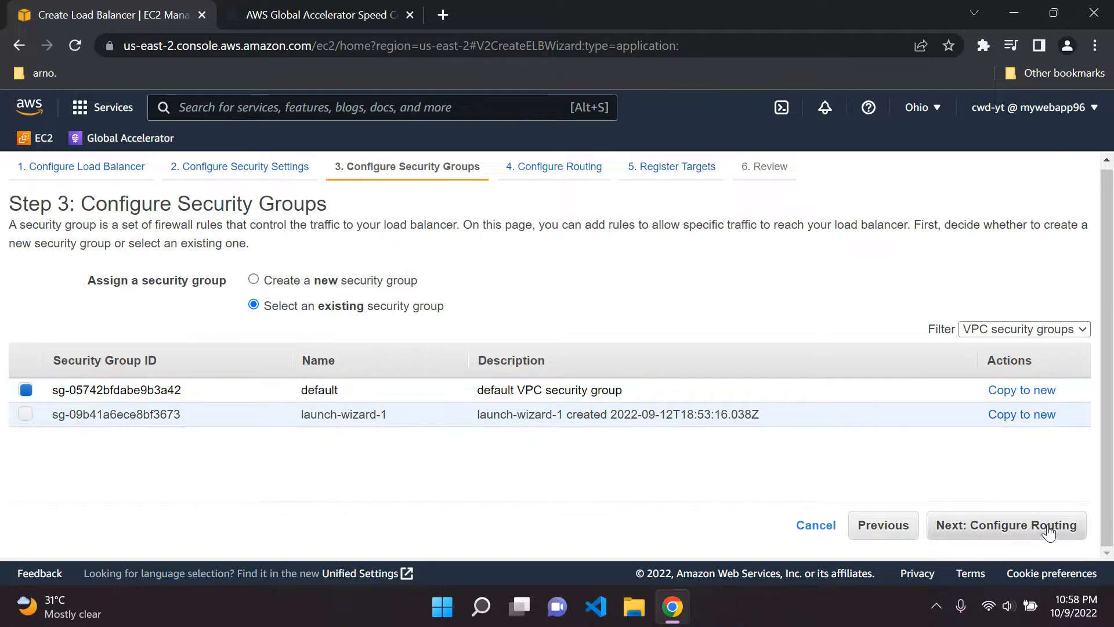
pyautogui.click(1007, 525)
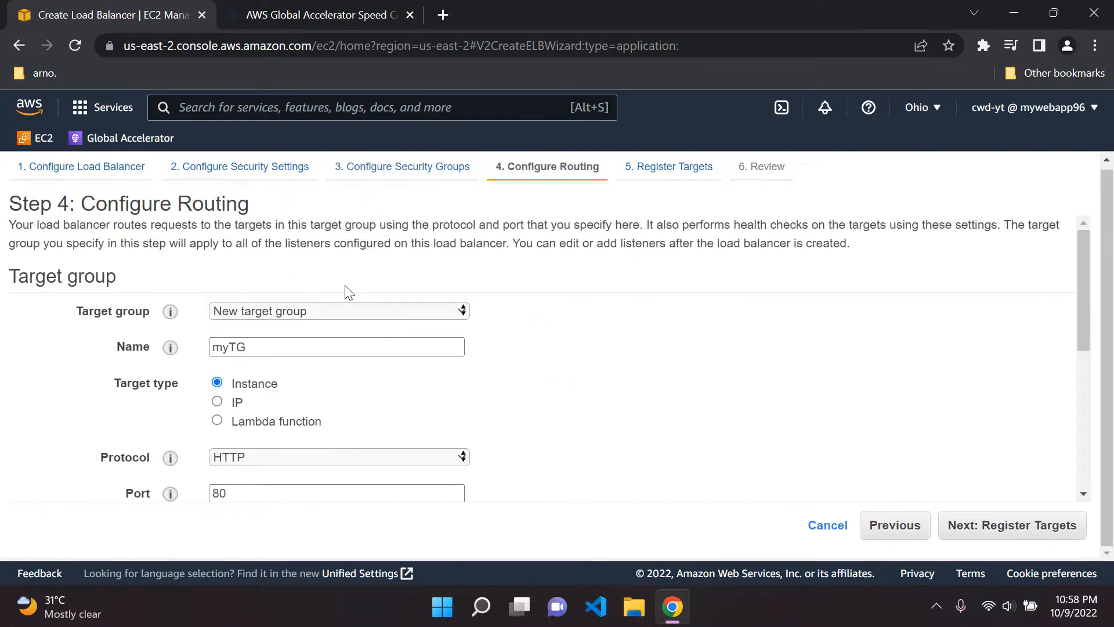
pyautogui.scroll(-3)
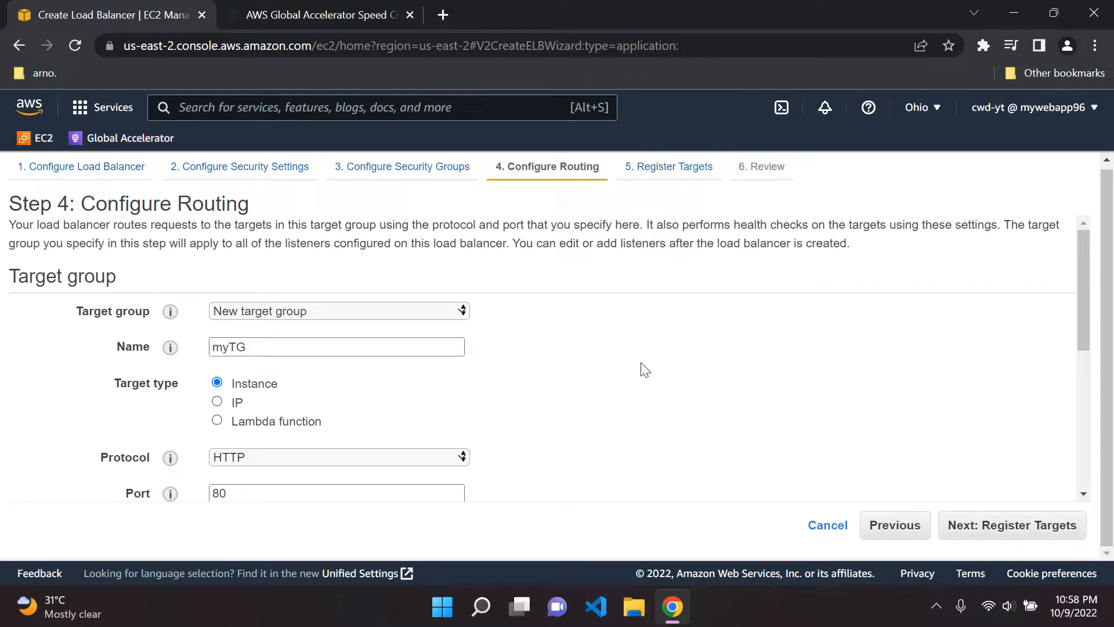
pyautogui.moveTo(728, 301)
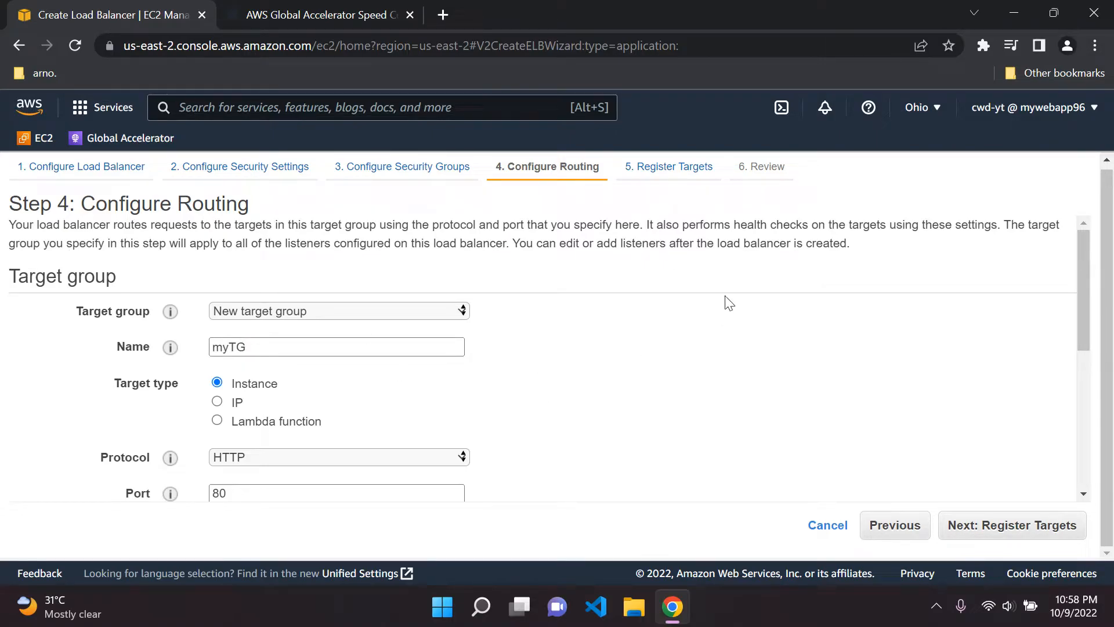
# Step: Skip registering targets, review, and create the DemoAppLB load balancer
pyautogui.click(1012, 525)
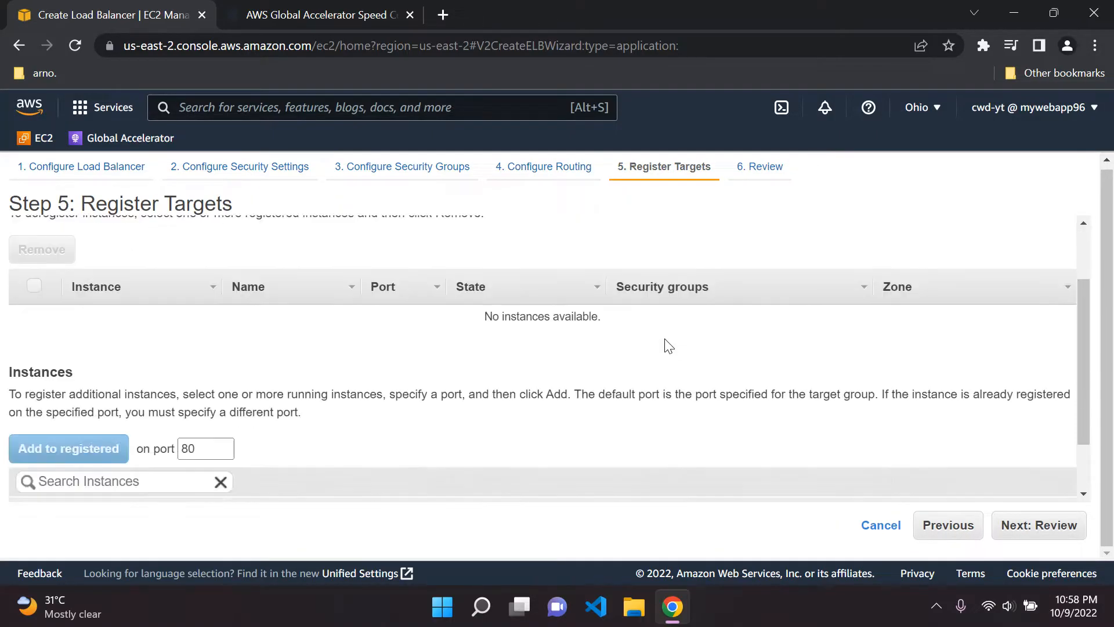
pyautogui.click(1039, 525)
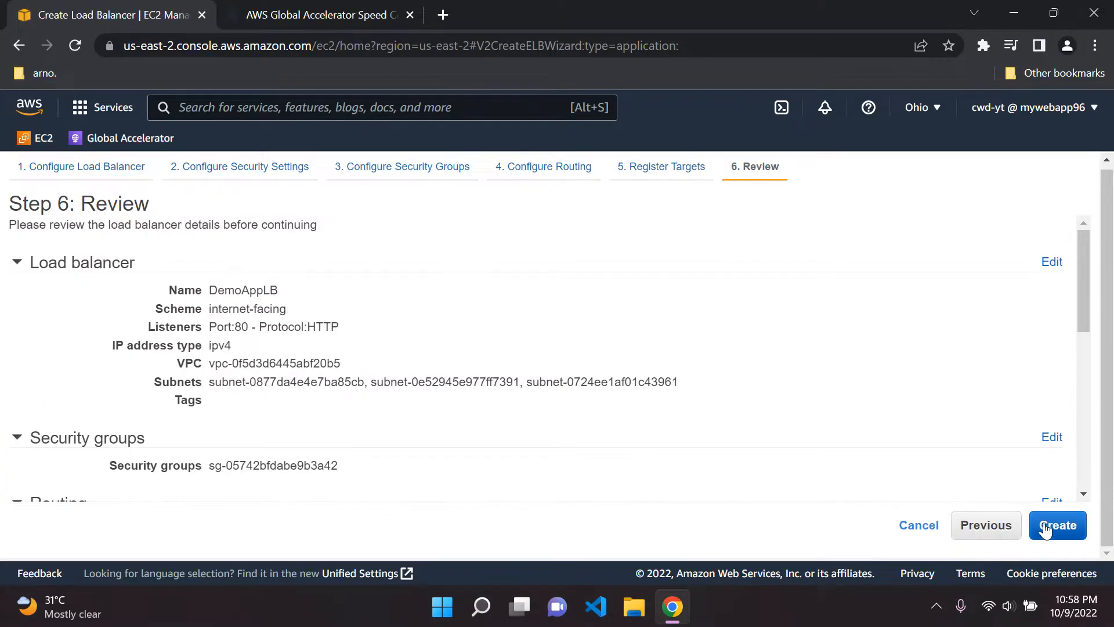
pyautogui.moveTo(990, 467)
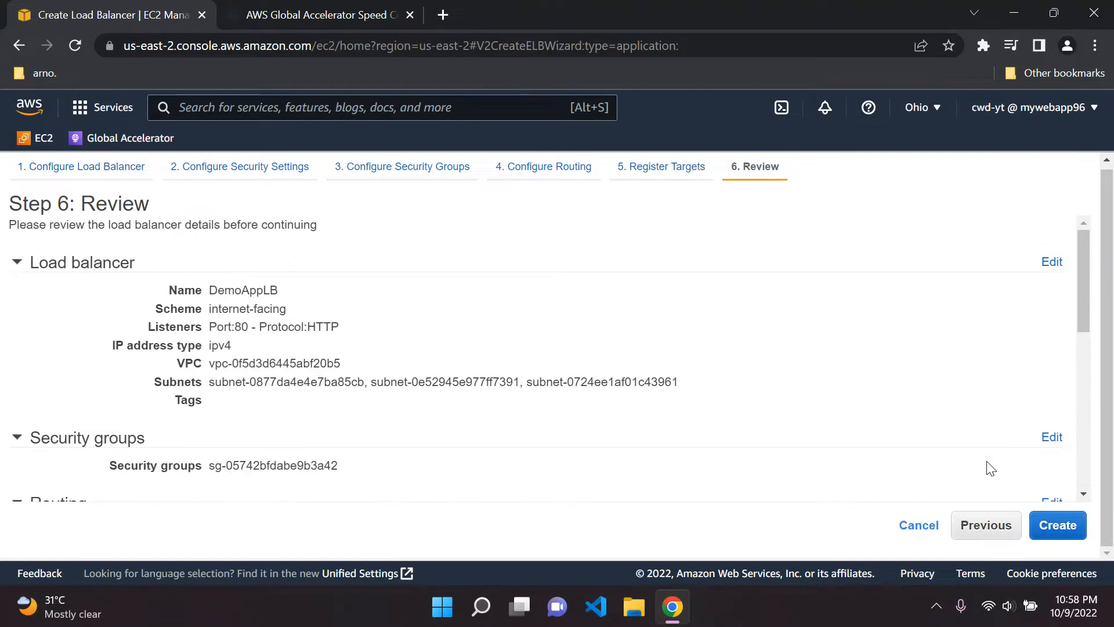
pyautogui.click(1058, 524)
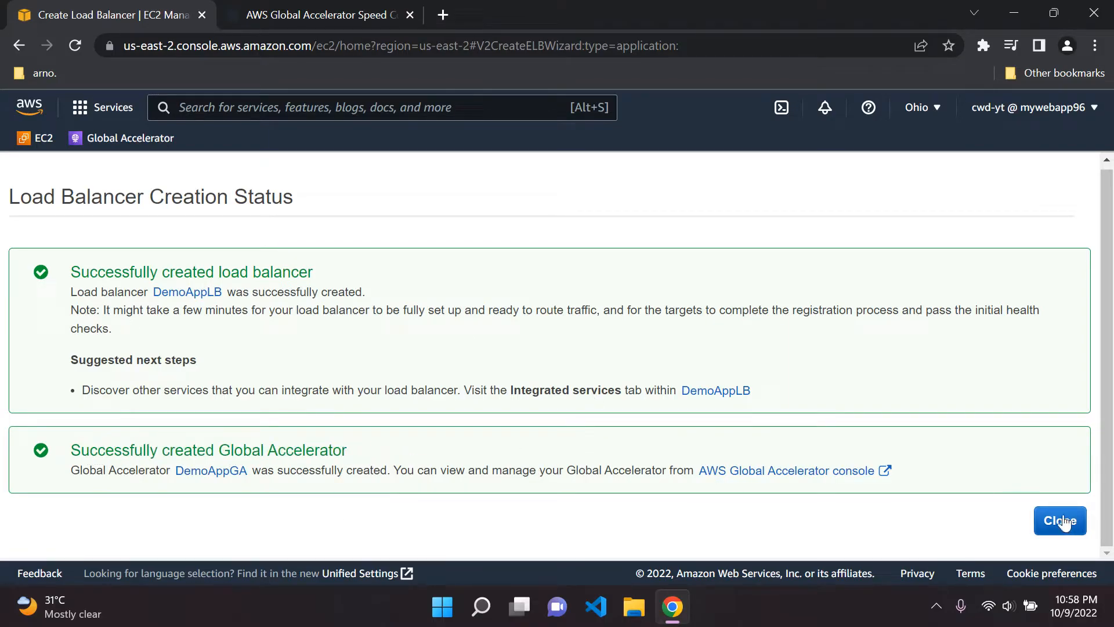
# Step: Close the creation status and review DemoAppLB's Description details while it provisions
pyautogui.click(1059, 520)
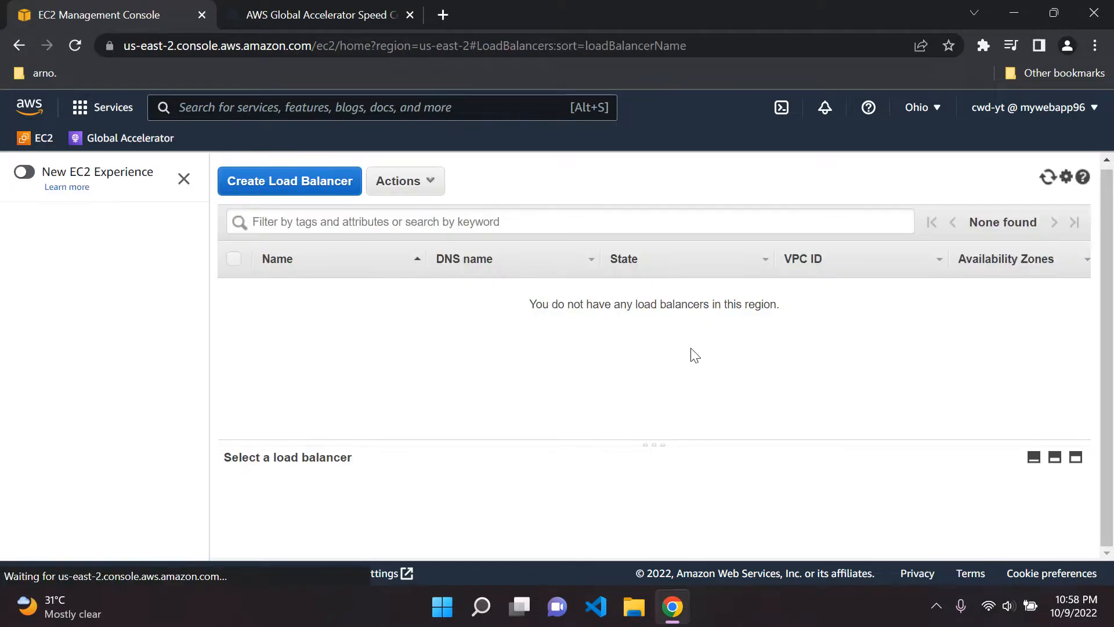
pyautogui.click(1049, 177)
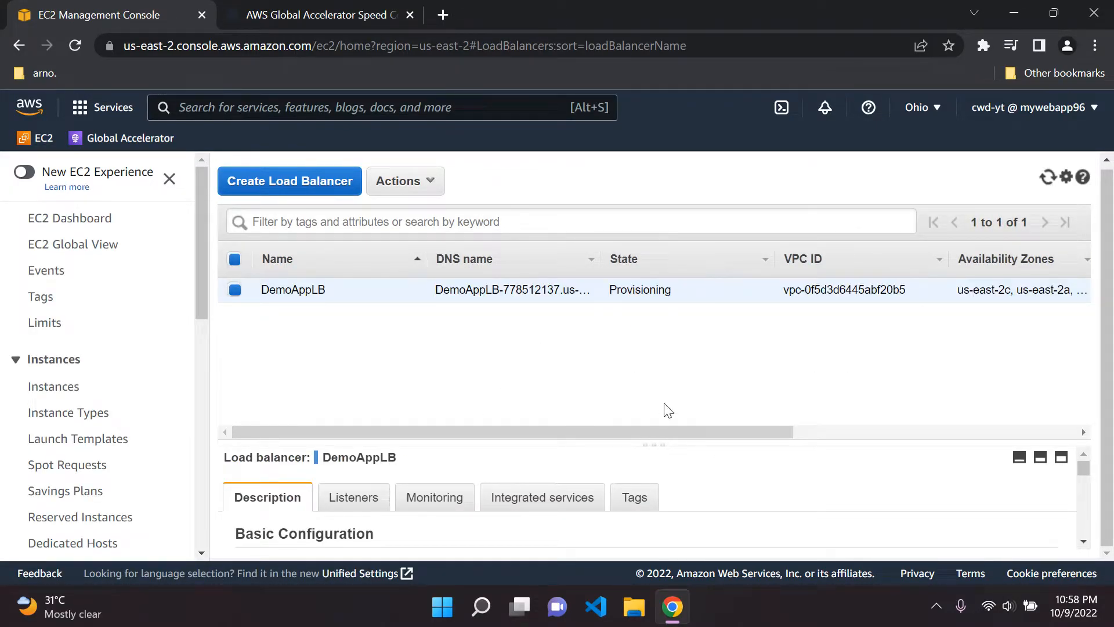
pyautogui.scroll(-3)
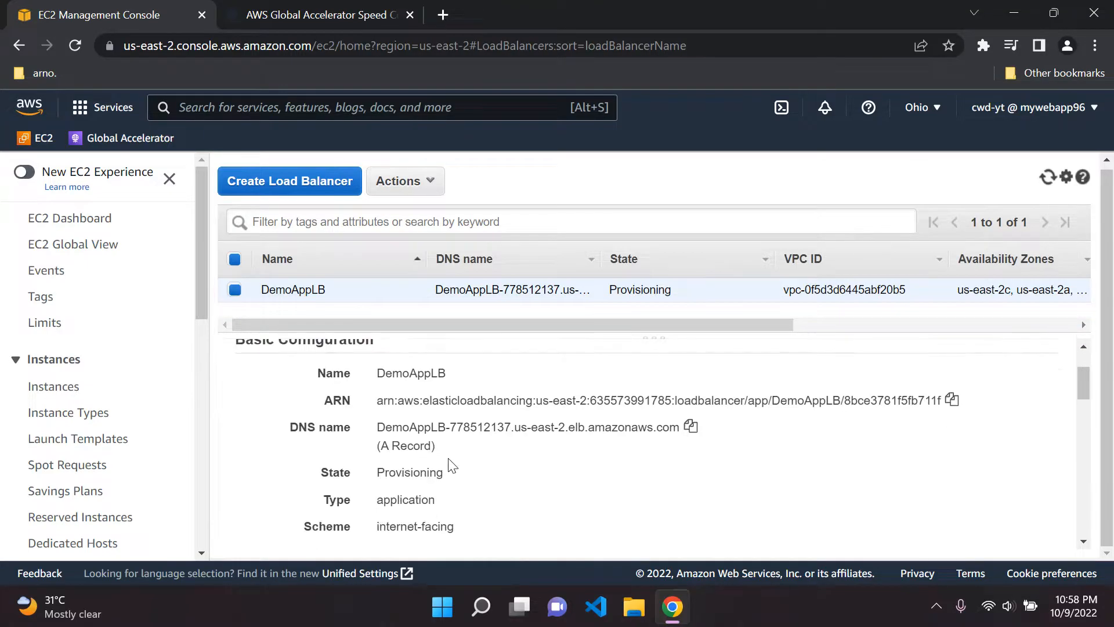
pyautogui.scroll(-3)
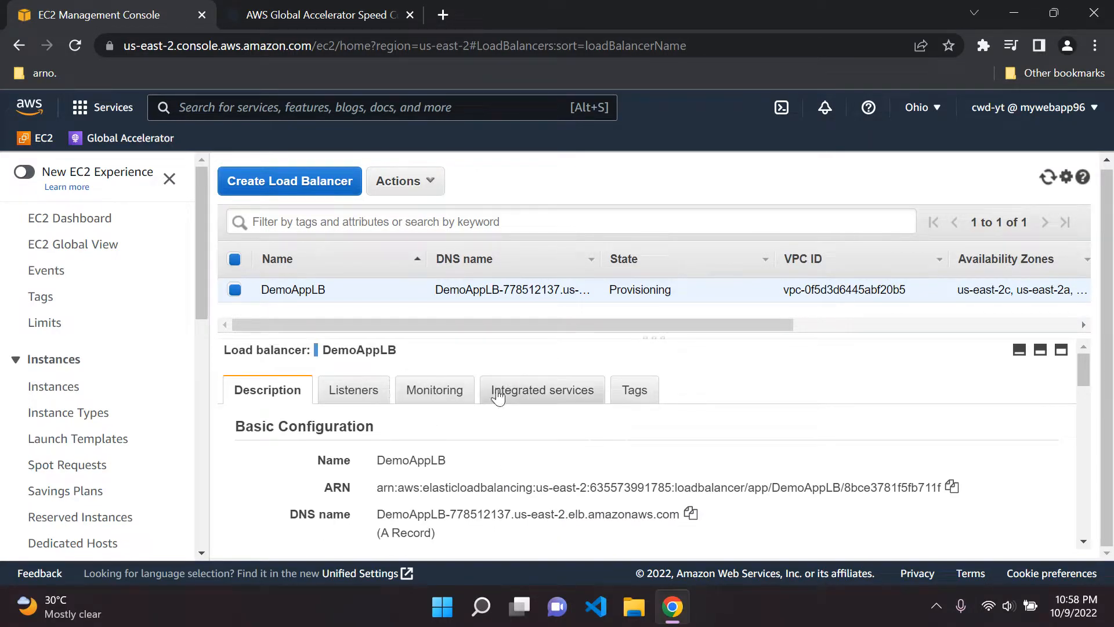
pyautogui.moveTo(129, 138)
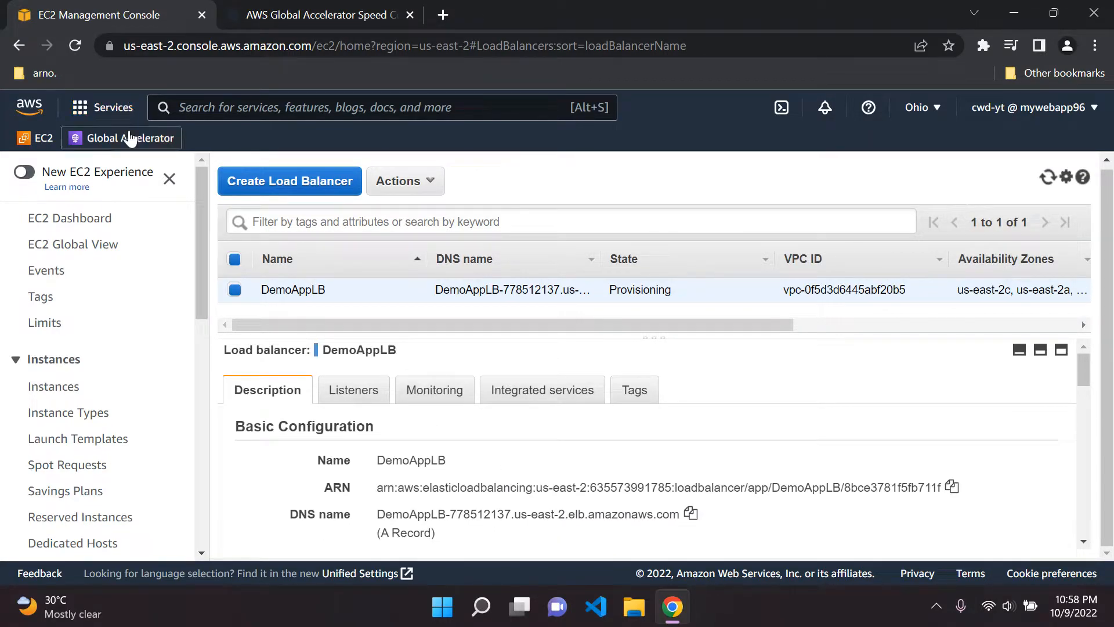
pyautogui.click(121, 138)
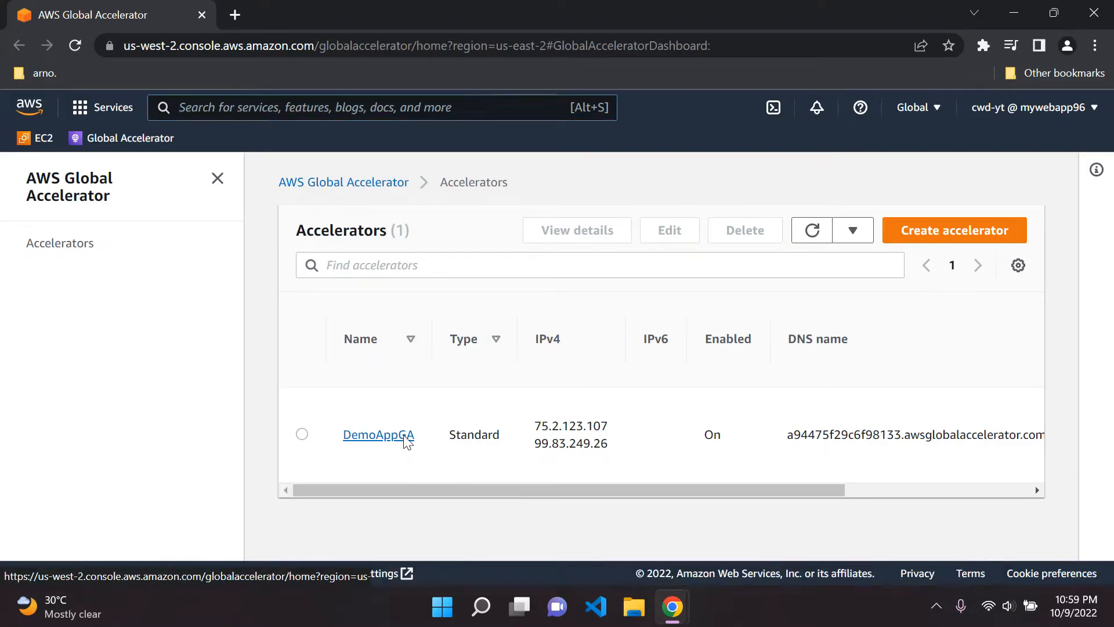
pyautogui.click(378, 434)
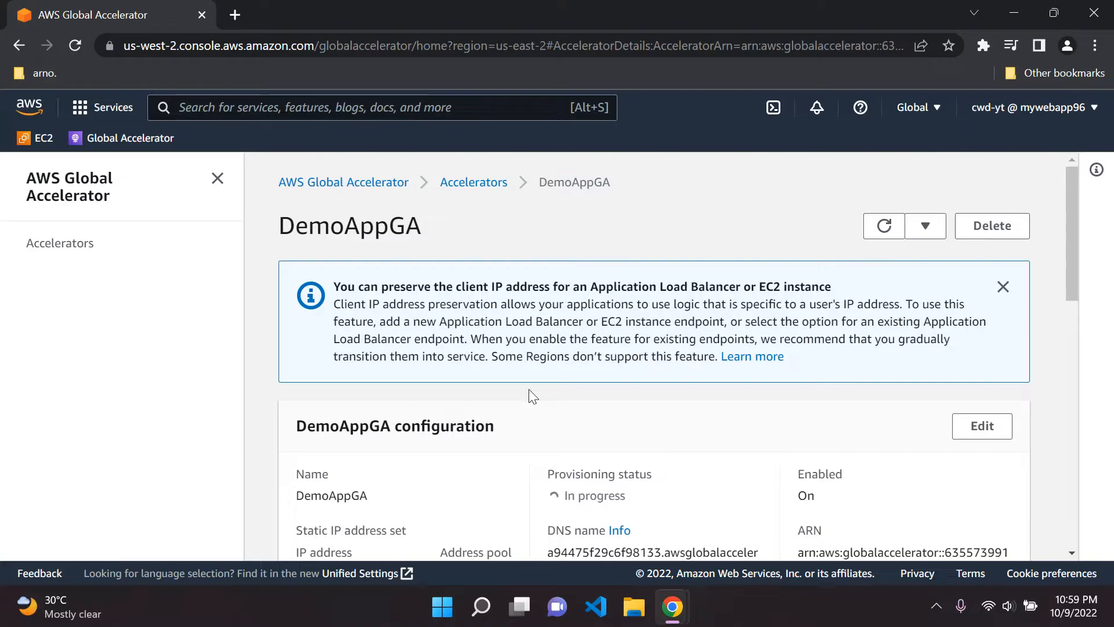
pyautogui.scroll(-3)
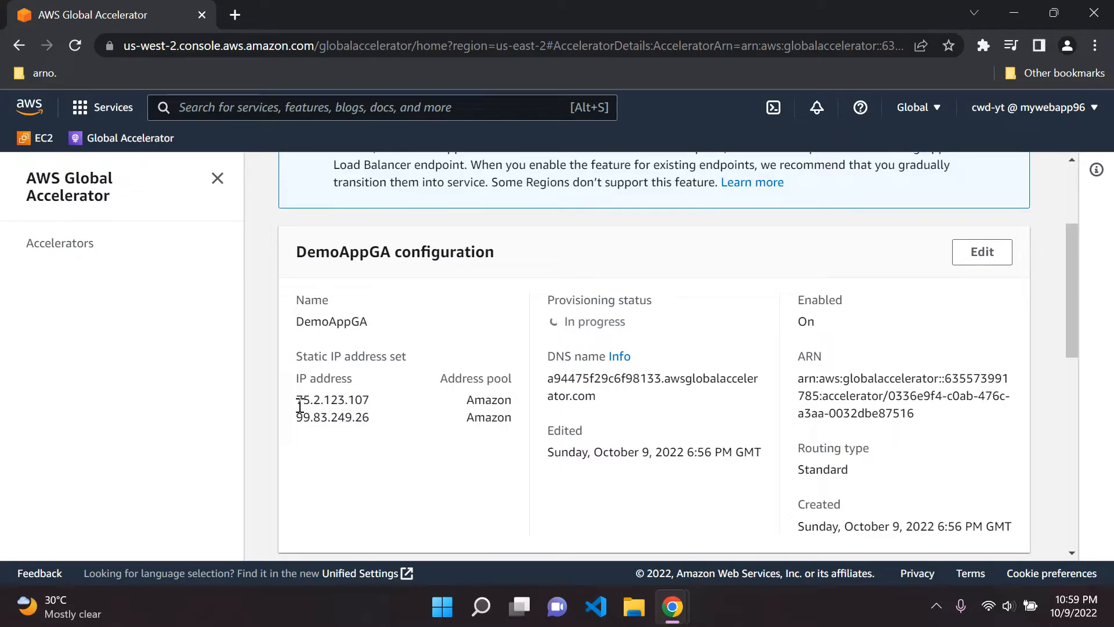
pyautogui.moveTo(287, 393)
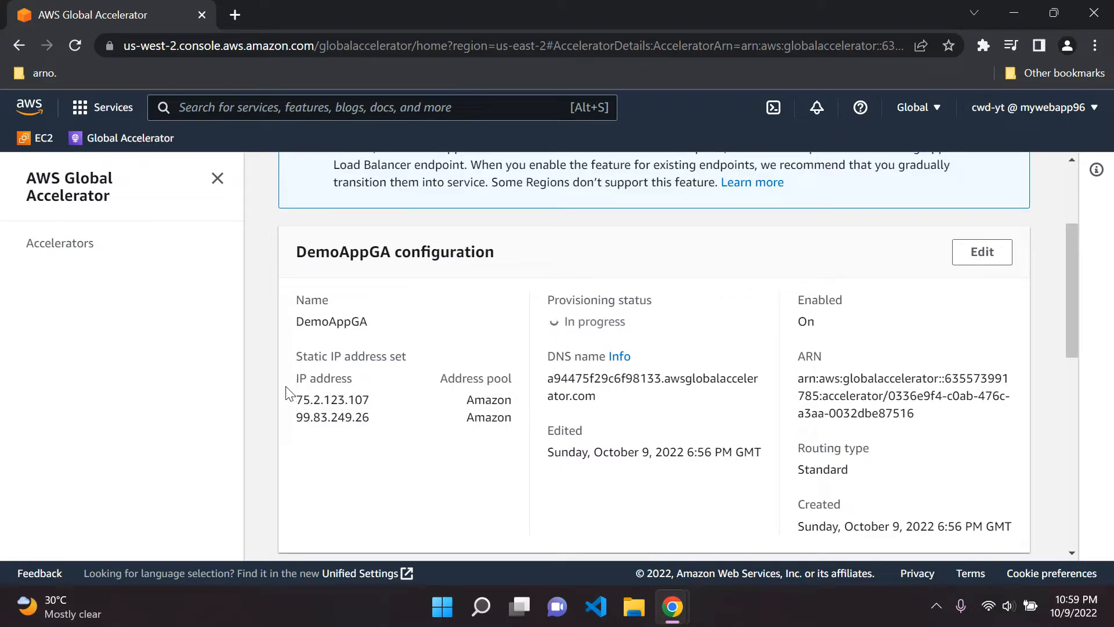
pyautogui.doubleClick(332, 417)
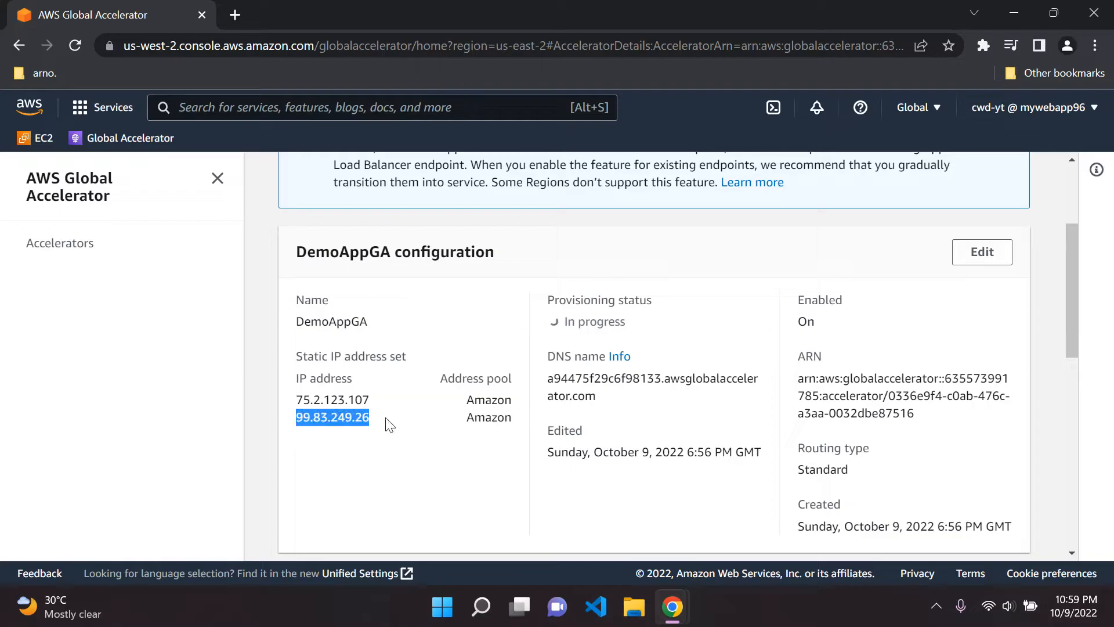
pyautogui.scroll(-3)
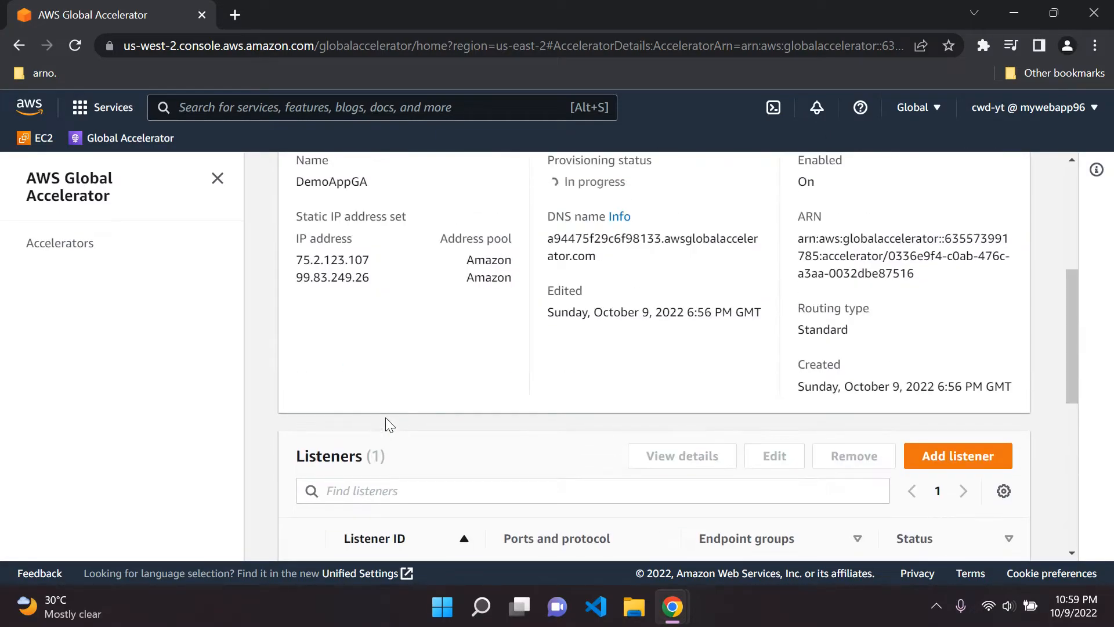
pyautogui.scroll(-3)
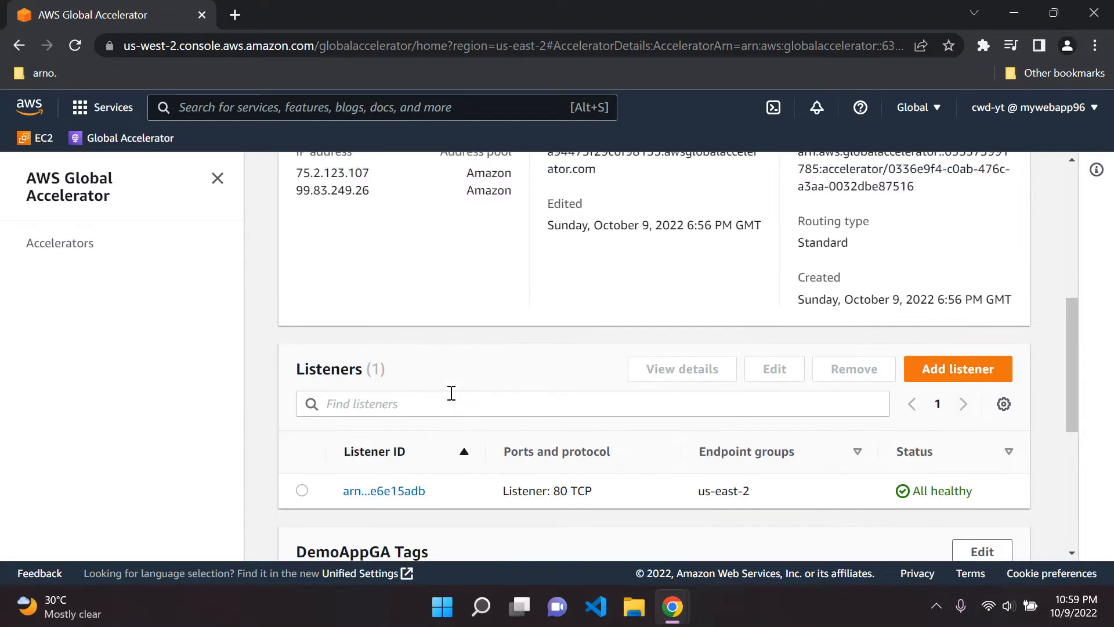
pyautogui.scroll(3)
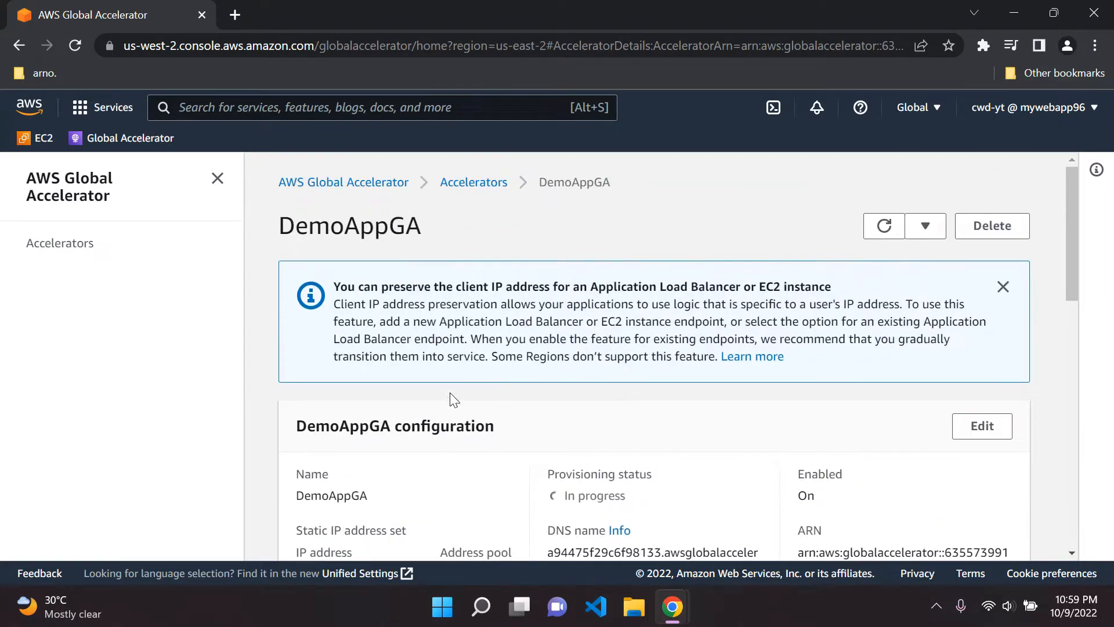
# Step: Return to the EC2 Load Balancers list and select DemoAppLB
pyautogui.click(1002, 287)
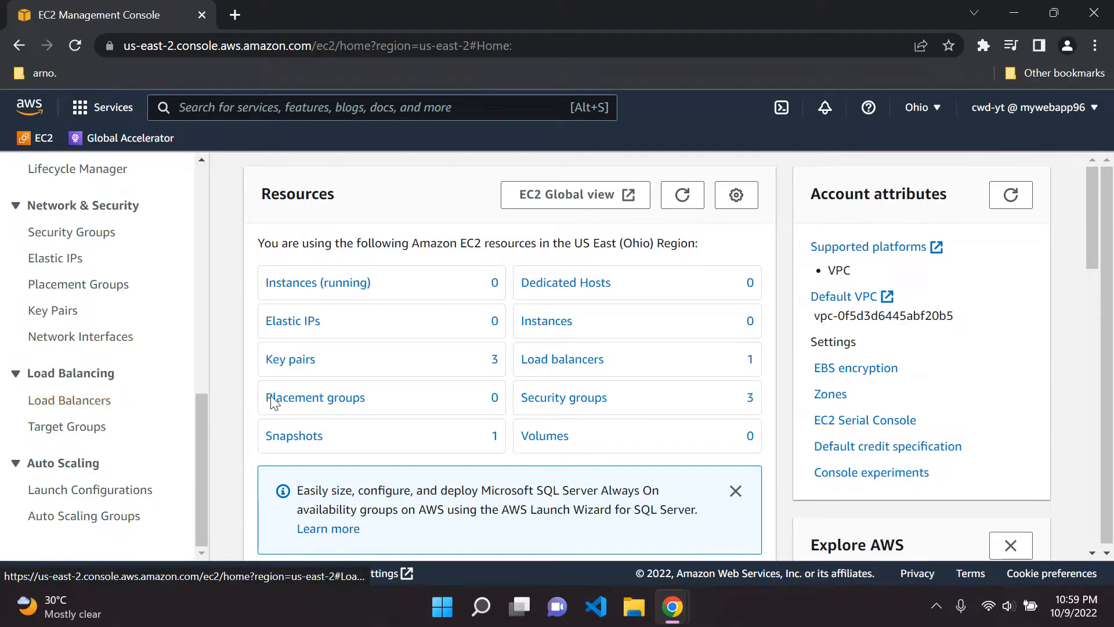
pyautogui.click(69, 399)
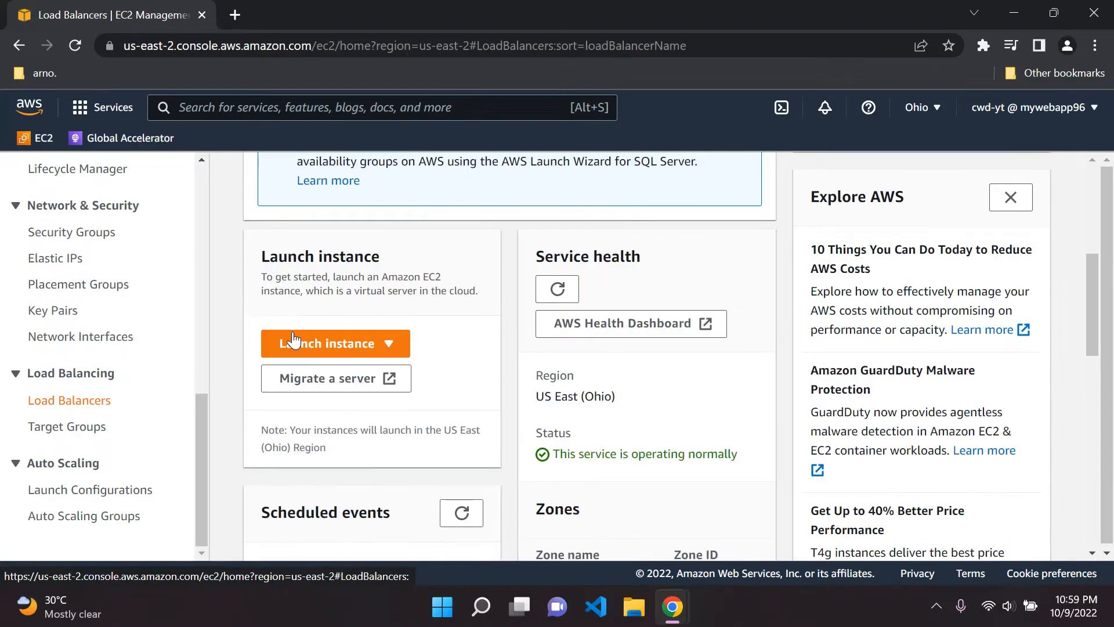
pyautogui.click(69, 400)
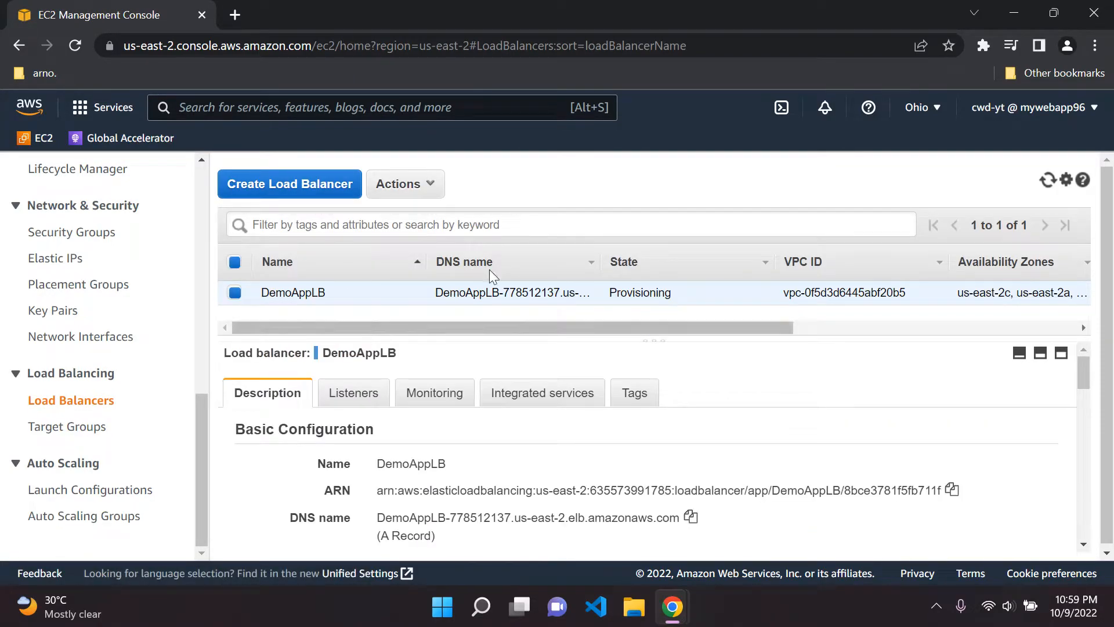
pyautogui.click(1049, 178)
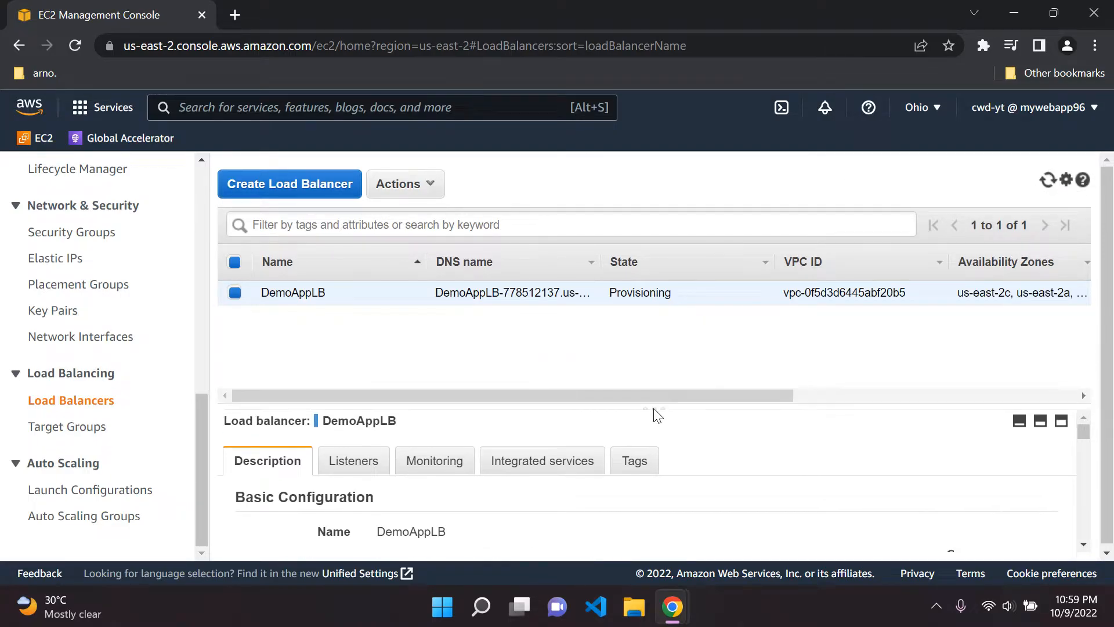
pyautogui.moveTo(621, 314)
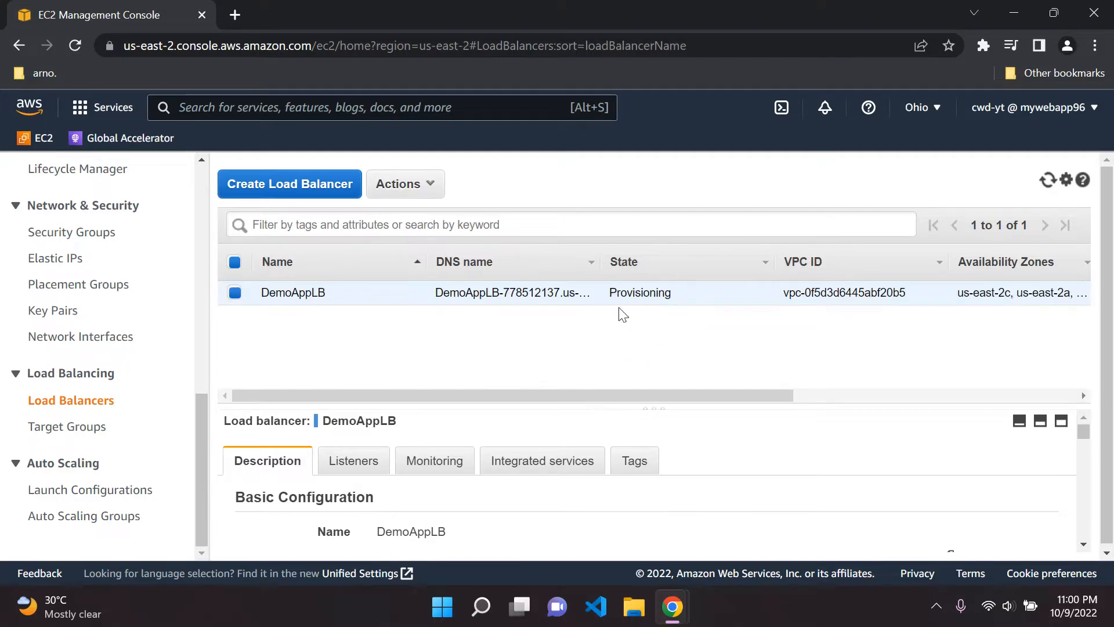
pyautogui.moveTo(1049, 179)
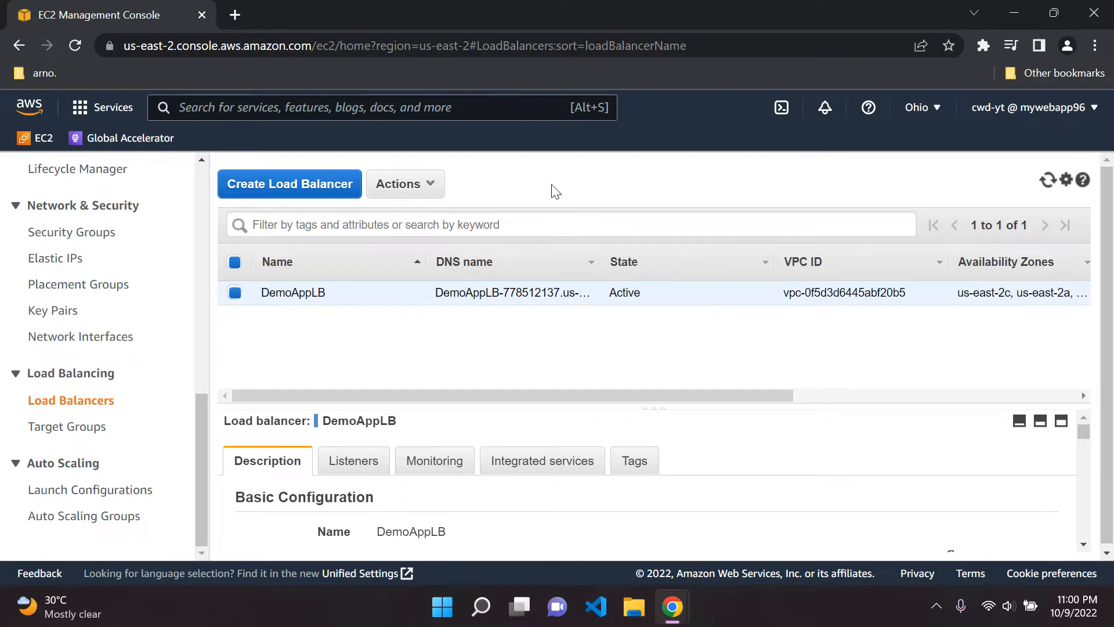
pyautogui.moveTo(497, 274)
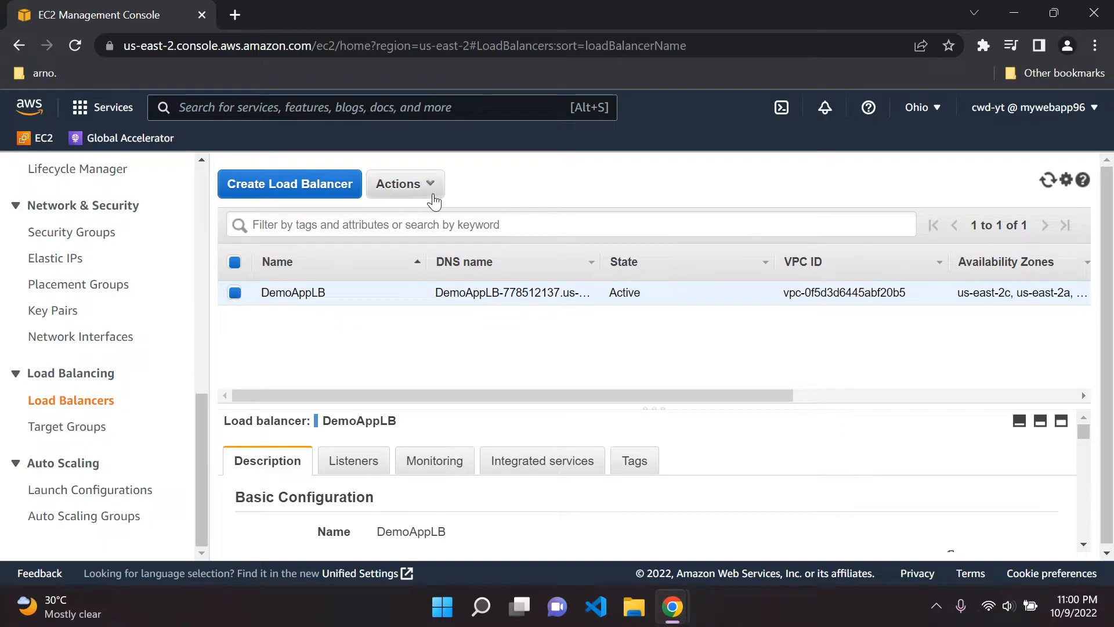
# Step: Delete DemoAppLB via Actions > Delete, leaving the Ohio list empty
pyautogui.click(406, 184)
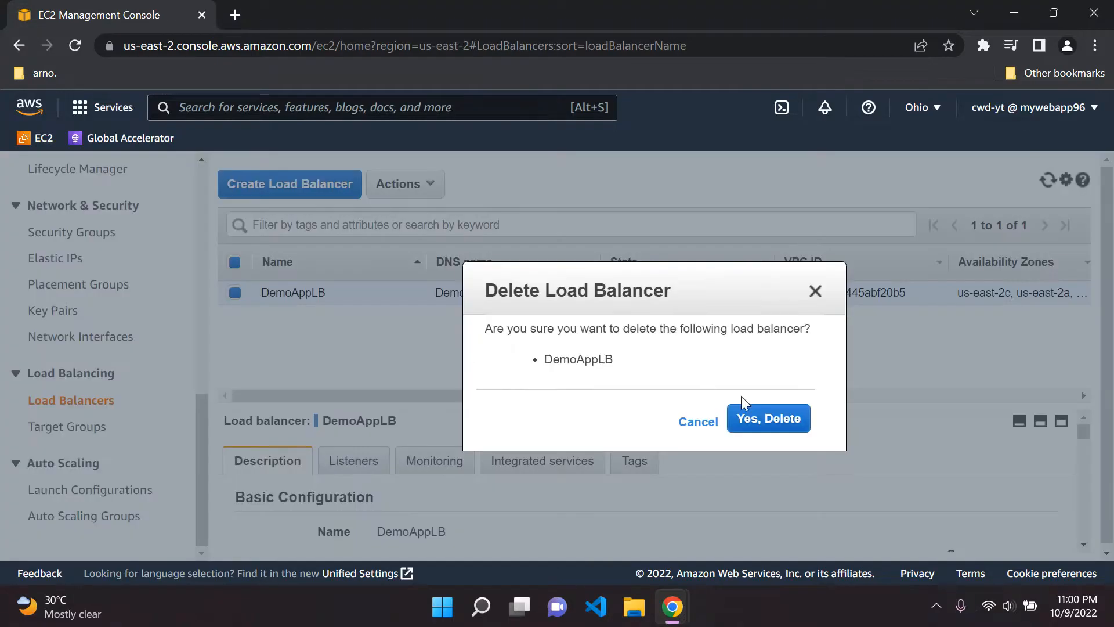
pyautogui.click(768, 418)
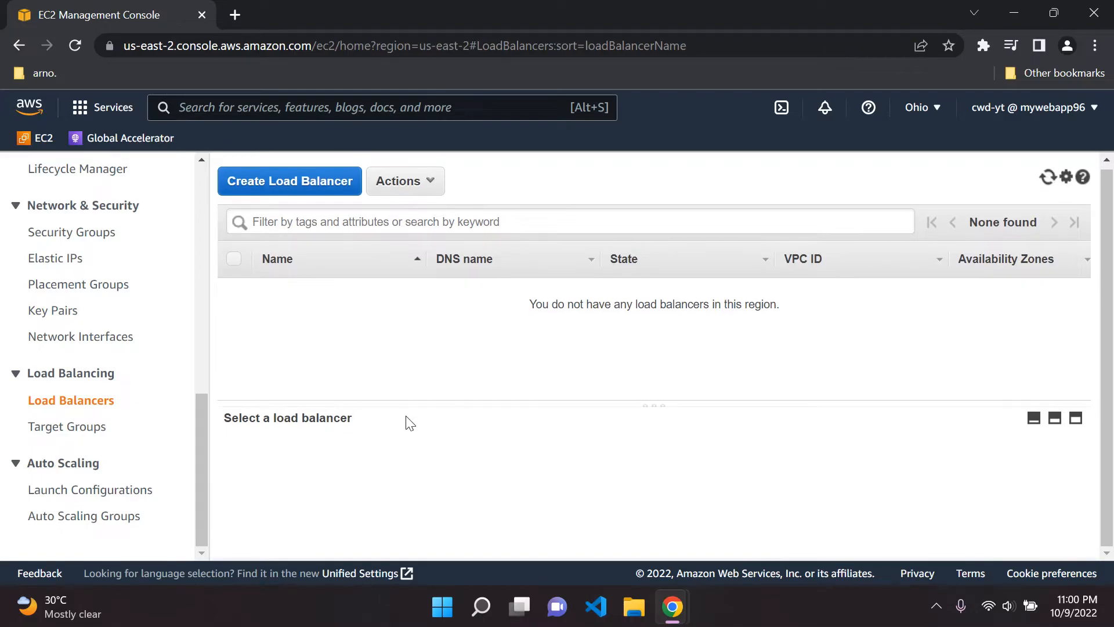
pyautogui.moveTo(121, 141)
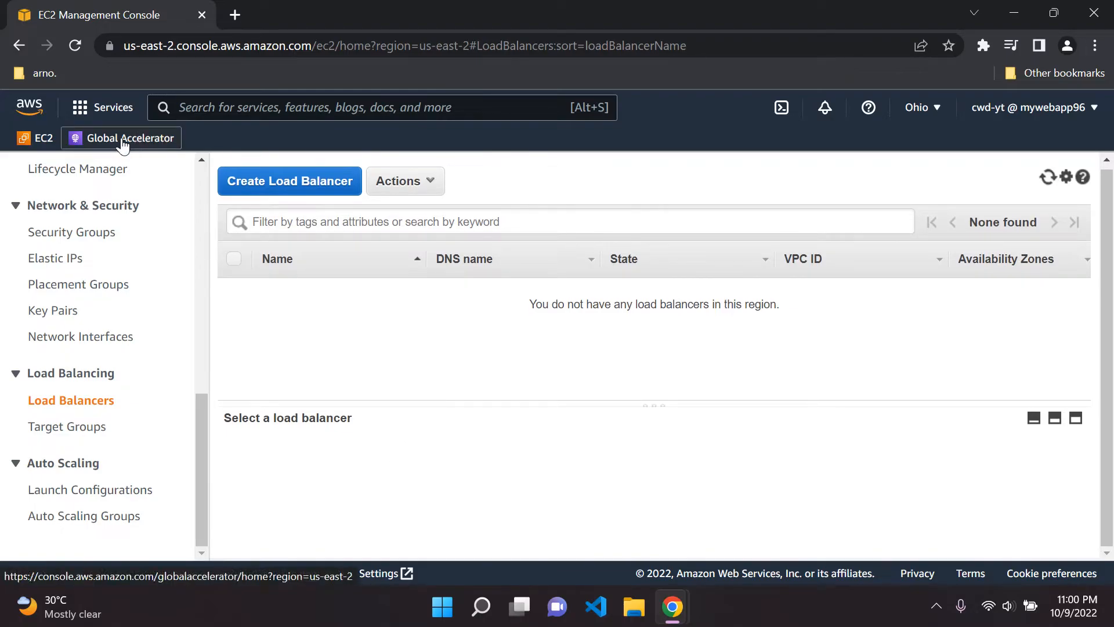
# Step: Go to the Global Accelerator console and select the DemoAppGA accelerator
pyautogui.click(129, 138)
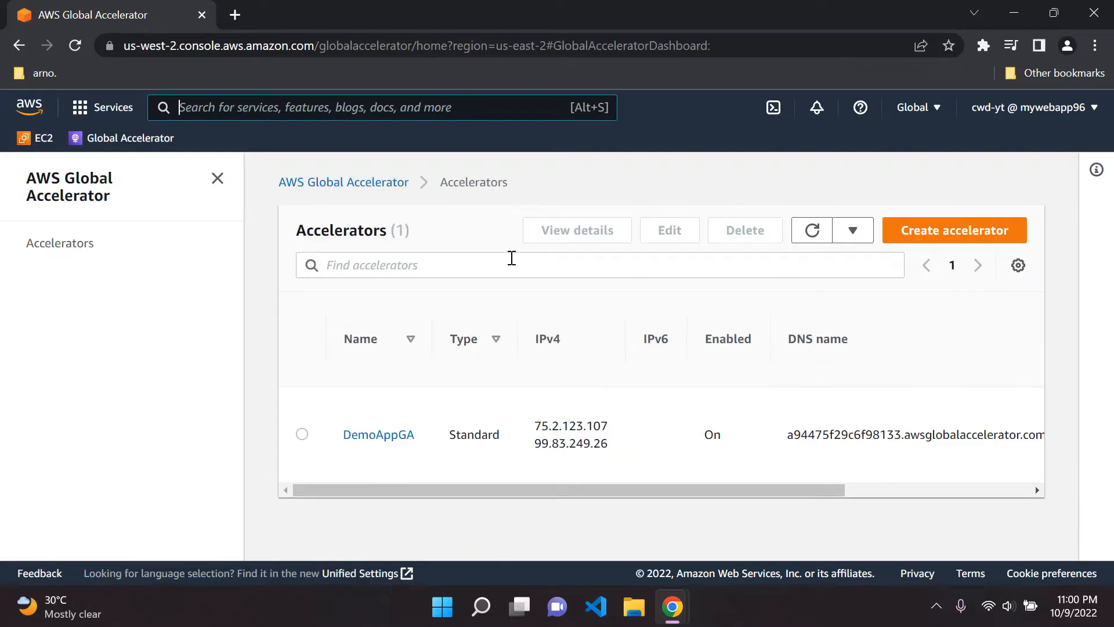
pyautogui.click(301, 434)
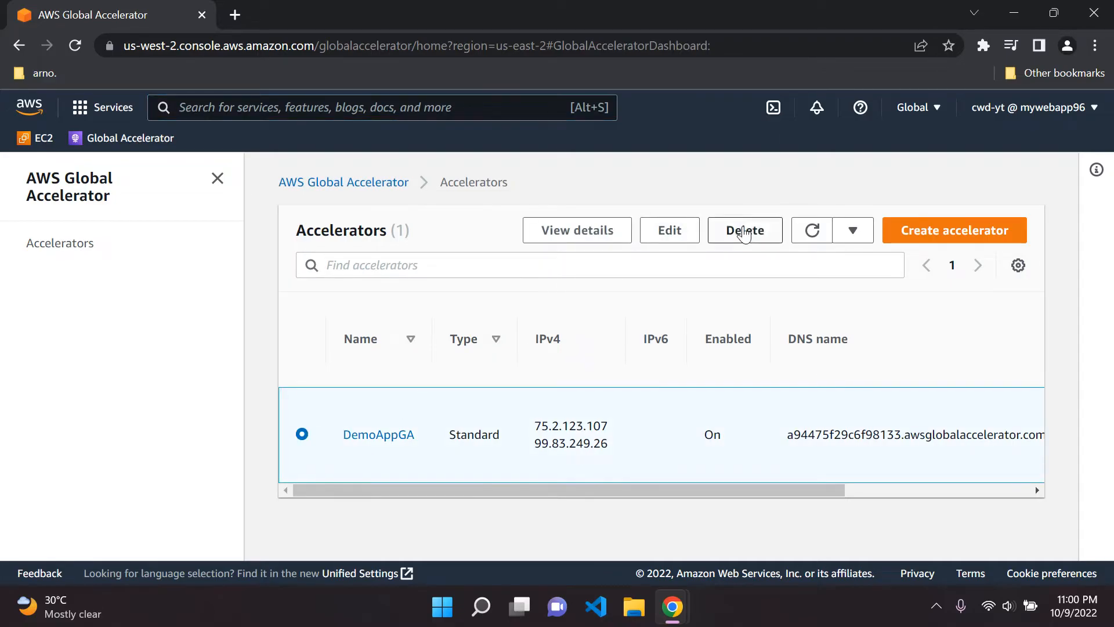
# Step: Start deleting DemoAppGA and disable the accelerator from the delete dialog
pyautogui.click(744, 230)
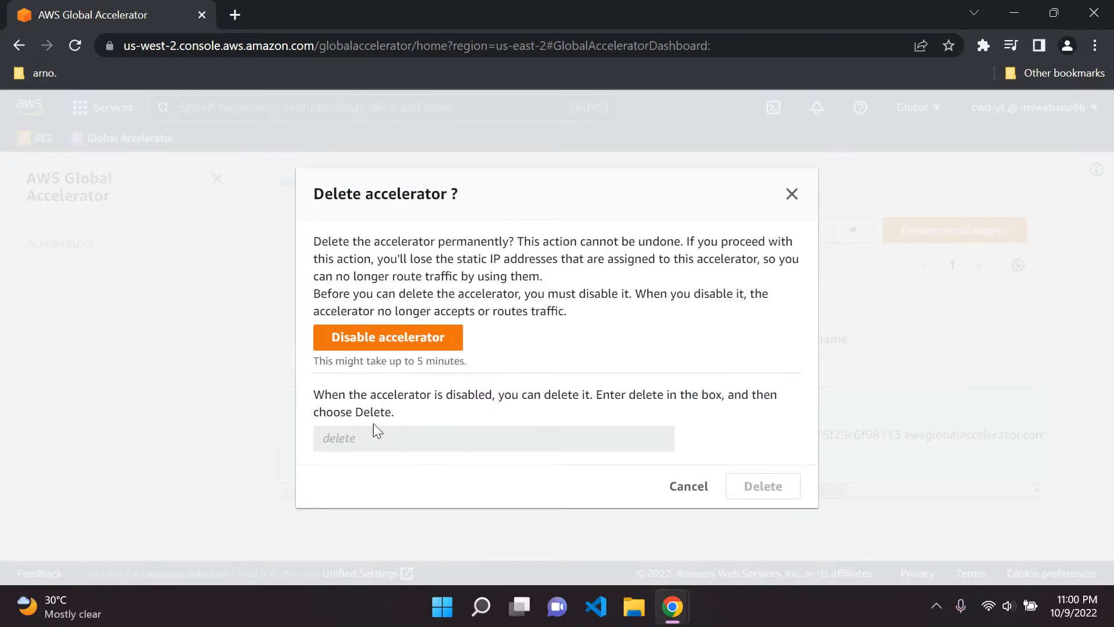
pyautogui.moveTo(483, 238)
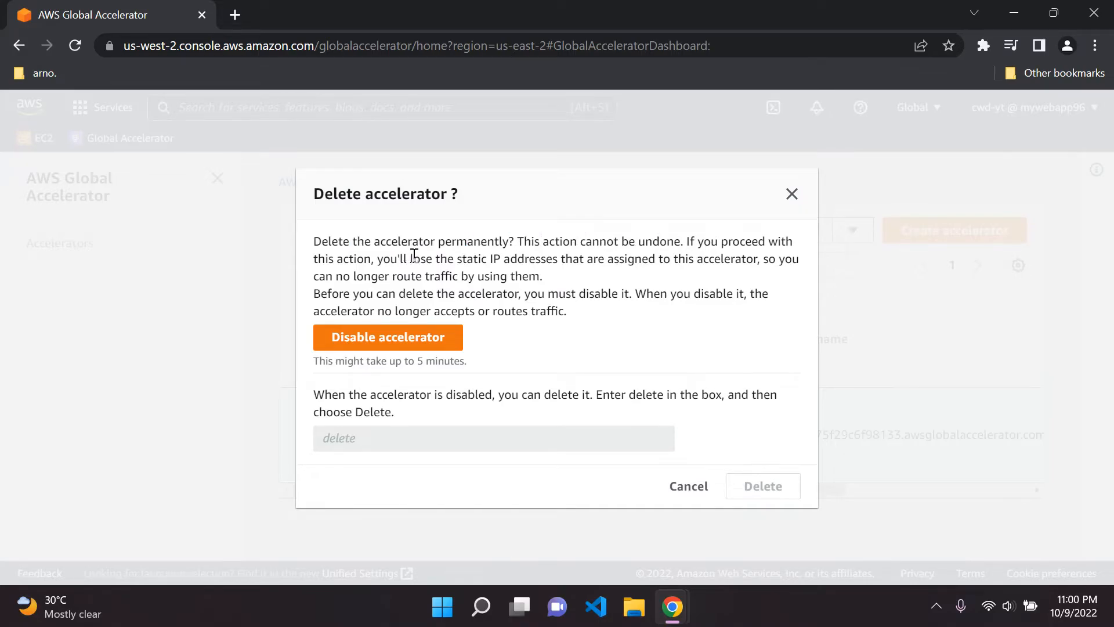
pyautogui.moveTo(517, 268)
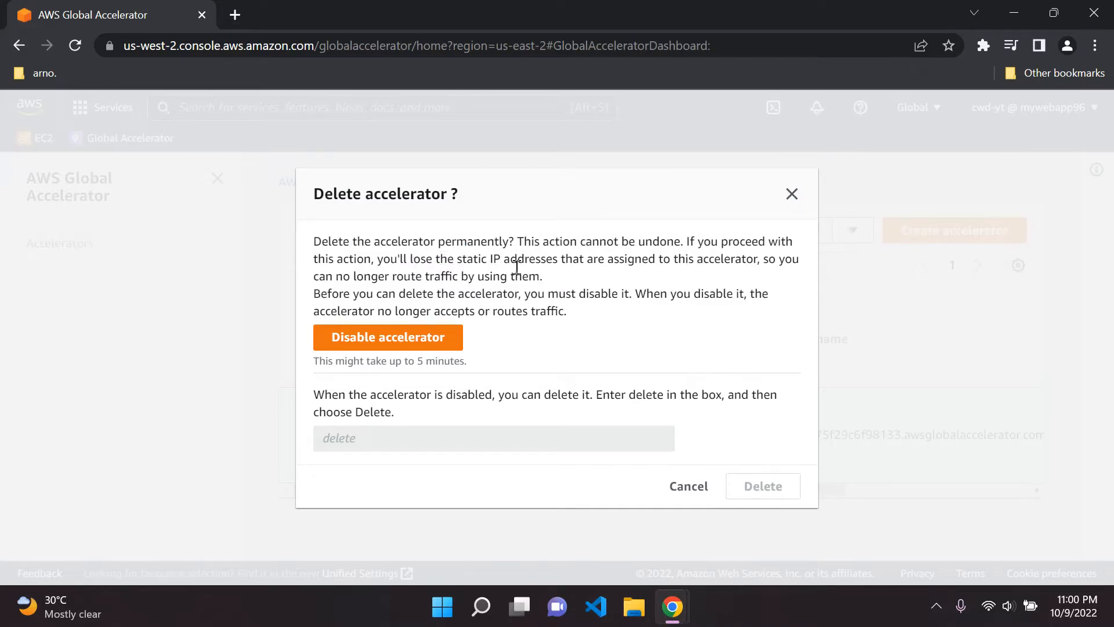
pyautogui.moveTo(505, 272)
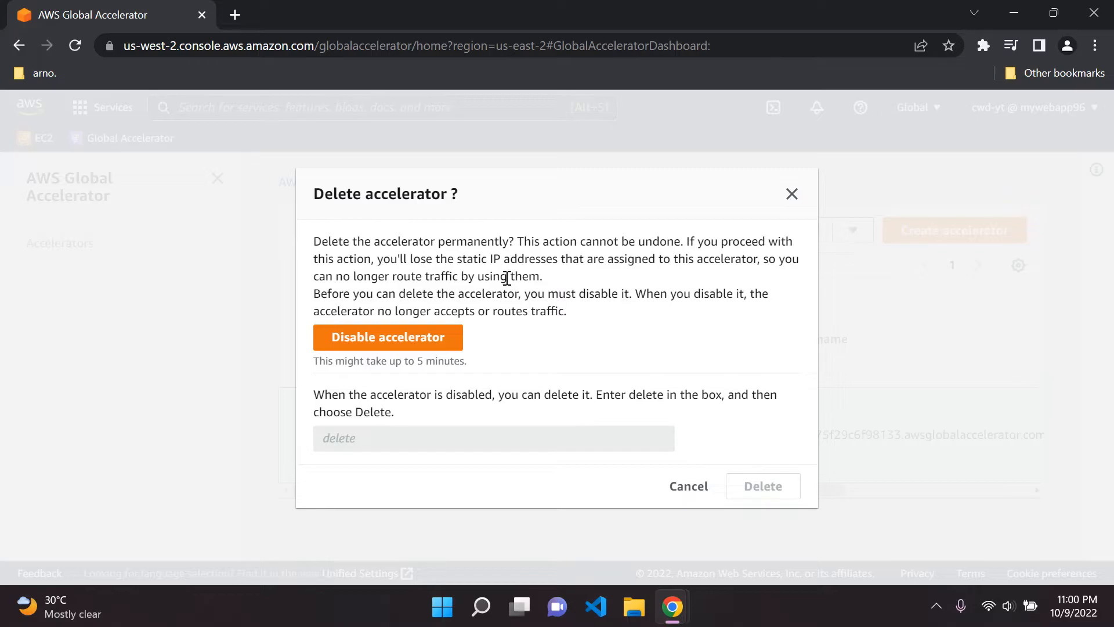
pyautogui.click(389, 338)
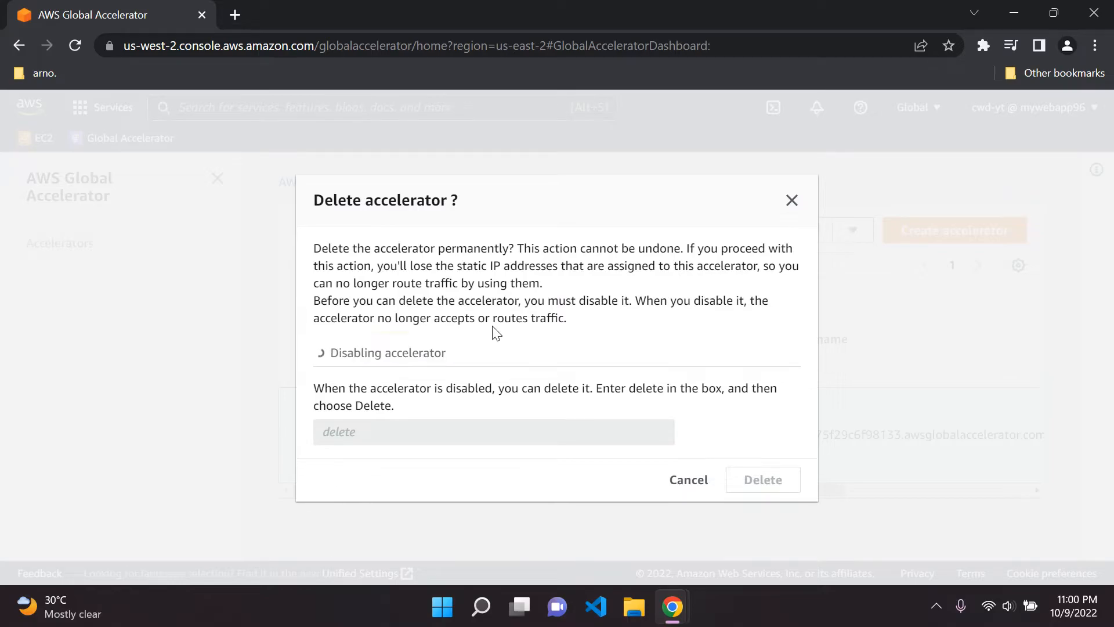
pyautogui.moveTo(514, 341)
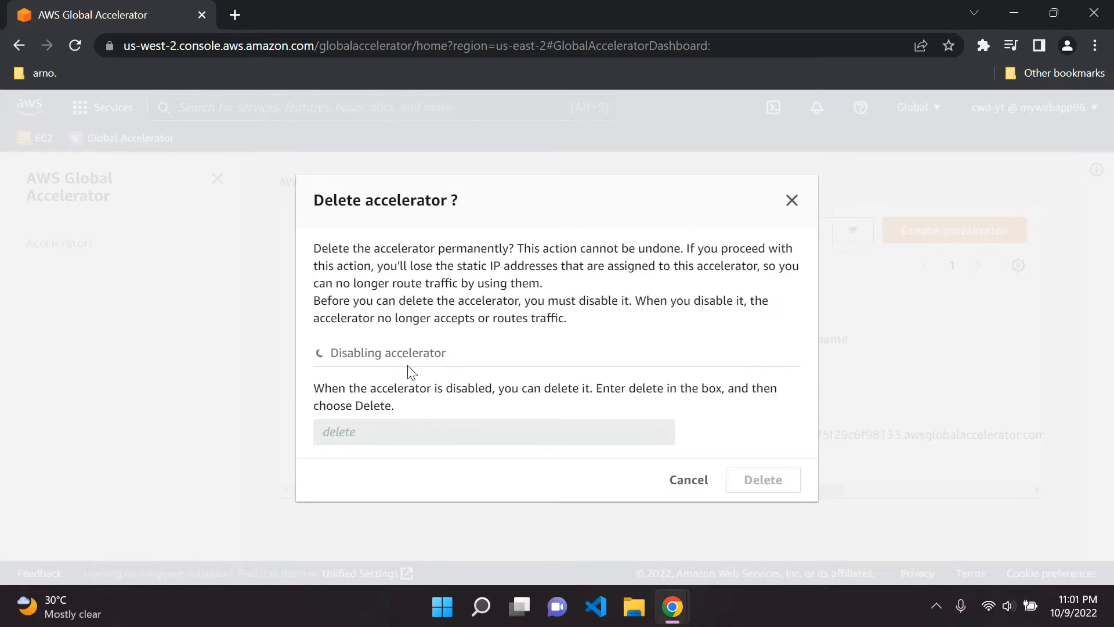
pyautogui.moveTo(418, 427)
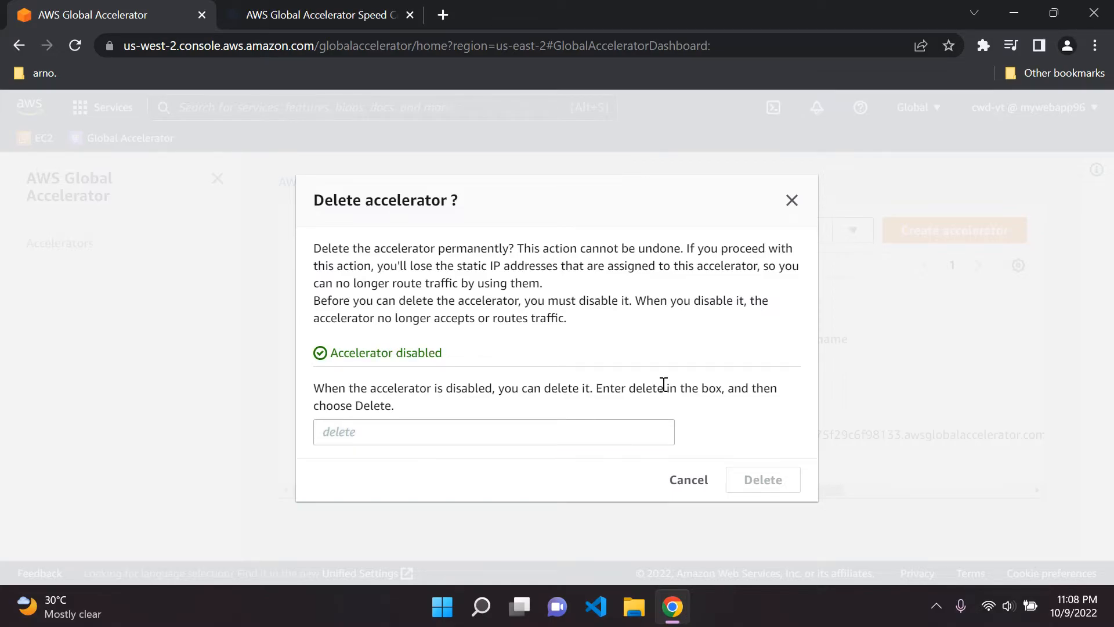
pyautogui.moveTo(376, 482)
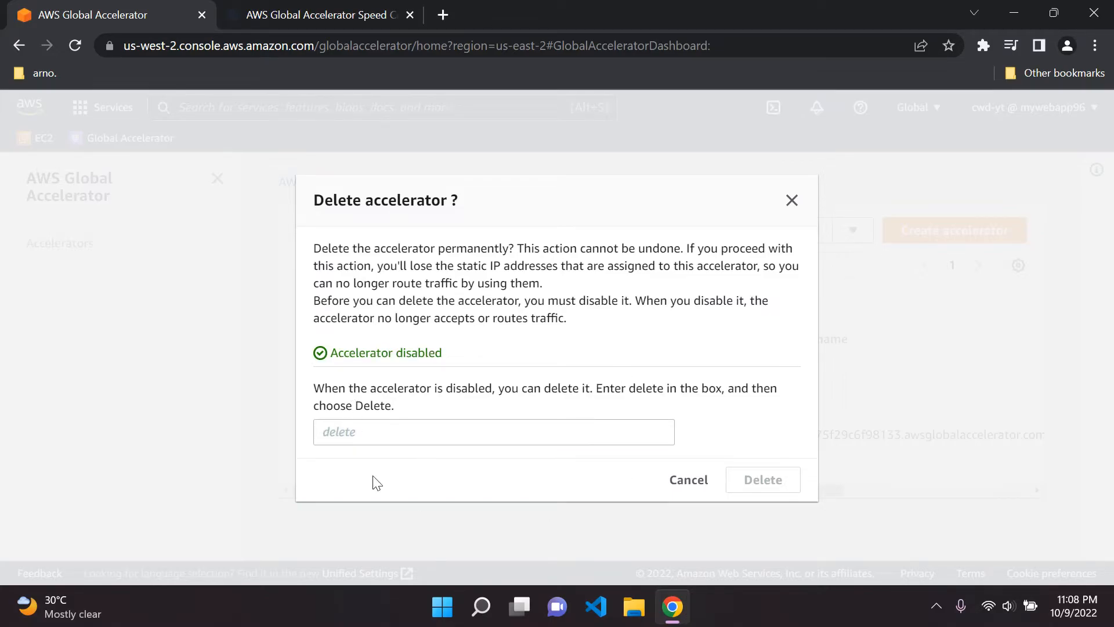
# Step: Attempt to confirm DemoAppGA's permanent deletion while it is still disabling
pyautogui.write('delete')
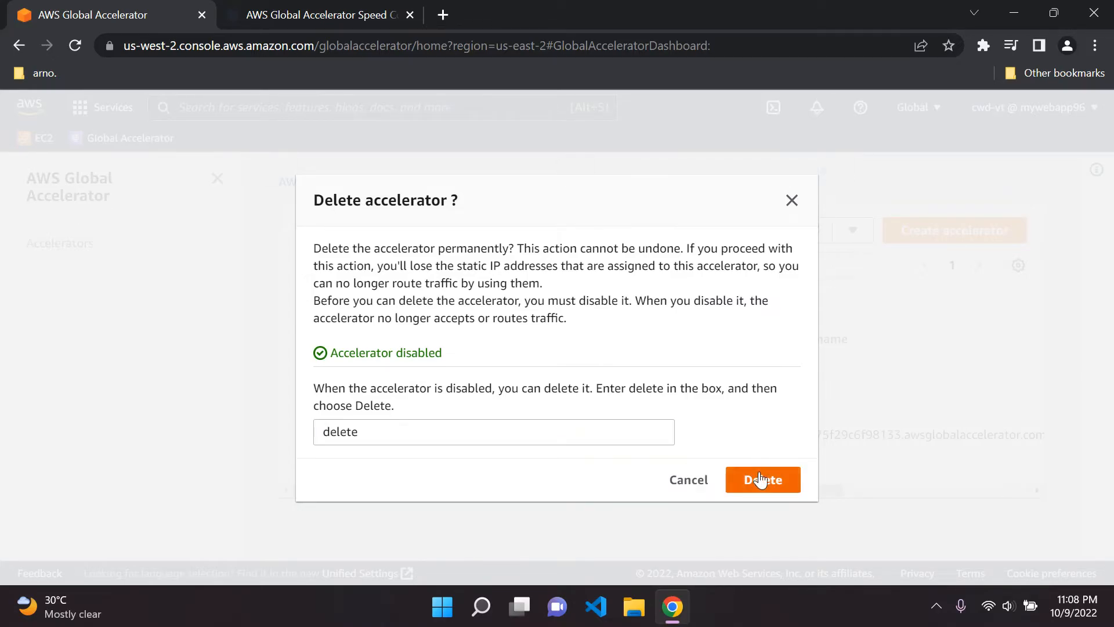
pyautogui.click(494, 432)
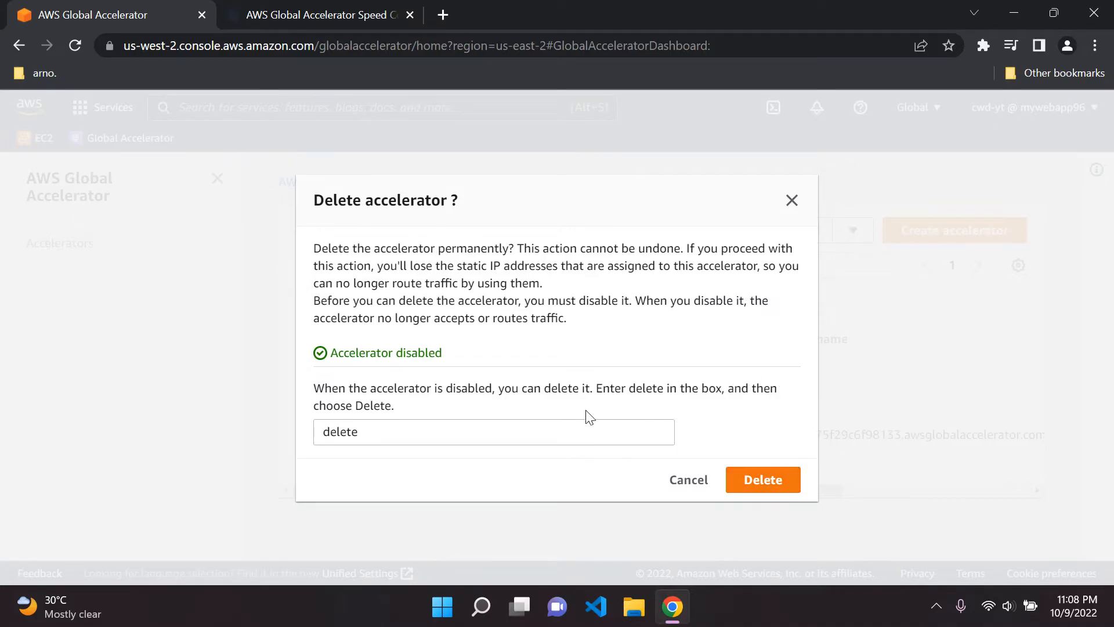
pyautogui.moveTo(599, 339)
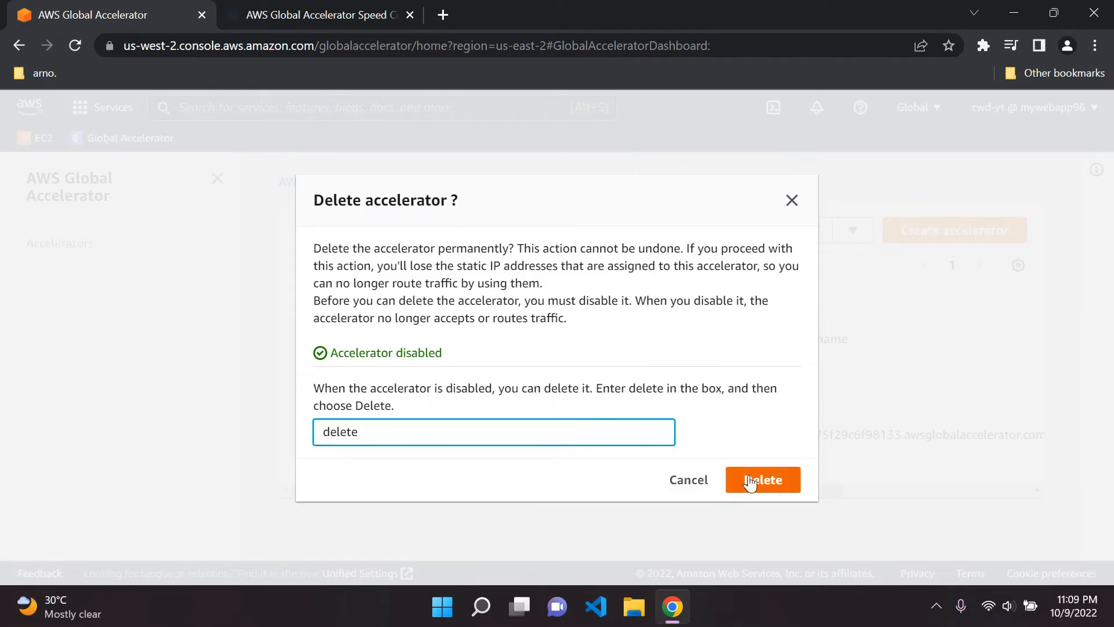
pyautogui.click(763, 479)
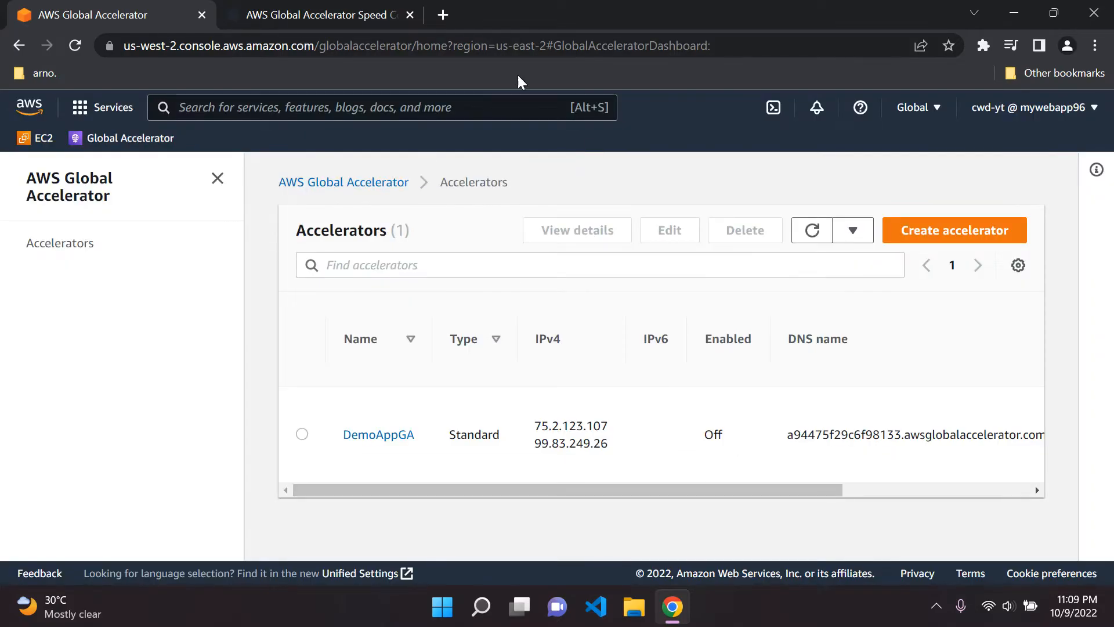
pyautogui.moveTo(809, 256)
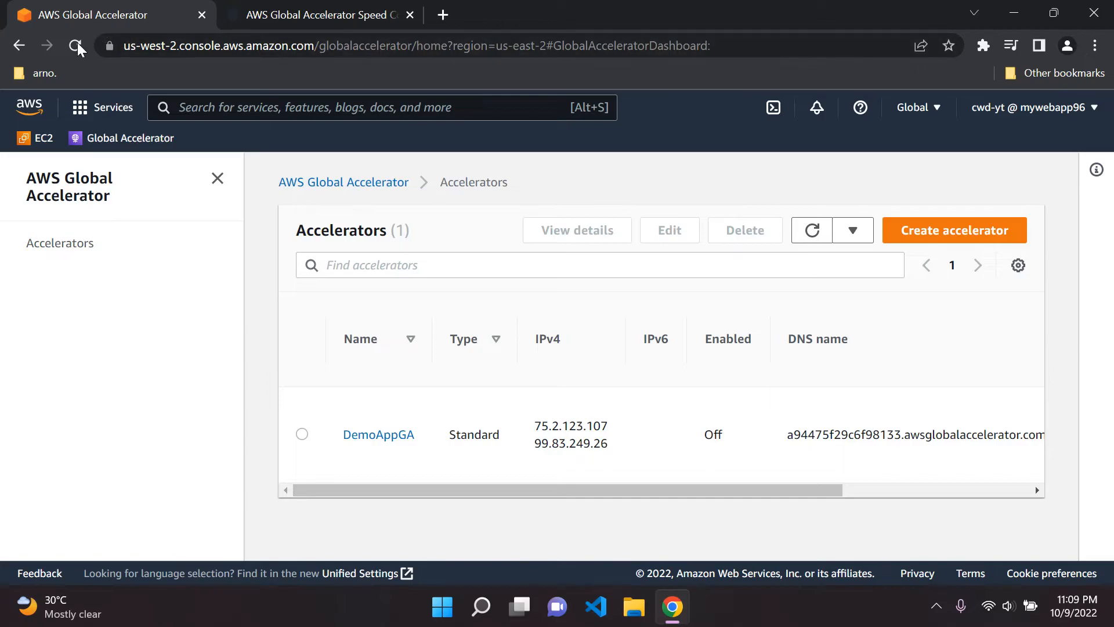
# Step: Reload the Accelerators page, confirm DemoAppGA's deletion and dismiss the in-progress banner
pyautogui.click(74, 46)
pyautogui.write('d')
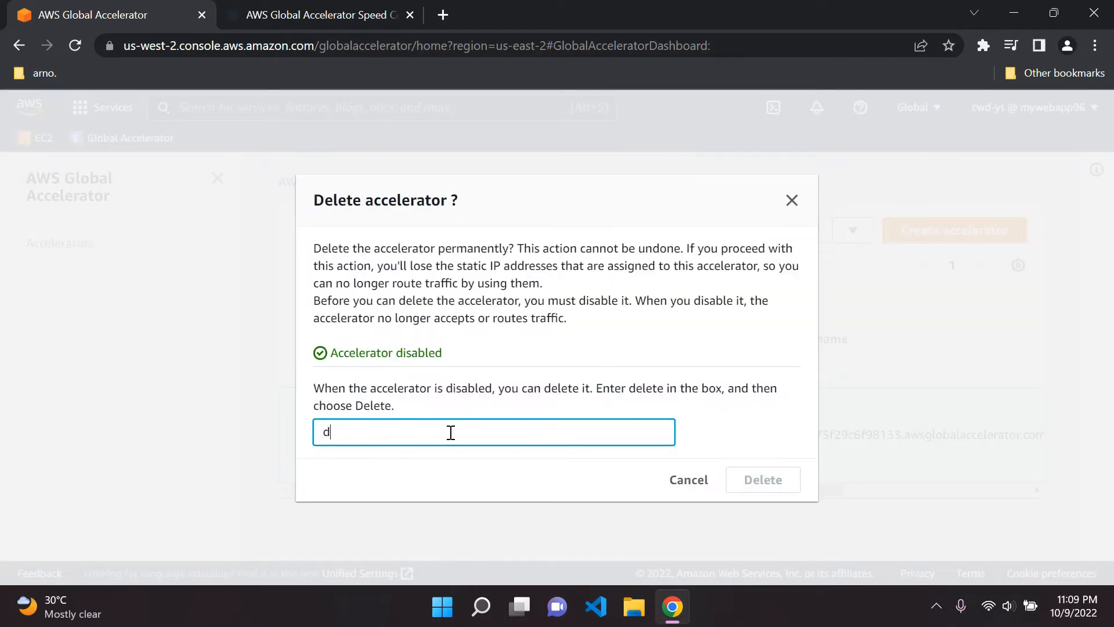
pyautogui.click(763, 479)
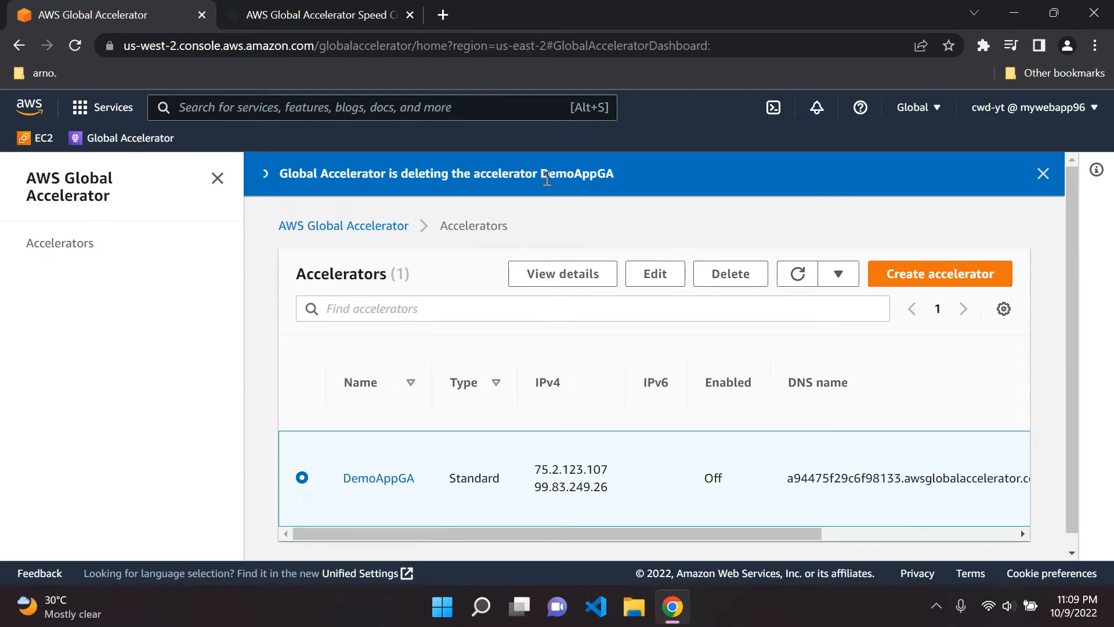
pyautogui.moveTo(587, 179)
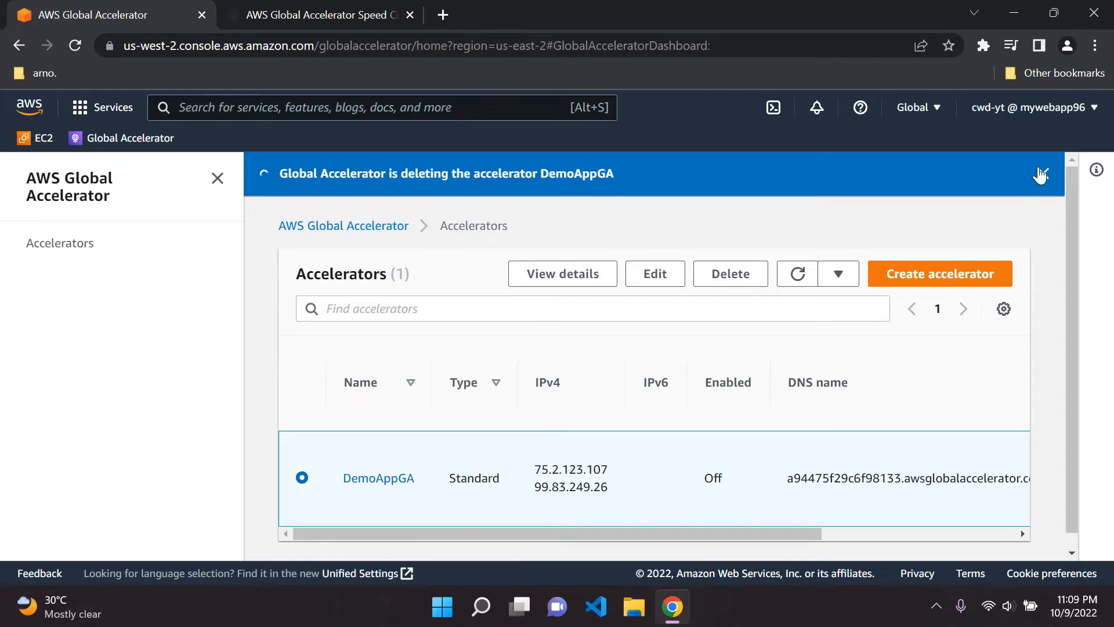
pyautogui.click(1040, 174)
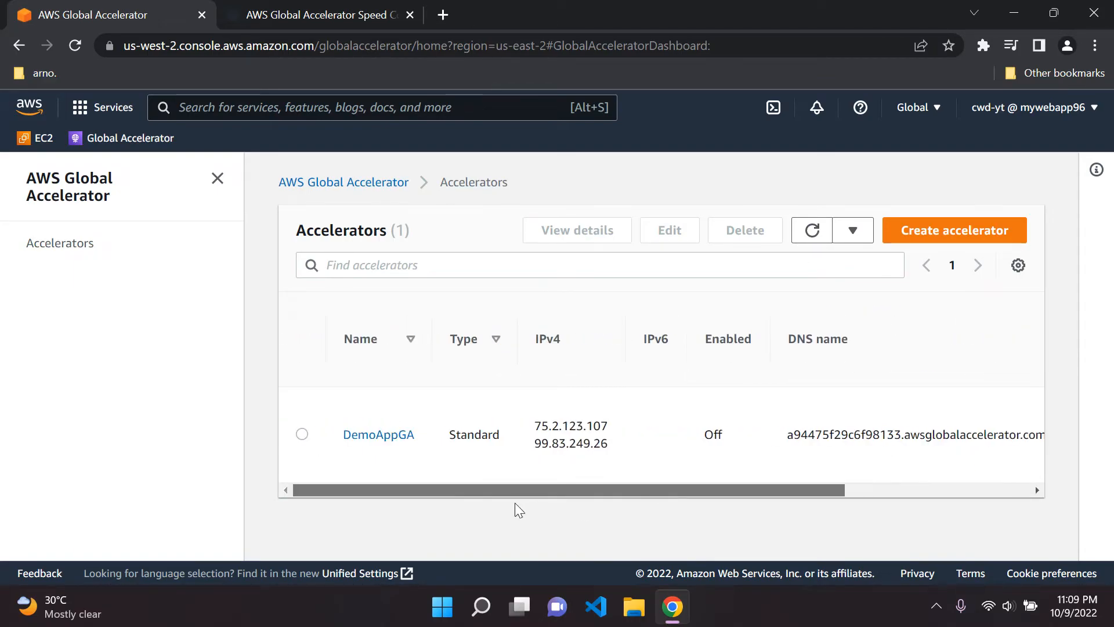
# Step: Delete DemoAppGA by typing 'delete' to confirm, then dismiss the success banner
pyautogui.click(745, 230)
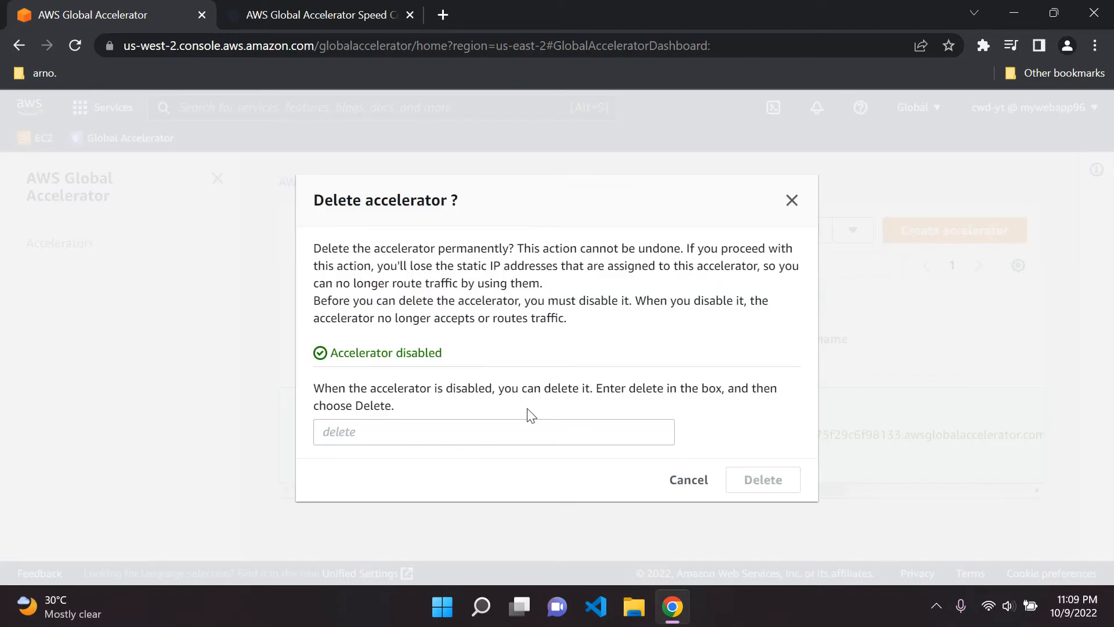
pyautogui.write('delete')
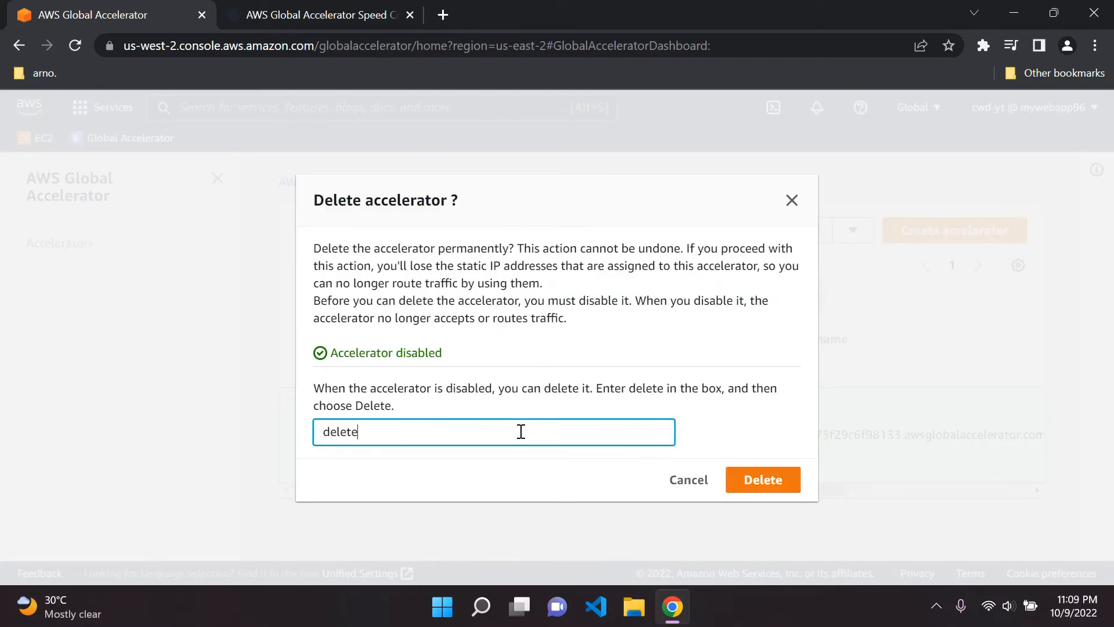
pyautogui.click(763, 479)
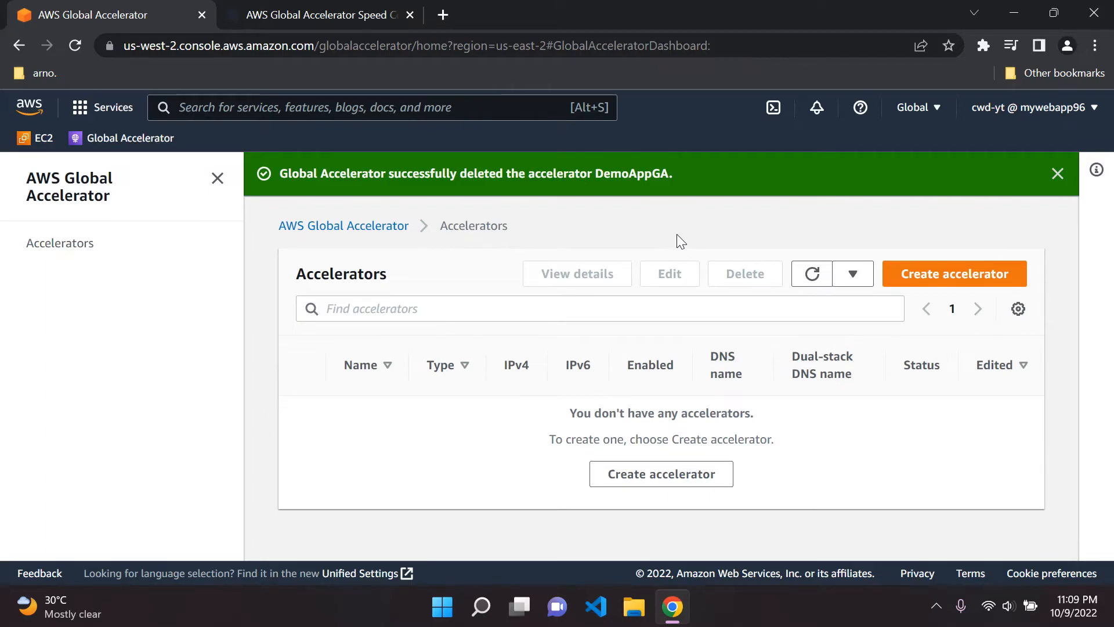
pyautogui.click(1057, 173)
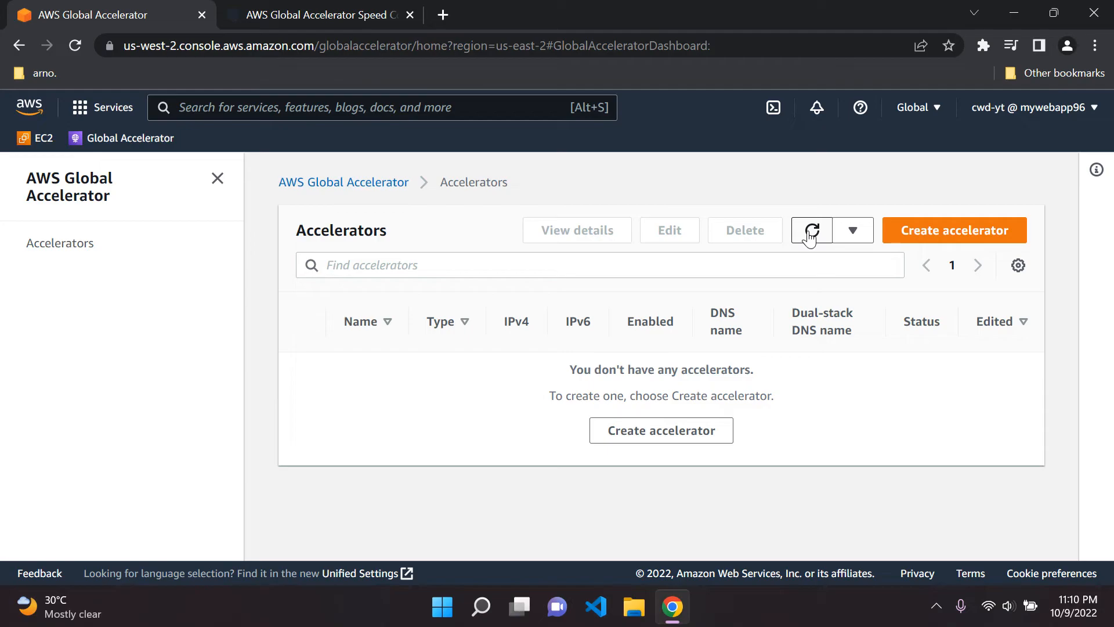
pyautogui.moveTo(348, 4)
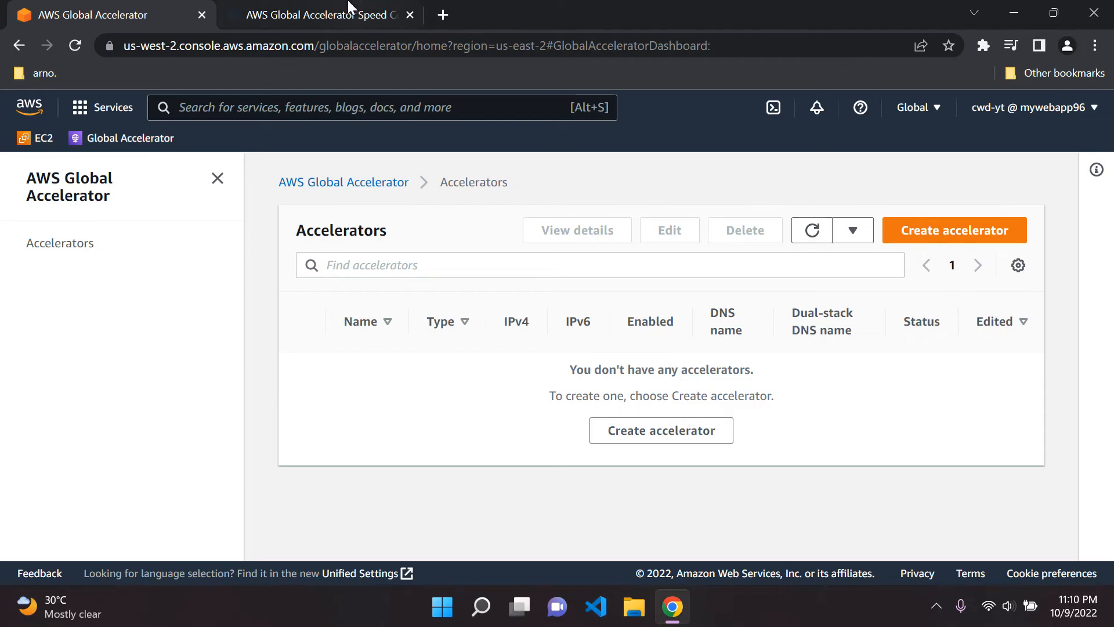
pyautogui.click(320, 15)
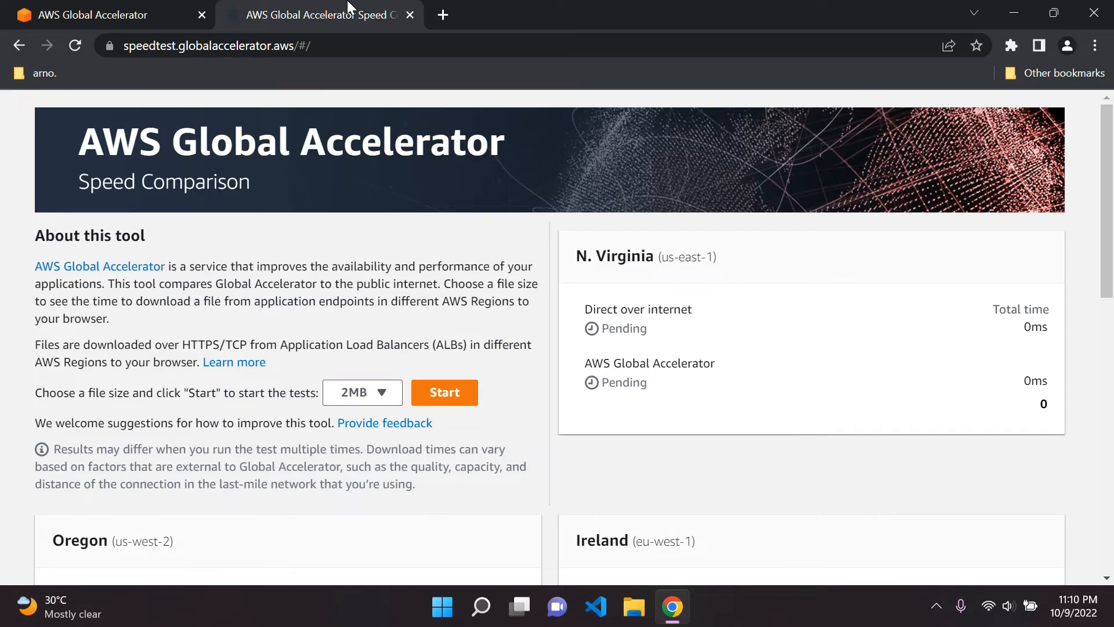
pyautogui.moveTo(317, 7)
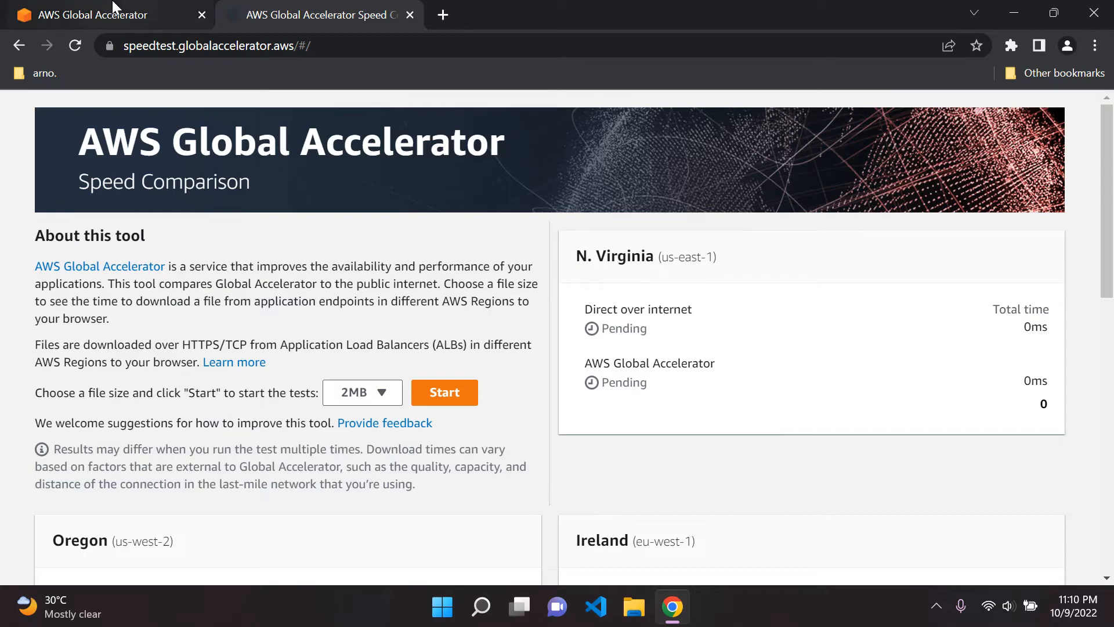
pyautogui.click(105, 14)
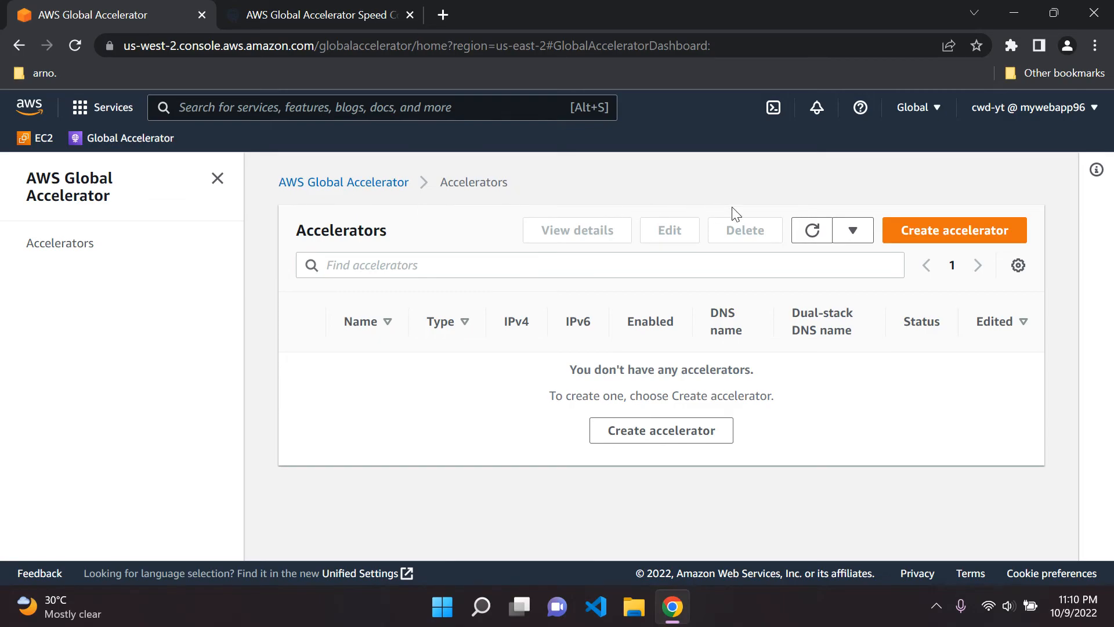
pyautogui.moveTo(699, 189)
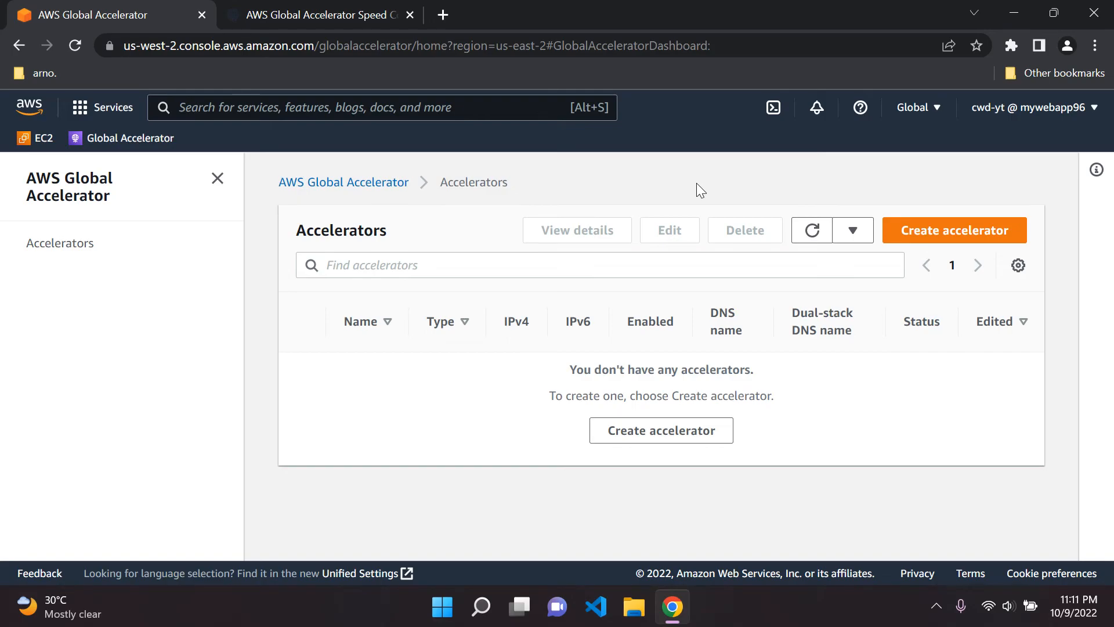
# Step: Switch to the Speed Comparison page and scroll through the pending region results
pyautogui.click(331, 16)
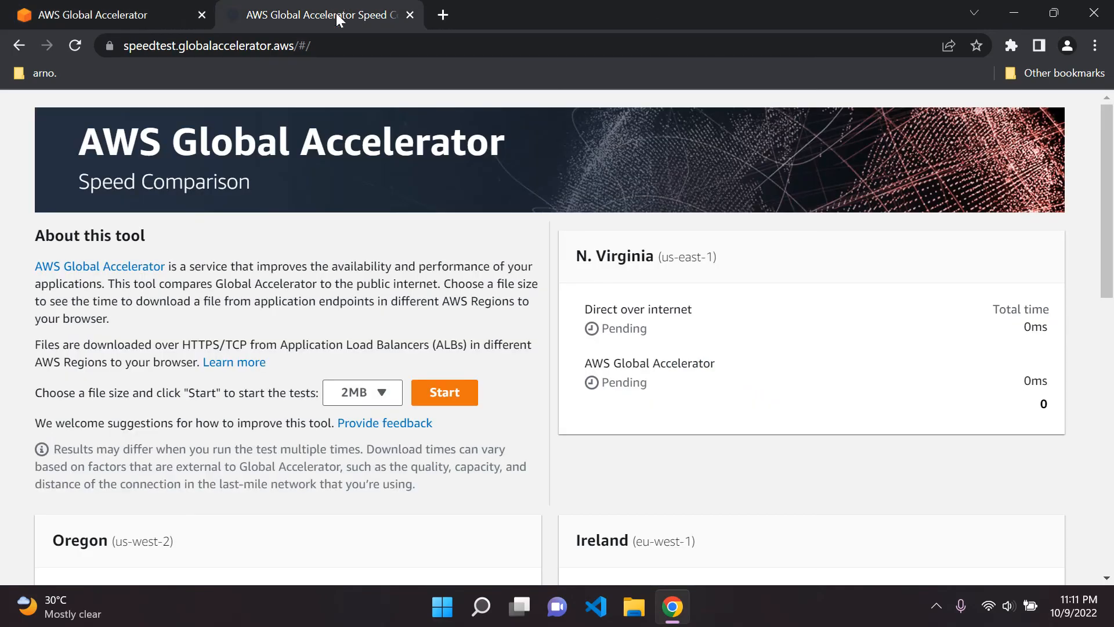
pyautogui.moveTo(338, 51)
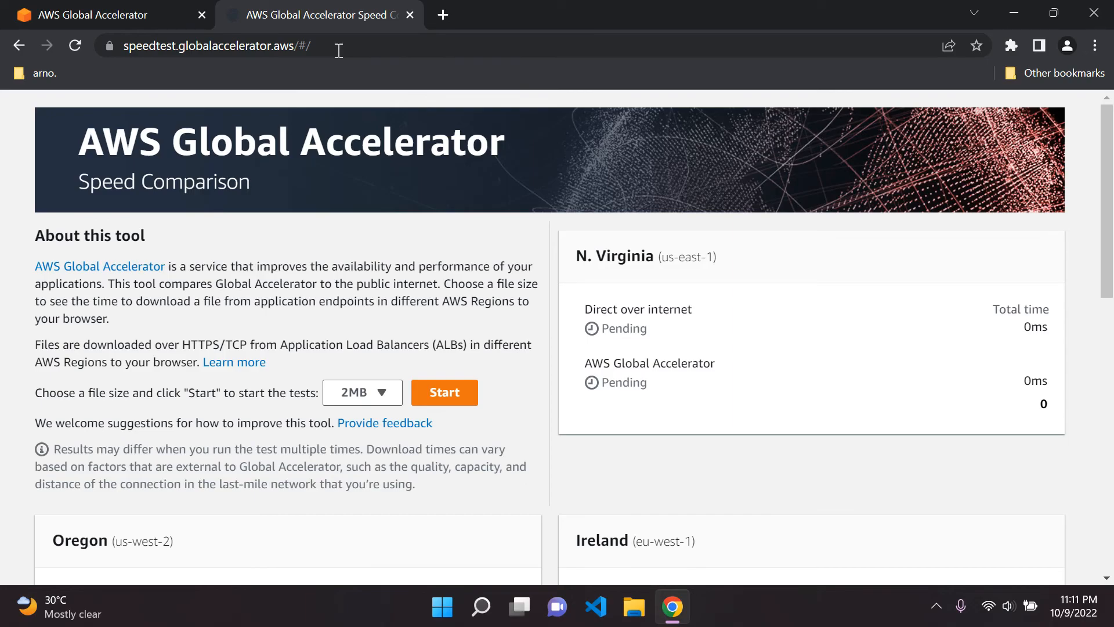
pyautogui.moveTo(198, 280)
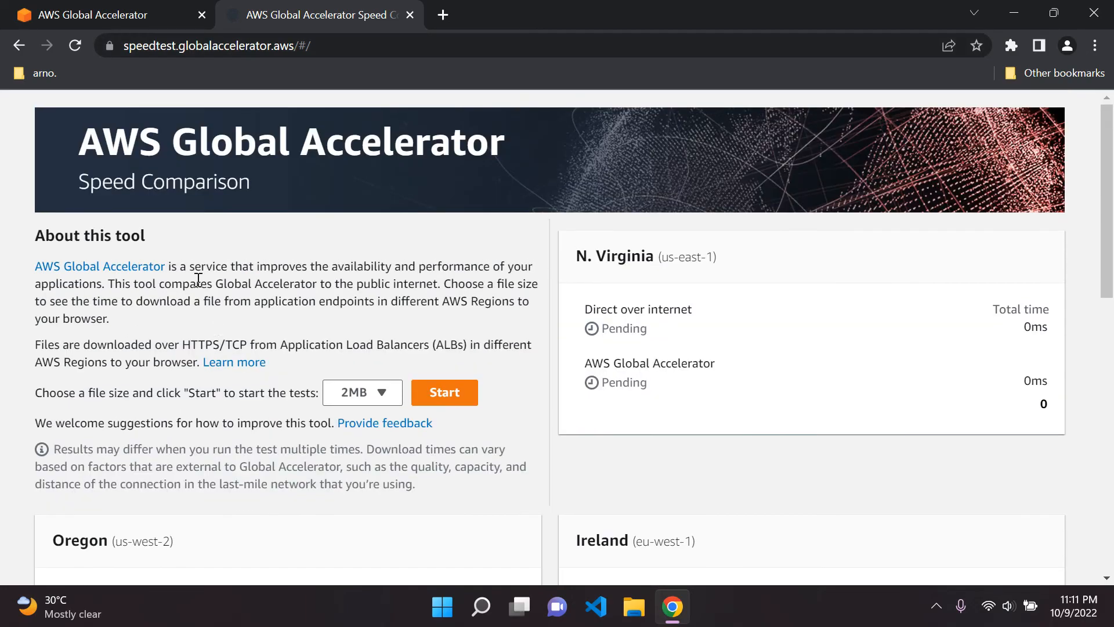
pyautogui.moveTo(212, 360)
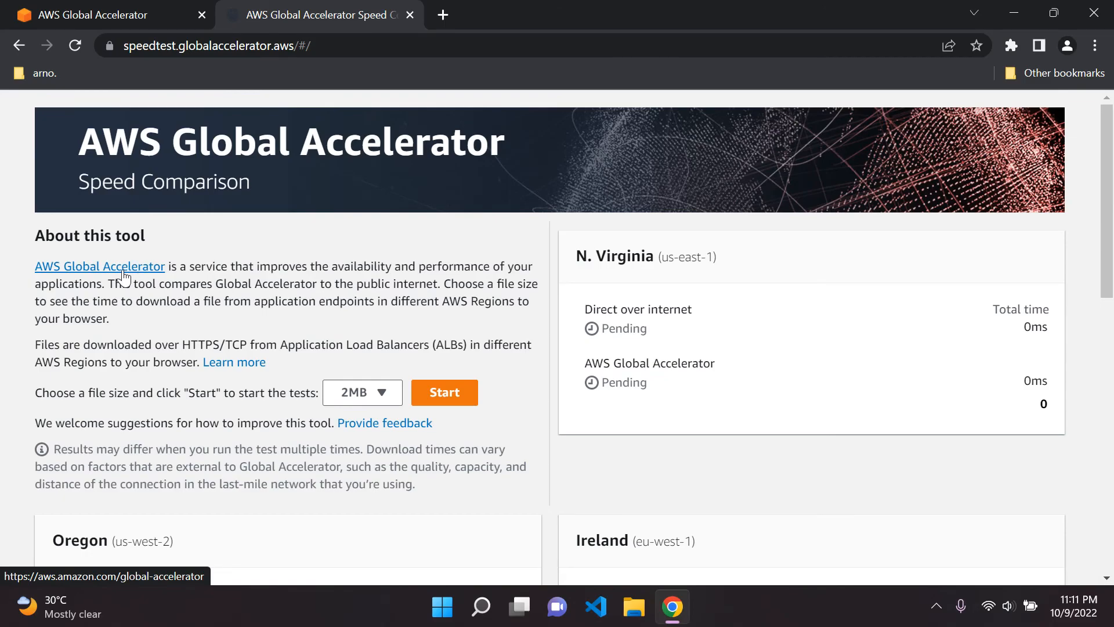
pyautogui.moveTo(266, 326)
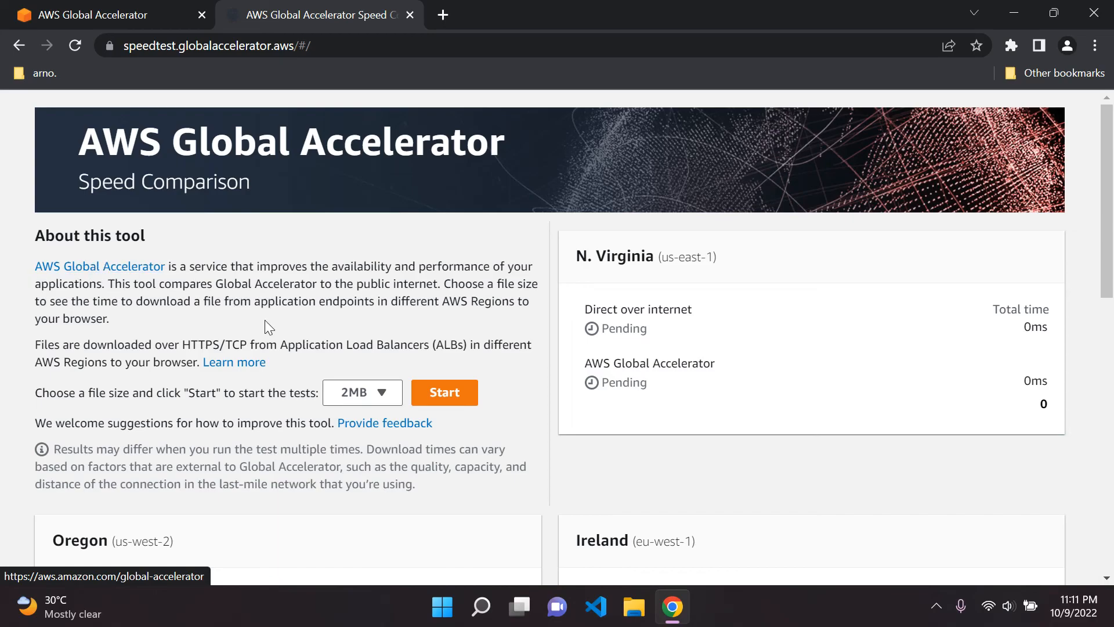
pyautogui.scroll(-3)
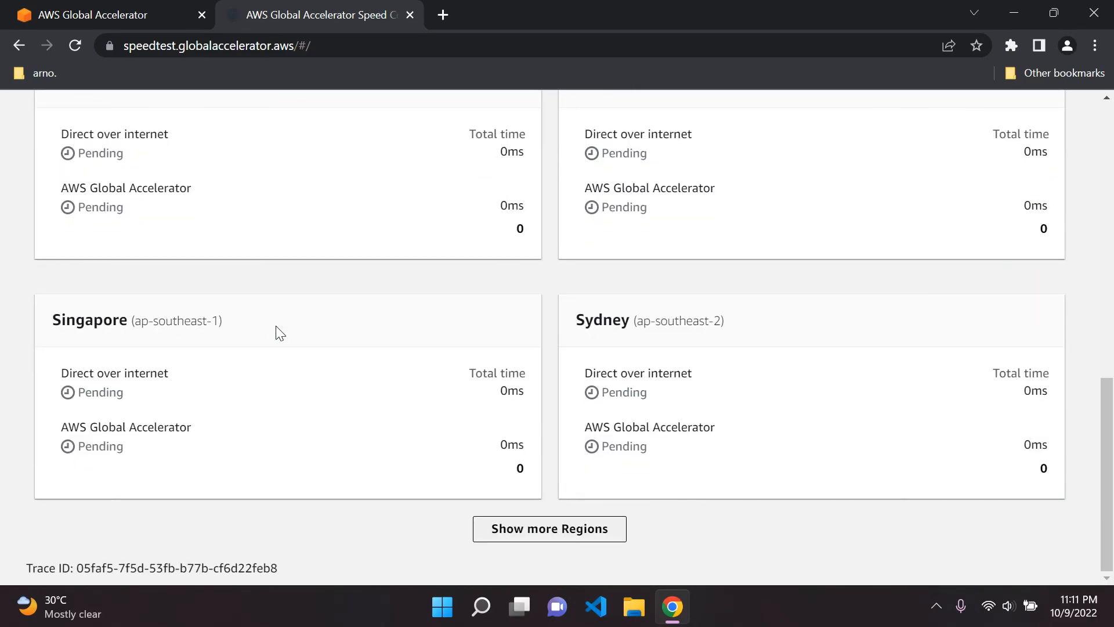
pyautogui.click(550, 528)
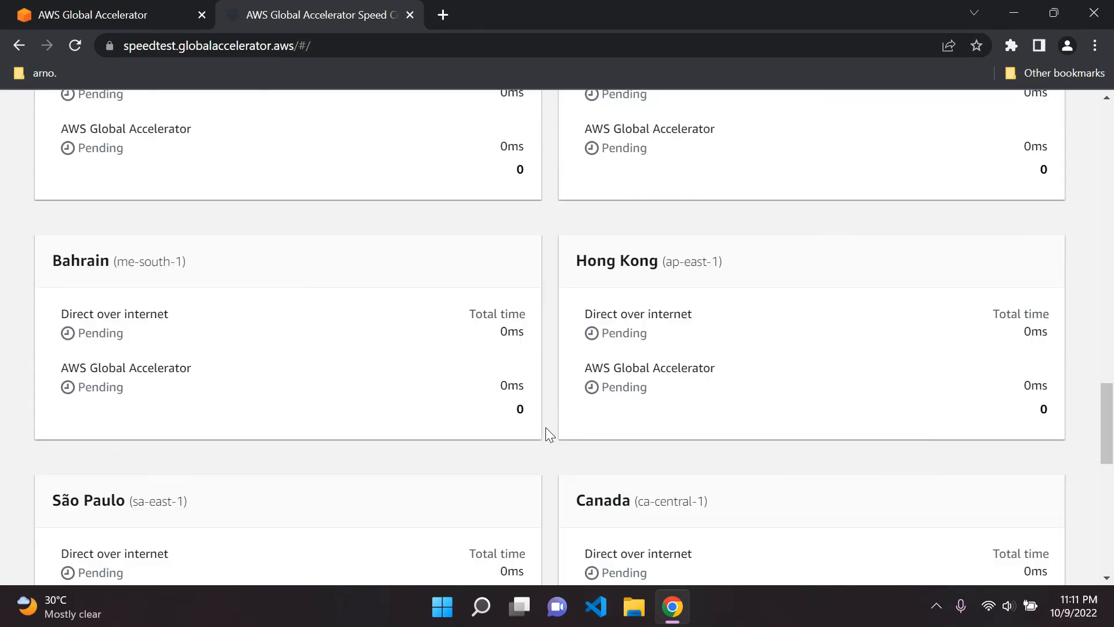
pyautogui.scroll(-3)
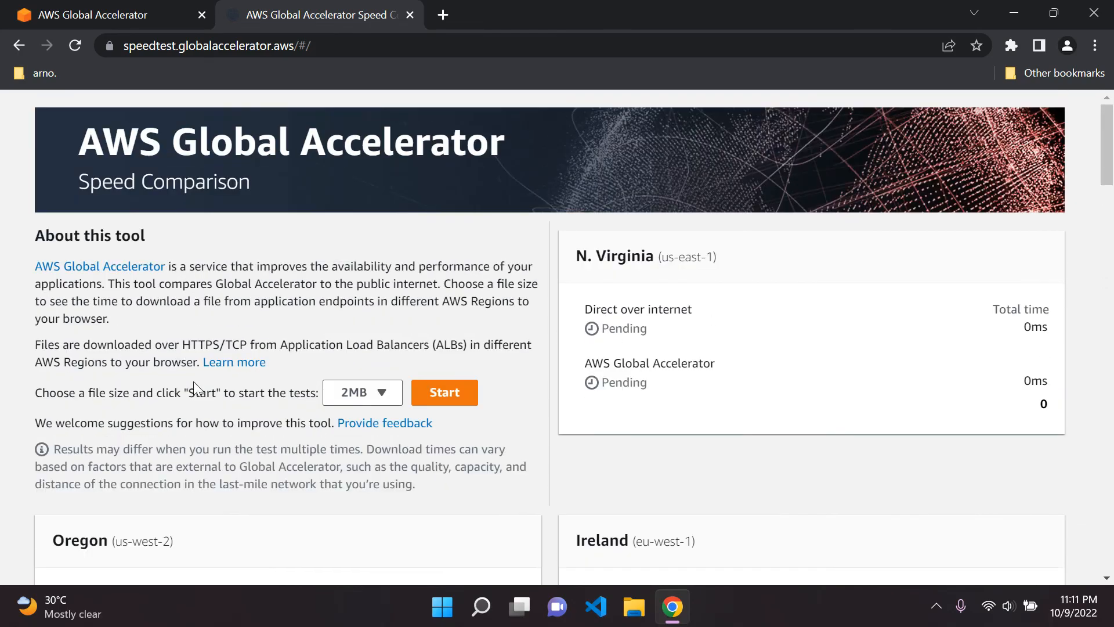
pyautogui.moveTo(368, 96)
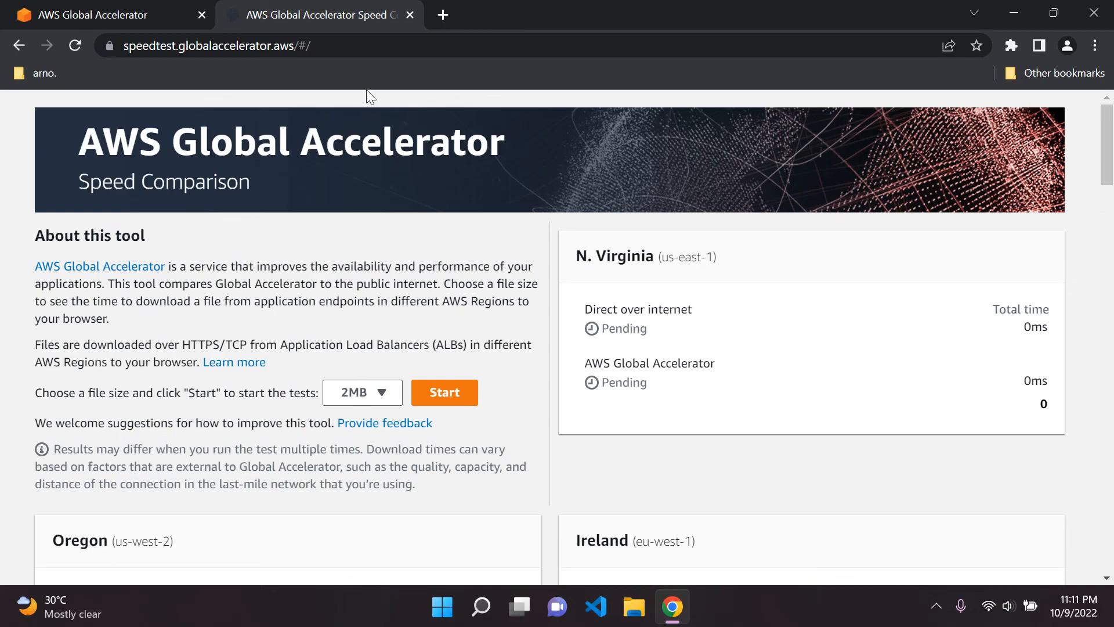
pyautogui.moveTo(413, 28)
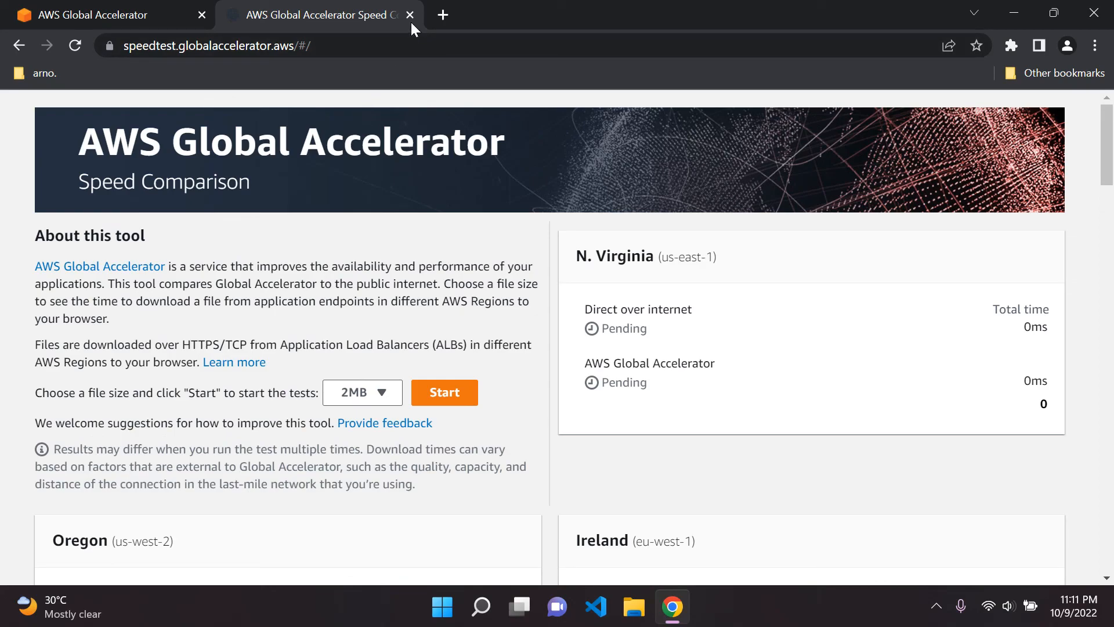